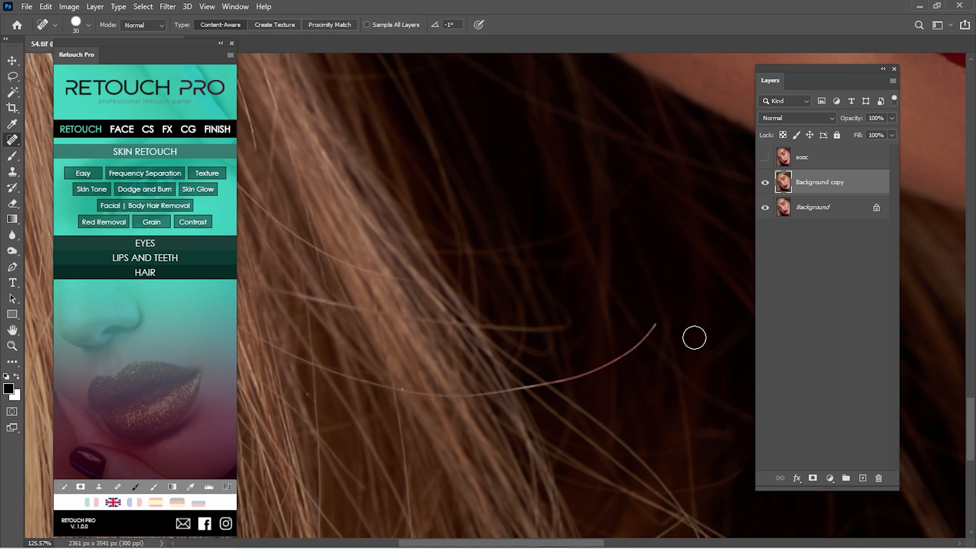
Step: Heal a stray hair strand on Background copy, then fit the whole portrait in the window
{"action": "left_click", "coordinate": [11, 346]}
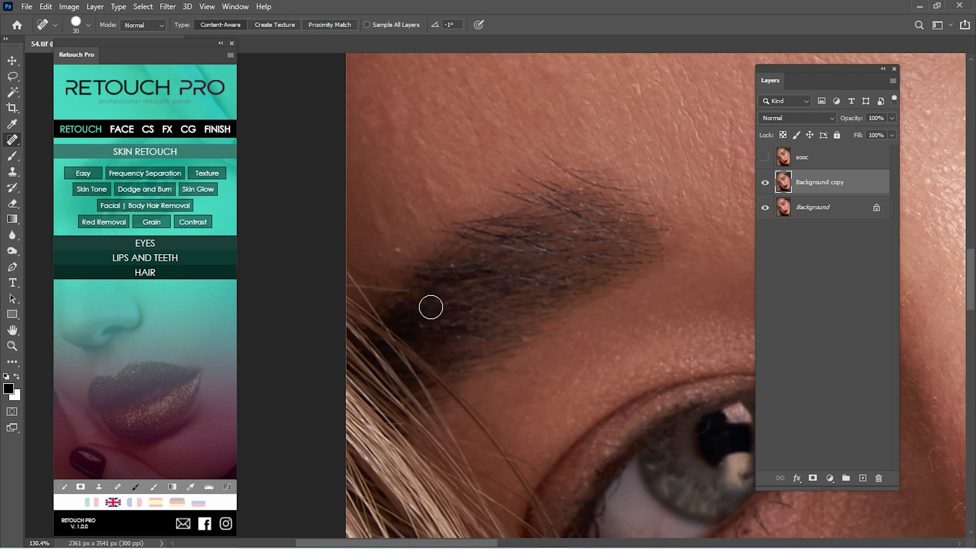
{"action": "key", "text": "ctrl+0"}
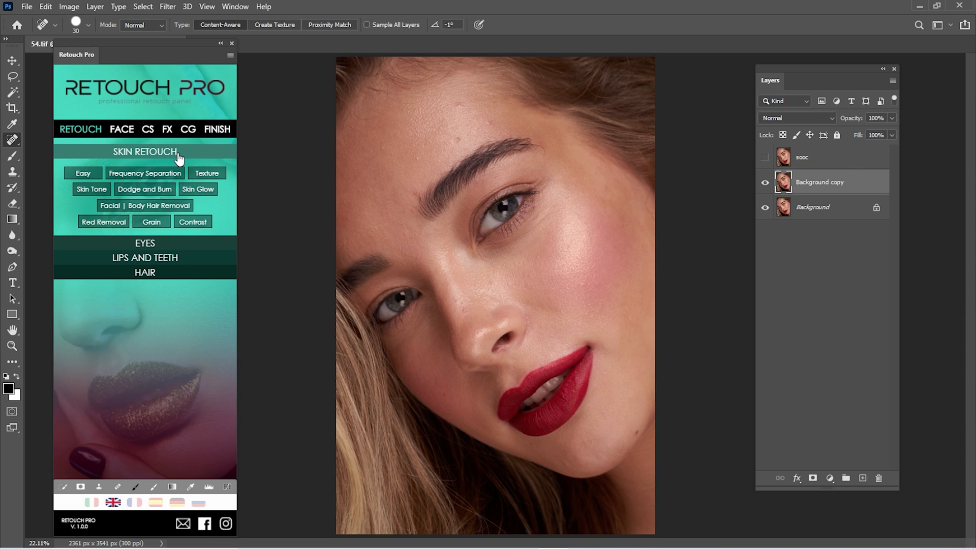
{"action": "mouse_move", "coordinate": [172, 161]}
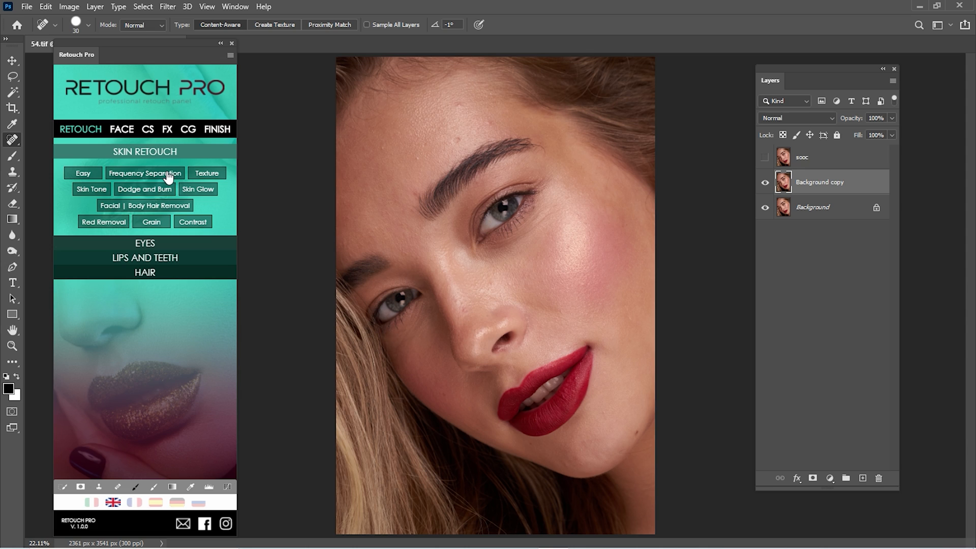
Step: Run Frequency Separation from Retouch Pro, expand the group and hide the high layer
{"action": "left_click", "coordinate": [145, 173]}
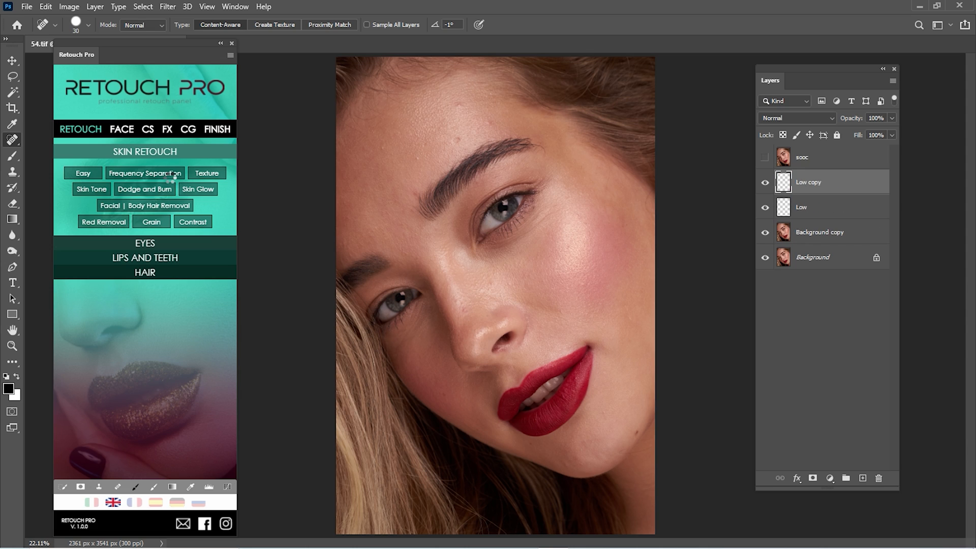
{"action": "left_click", "coordinate": [145, 172]}
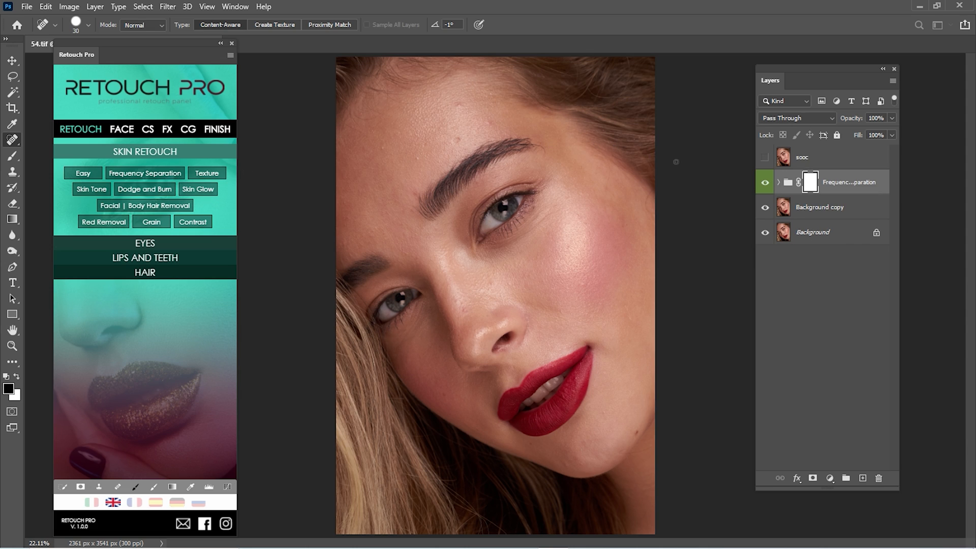
{"action": "left_click", "coordinate": [778, 182]}
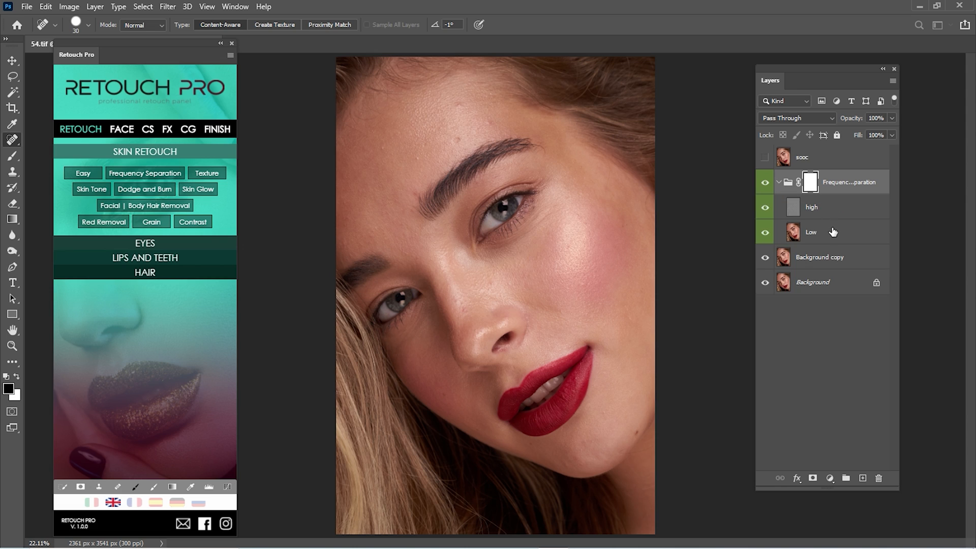
{"action": "left_click", "coordinate": [811, 232]}
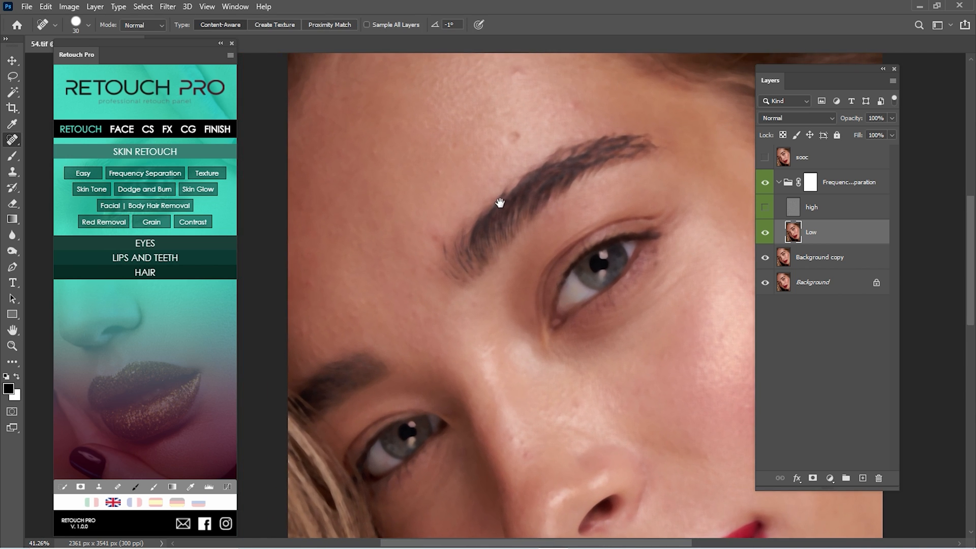
{"action": "mouse_move", "coordinate": [408, 185]}
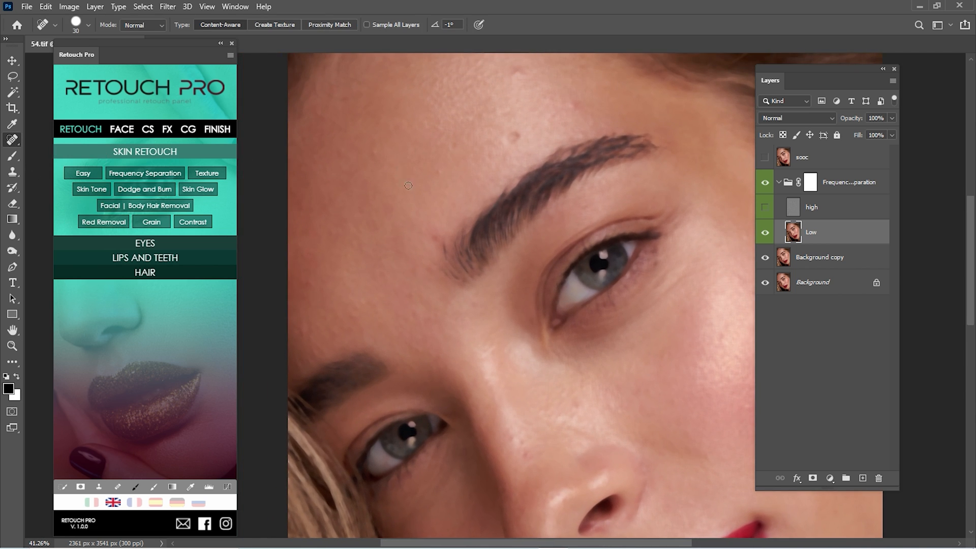
{"action": "mouse_move", "coordinate": [9, 168]}
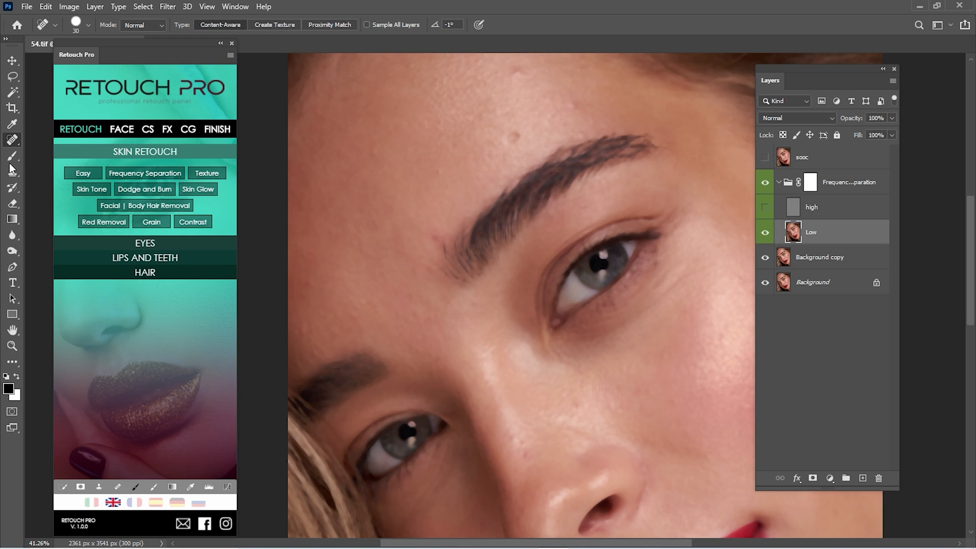
Step: Switch to the Mixer Brush Tool to blend forehead skin tones on the Low layer
{"action": "left_click", "coordinate": [11, 156]}
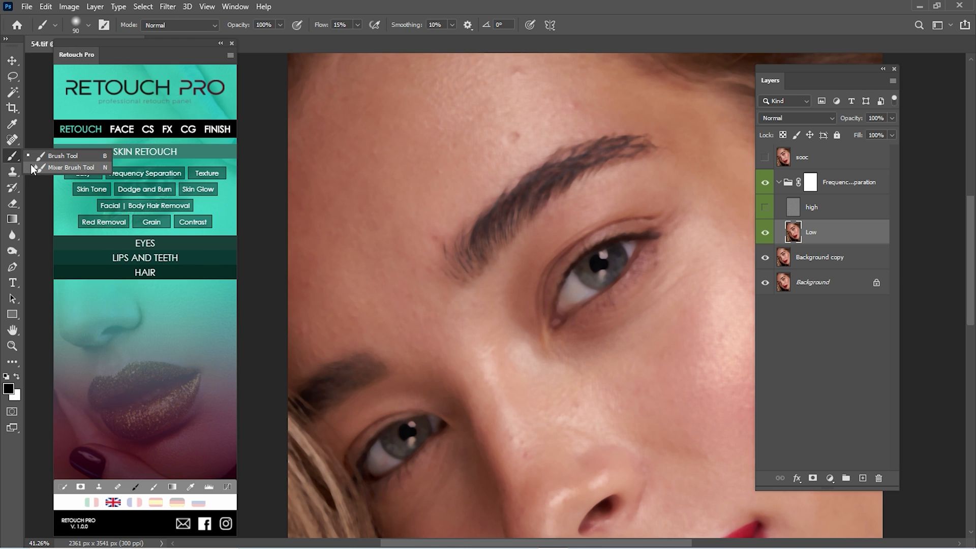
{"action": "left_click", "coordinate": [71, 167]}
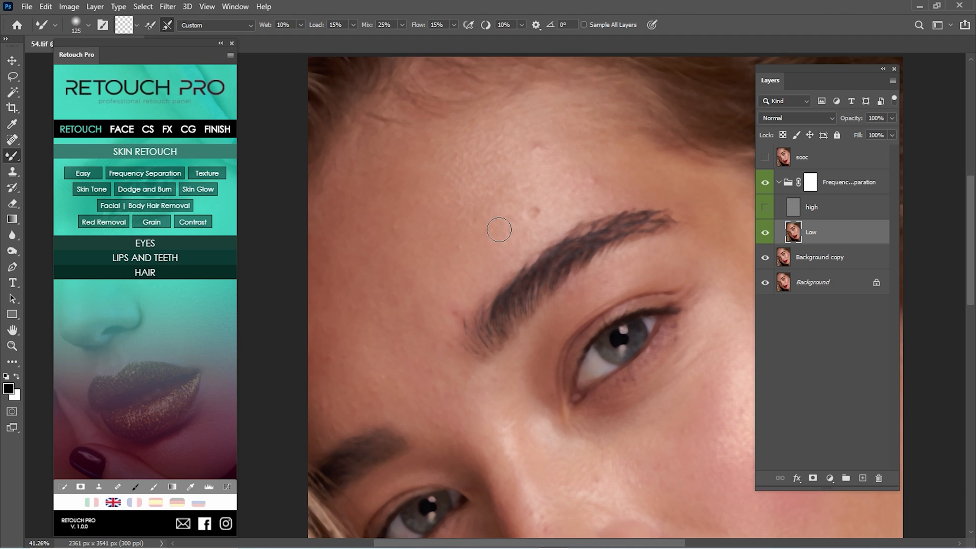
{"action": "mouse_move", "coordinate": [481, 227]}
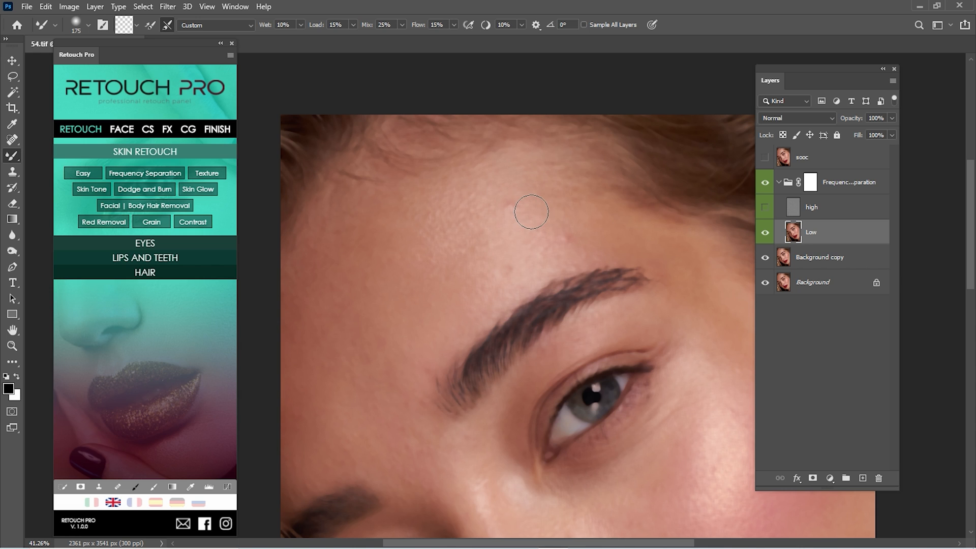
{"action": "mouse_move", "coordinate": [532, 273]}
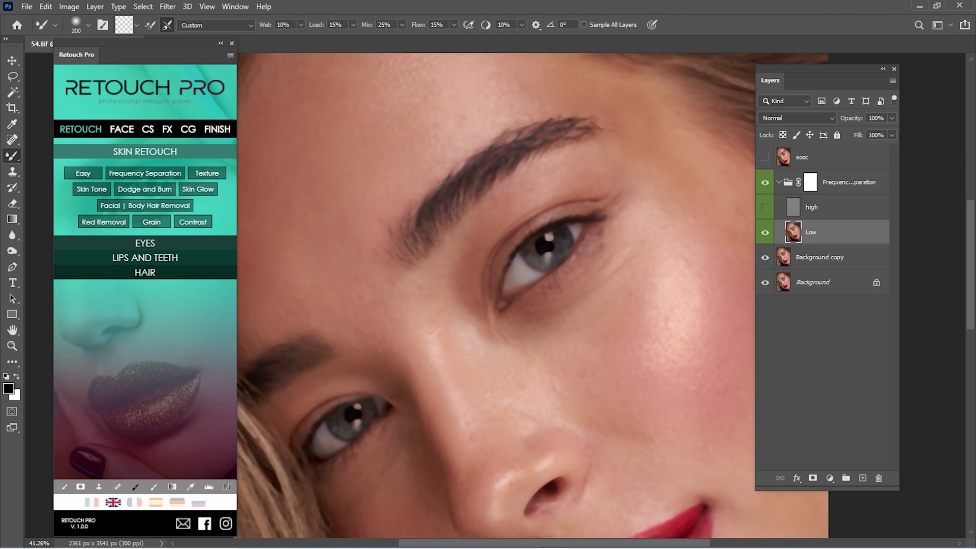
Step: Scroll down the portrait to blend tones on the nose, cheeks and chin
{"action": "scroll", "scroll_direction": "down", "scroll_amount": 3}
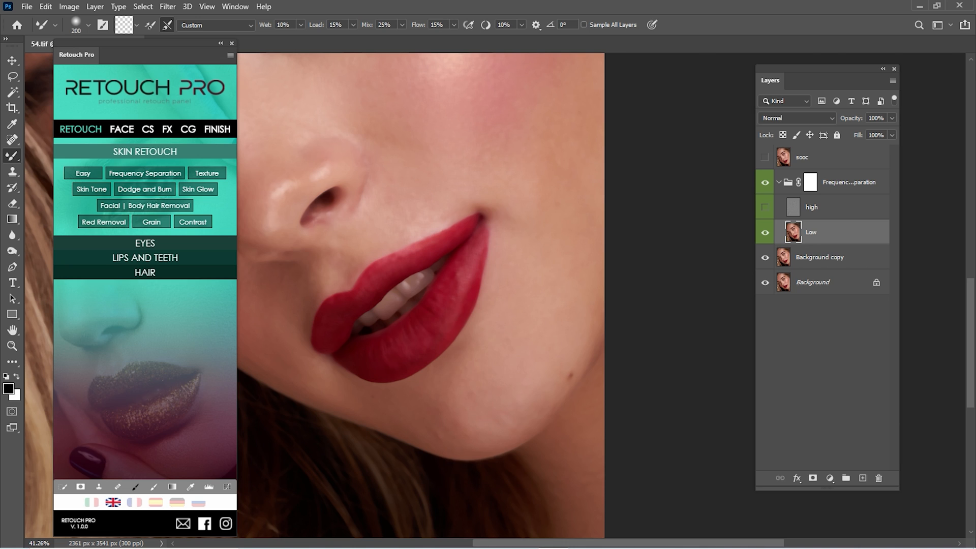
{"action": "mouse_move", "coordinate": [374, 412]}
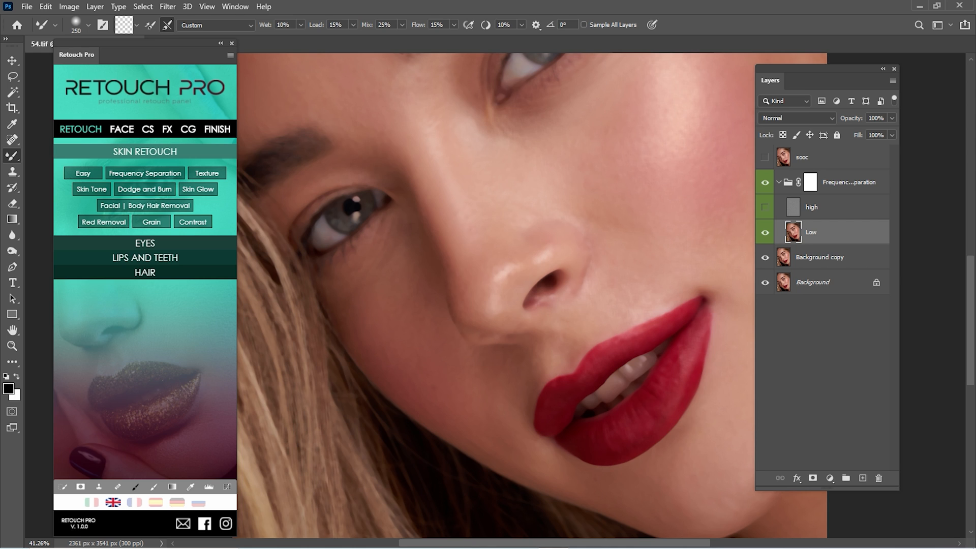
{"action": "mouse_move", "coordinate": [498, 435]}
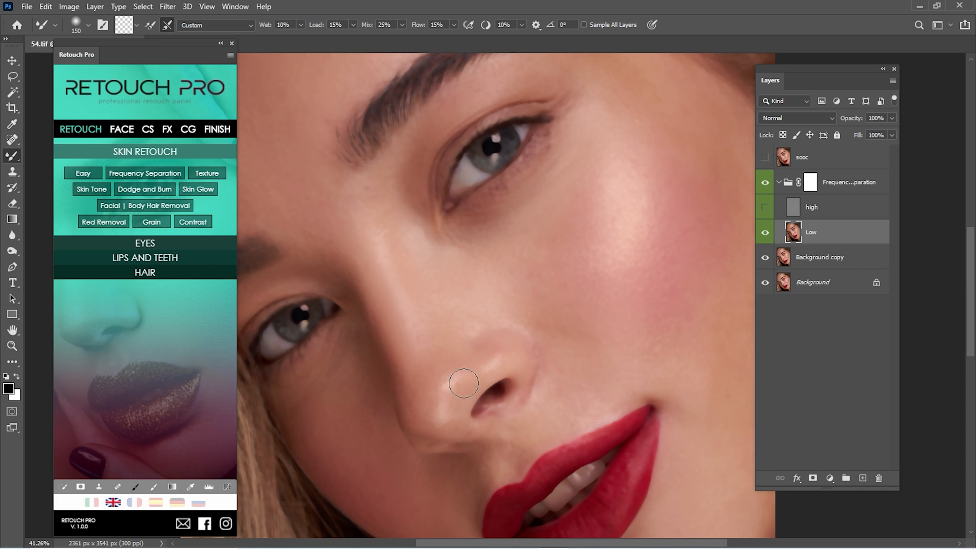
{"action": "mouse_move", "coordinate": [378, 263]}
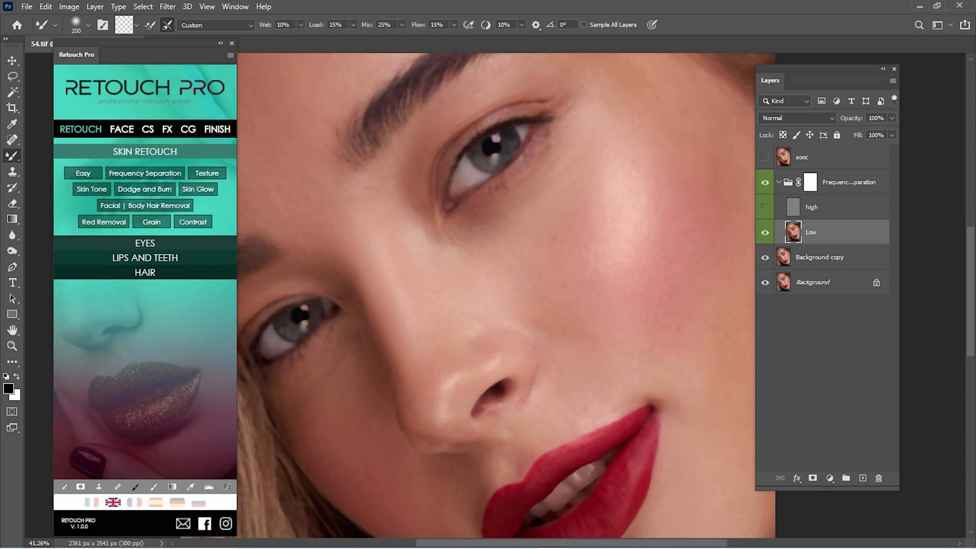
{"action": "mouse_move", "coordinate": [578, 334]}
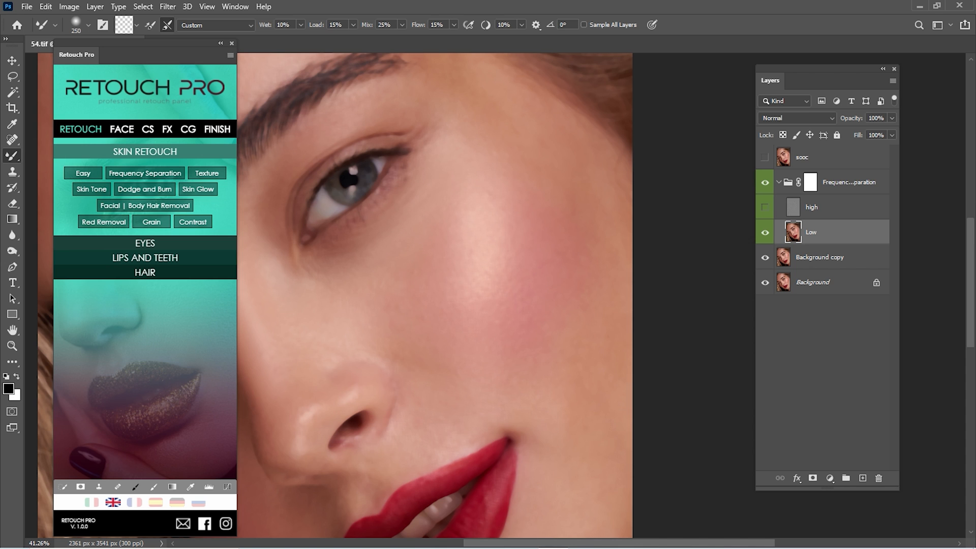
Step: Toggle the Frequency Separation group to compare, then continue blending lower on the face
{"action": "left_click", "coordinate": [12, 346]}
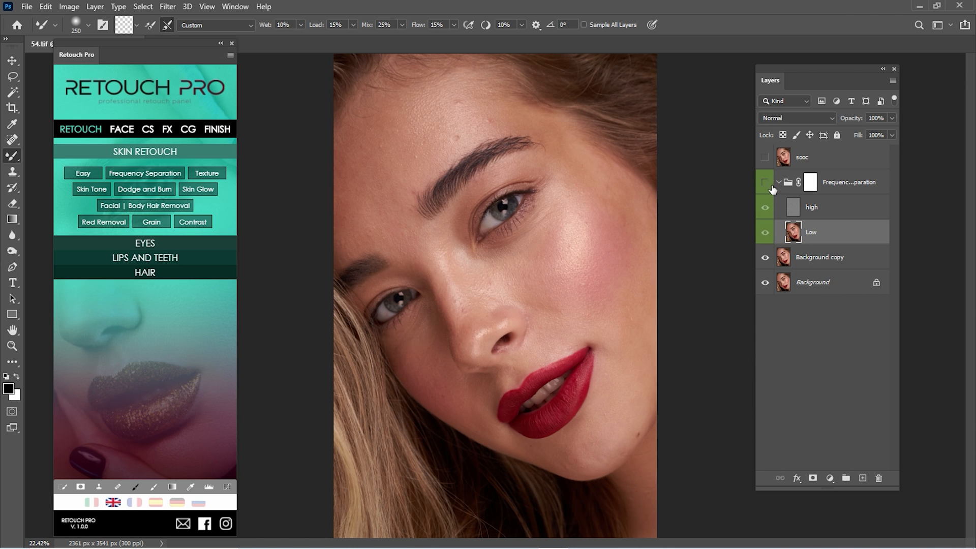
{"action": "left_click", "coordinate": [765, 182]}
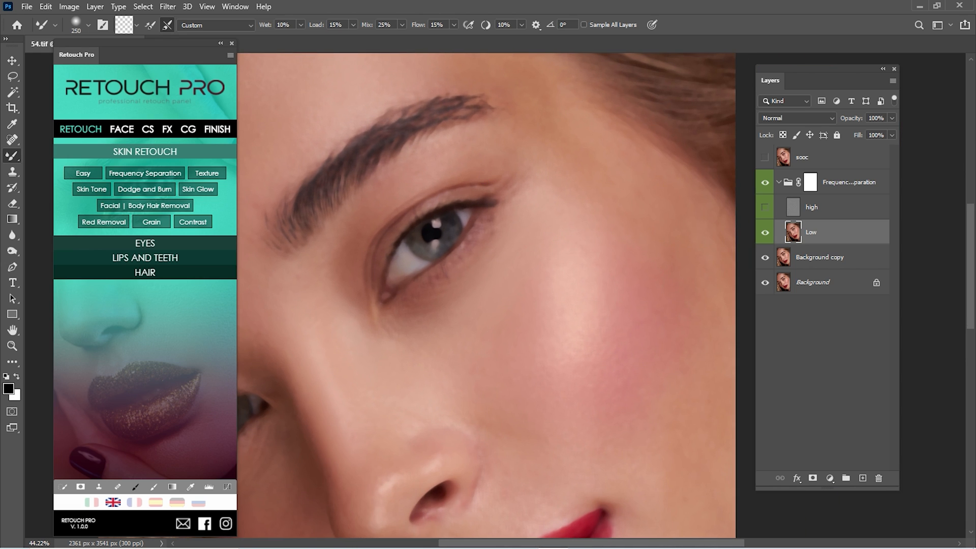
{"action": "scroll", "scroll_direction": "down", "scroll_amount": 3}
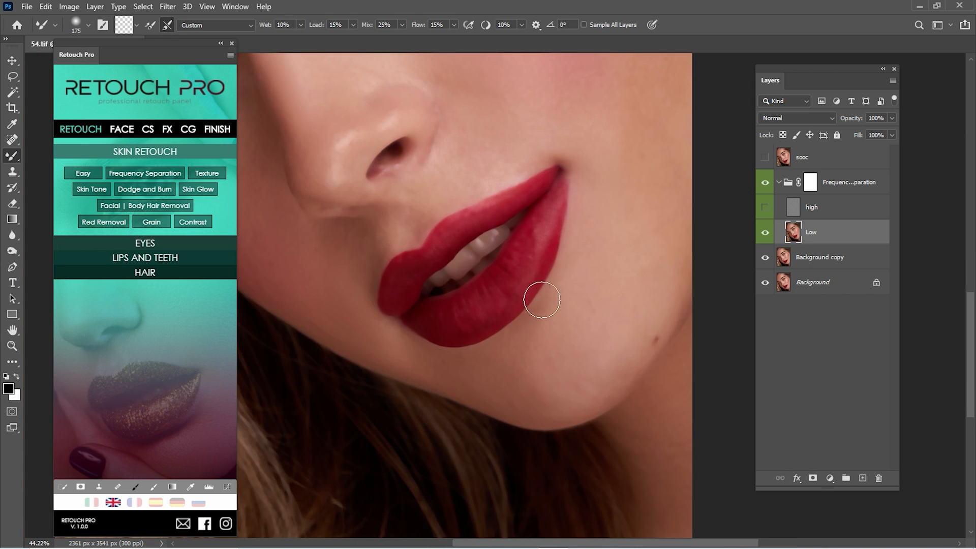
{"action": "mouse_move", "coordinate": [541, 280]}
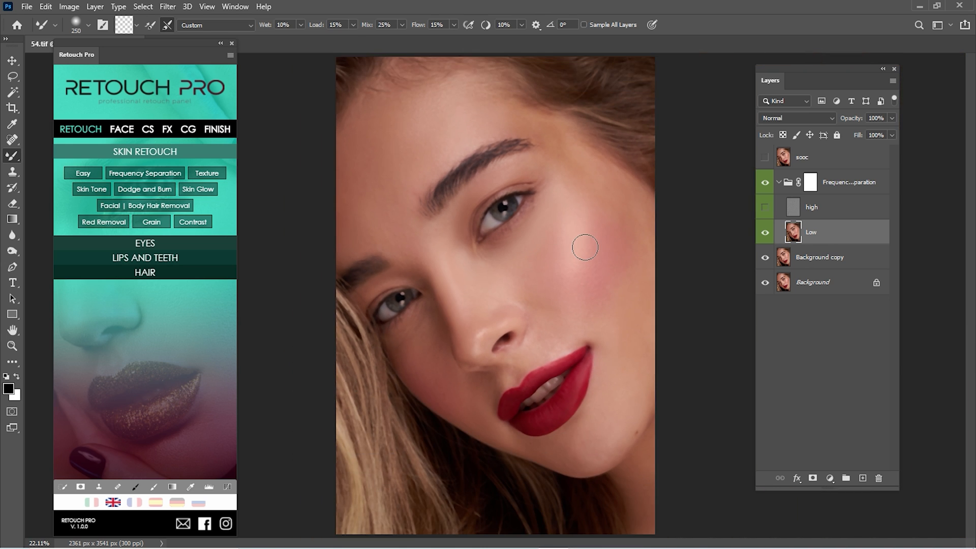
Step: Check the Low layer's effect, show and select the high layer, zooming on the forehead
{"action": "left_click", "coordinate": [764, 232]}
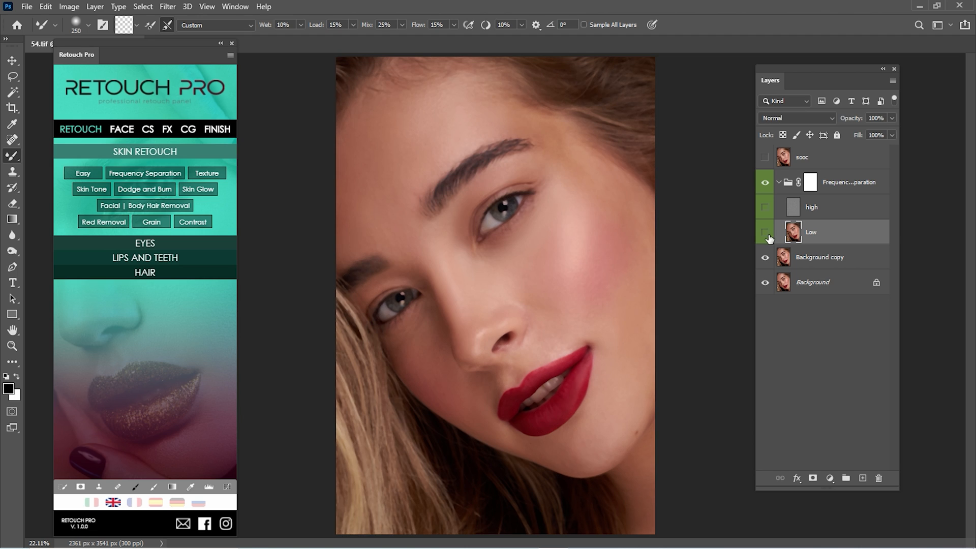
{"action": "left_click", "coordinate": [765, 207]}
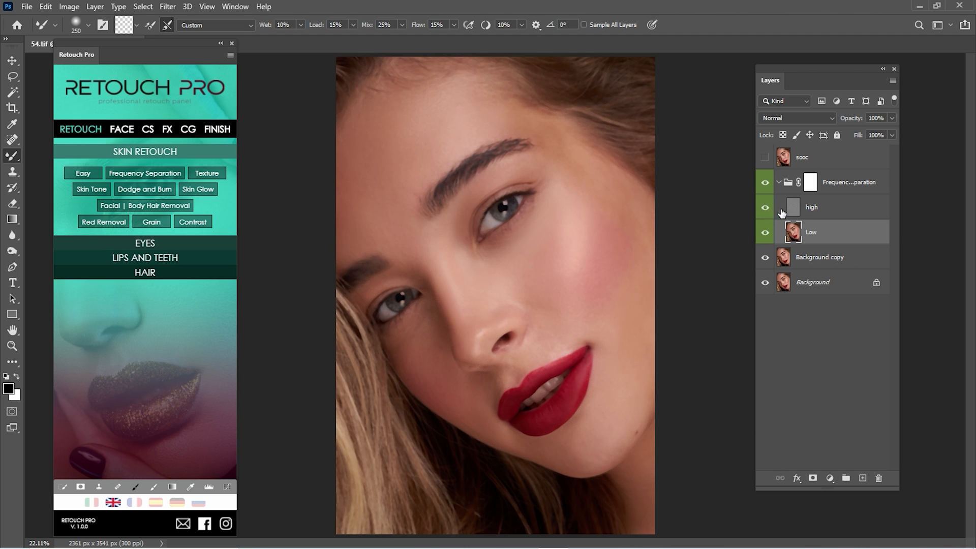
{"action": "left_click", "coordinate": [765, 182]}
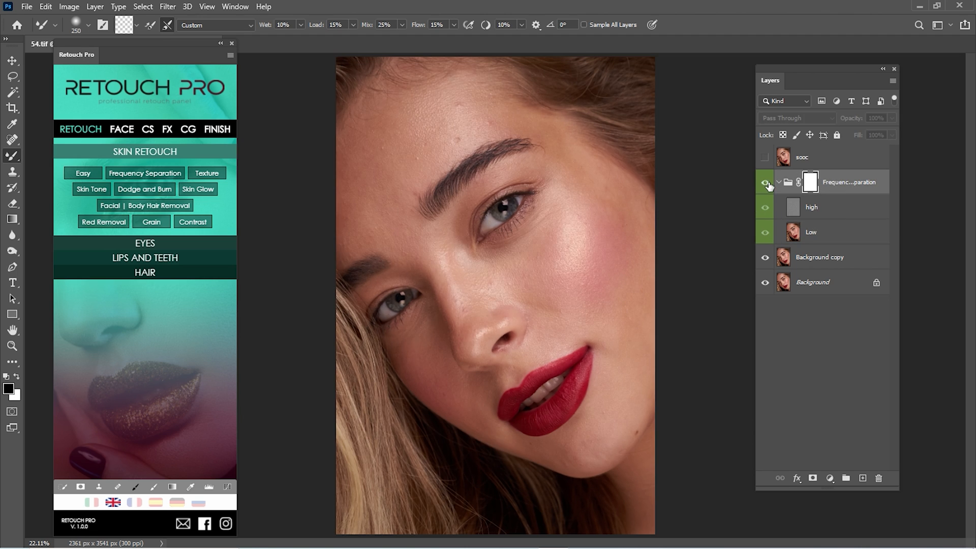
{"action": "left_click", "coordinate": [765, 182]}
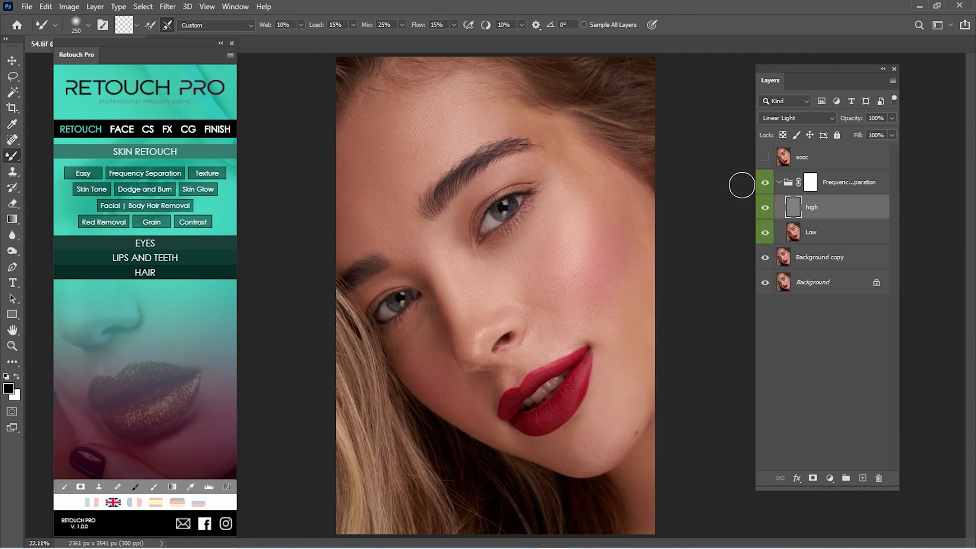
{"action": "left_click", "coordinate": [764, 182]}
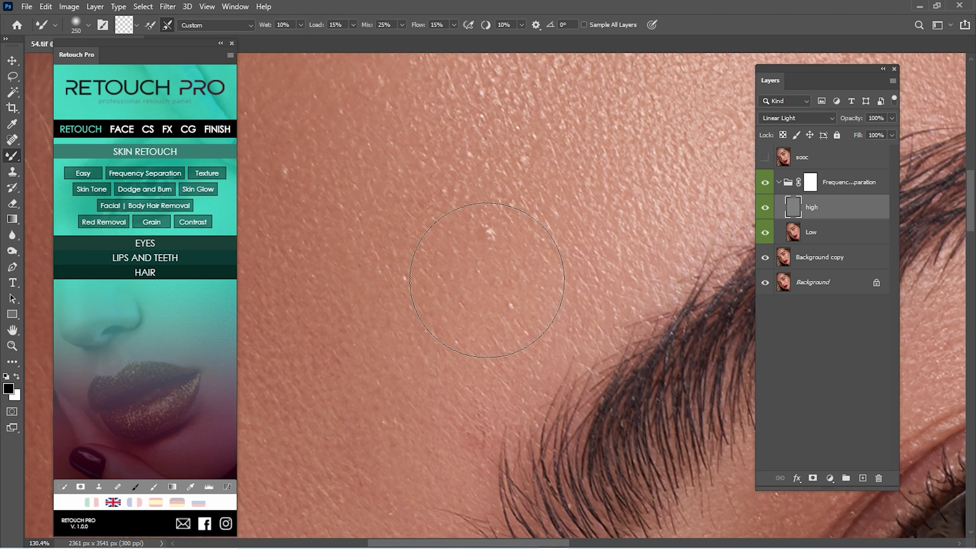
Step: Switch to the Clone Stamp, try stamping a forehead blemish and dismiss the missing-source alert
{"action": "left_click", "coordinate": [12, 173]}
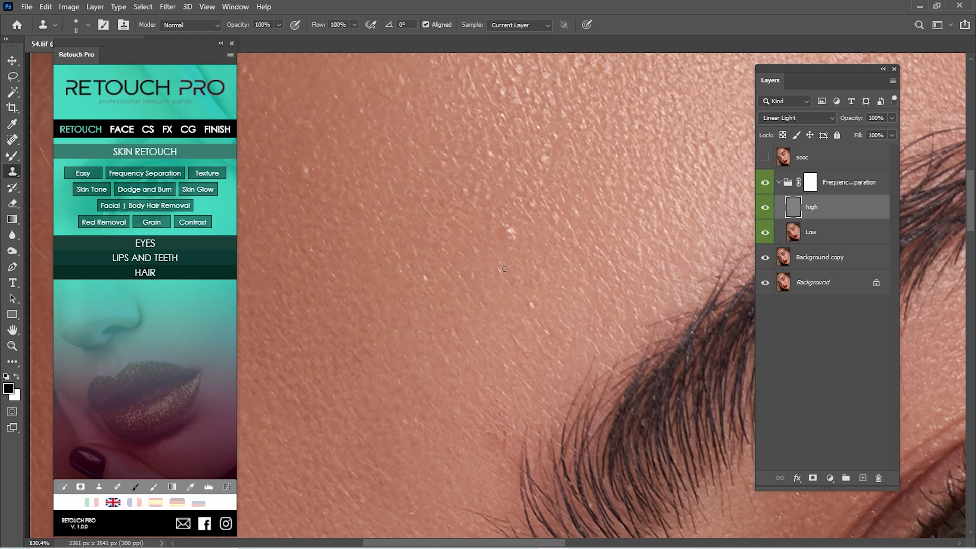
{"action": "left_click", "coordinate": [504, 269]}
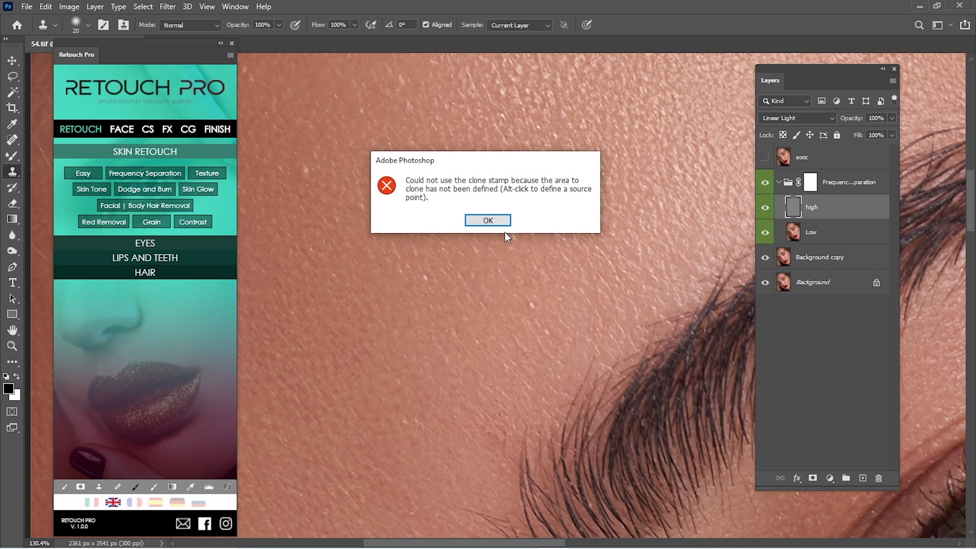
{"action": "left_click", "coordinate": [488, 220]}
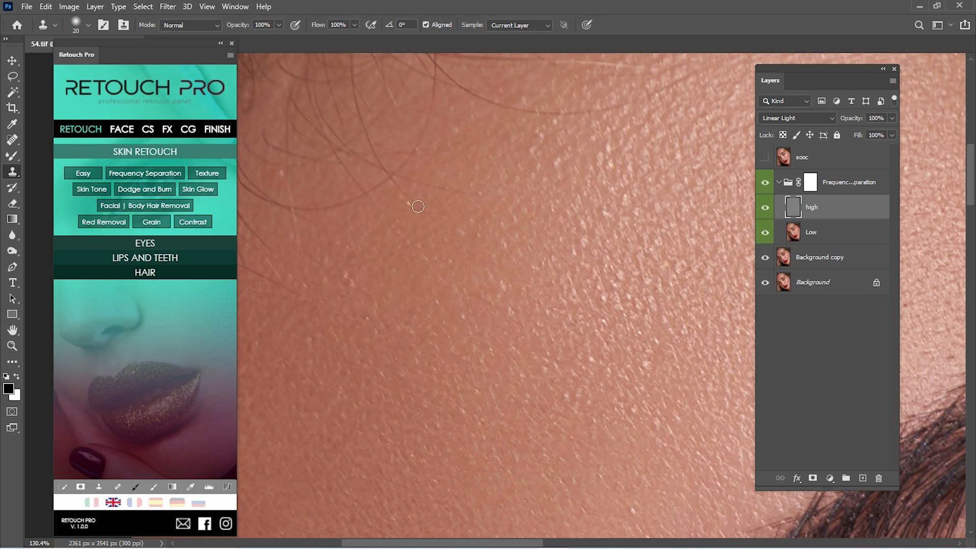
Step: Clone and heal small blemishes on forehead, cheek and chin, zooming as needed
{"action": "left_click", "coordinate": [12, 140]}
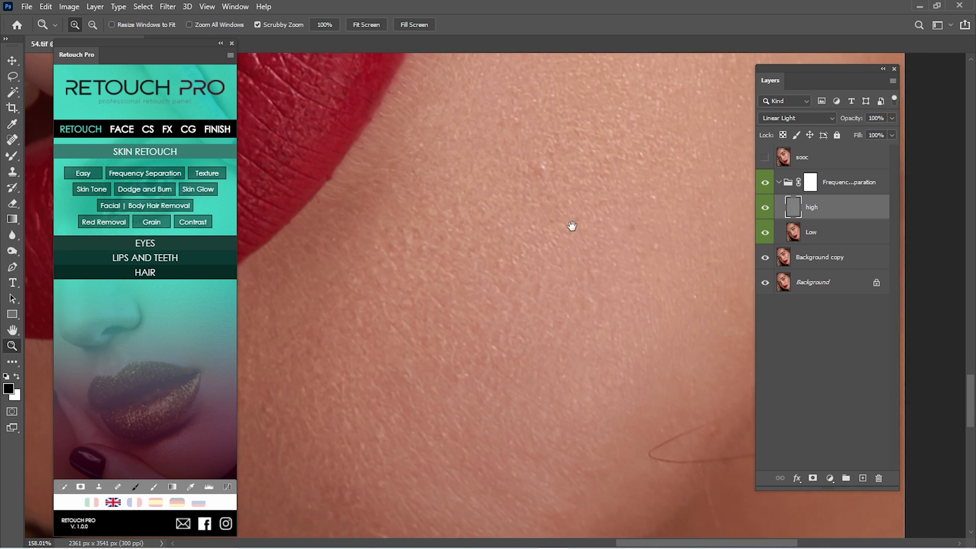
{"action": "left_click", "coordinate": [12, 139]}
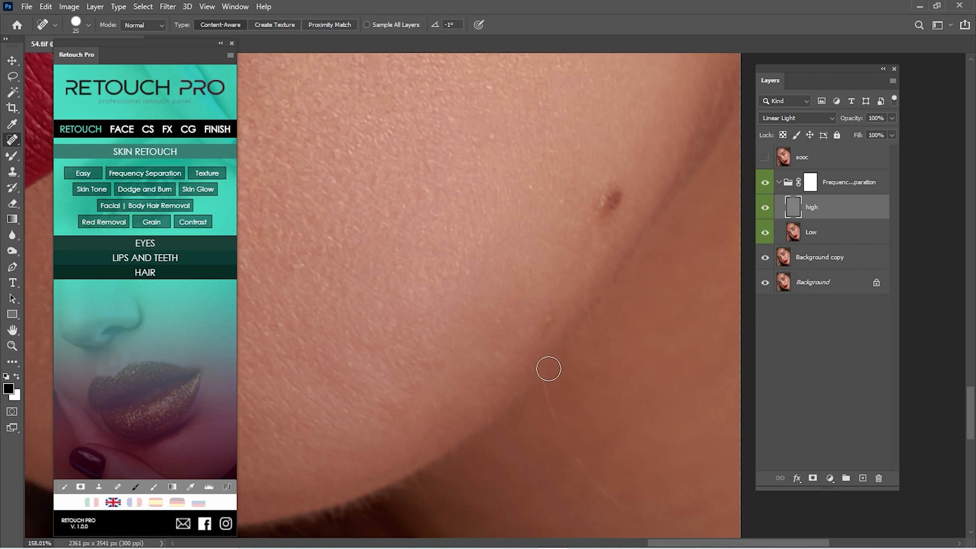
{"action": "left_click", "coordinate": [12, 346]}
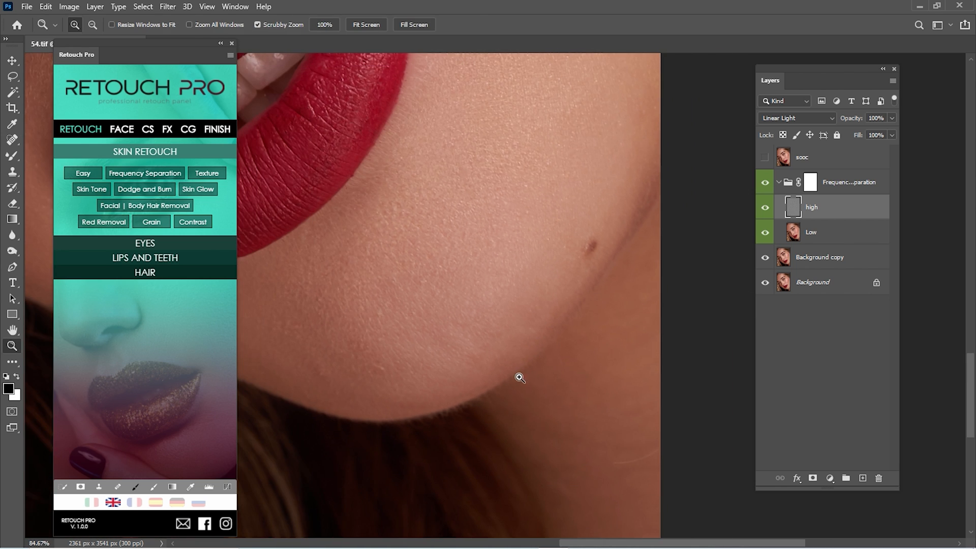
{"action": "left_click", "coordinate": [12, 140]}
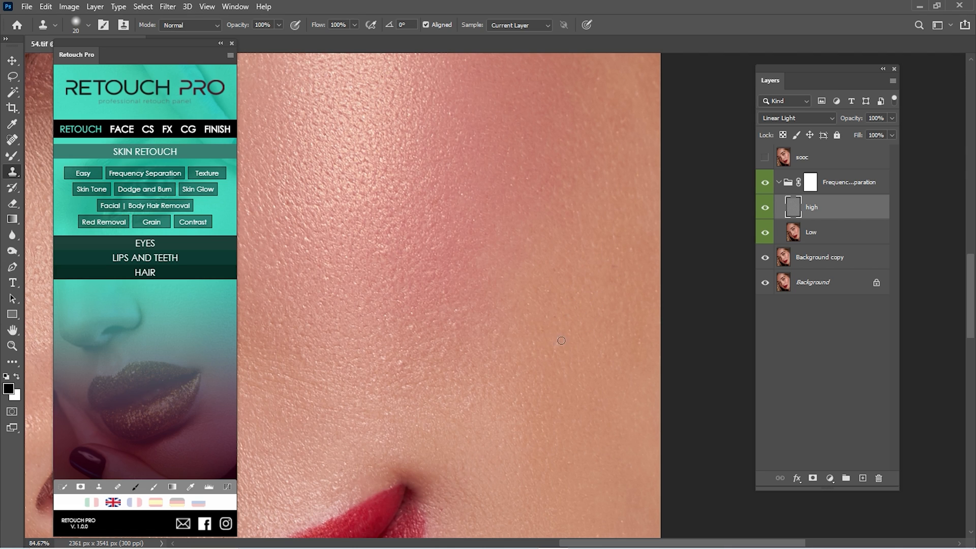
{"action": "mouse_move", "coordinate": [621, 258]}
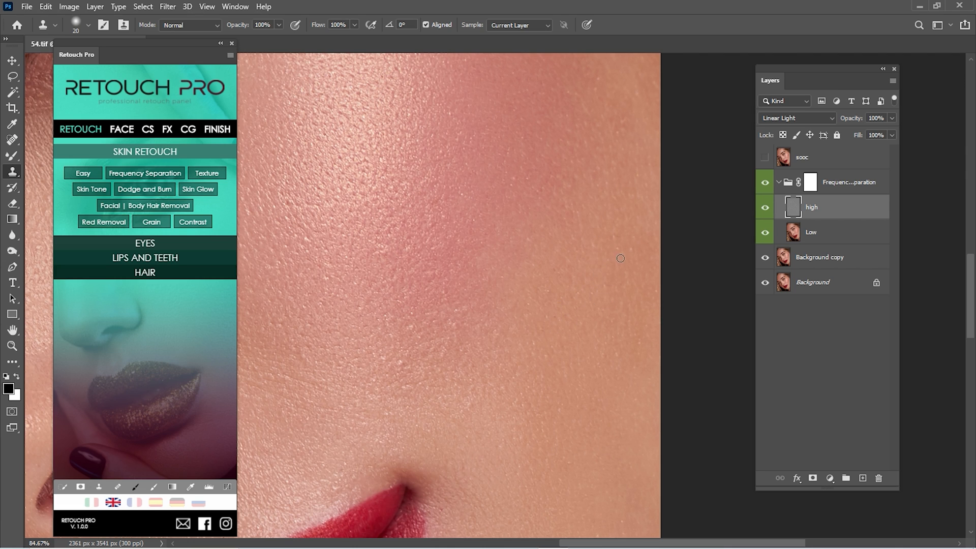
{"action": "mouse_move", "coordinate": [627, 149]}
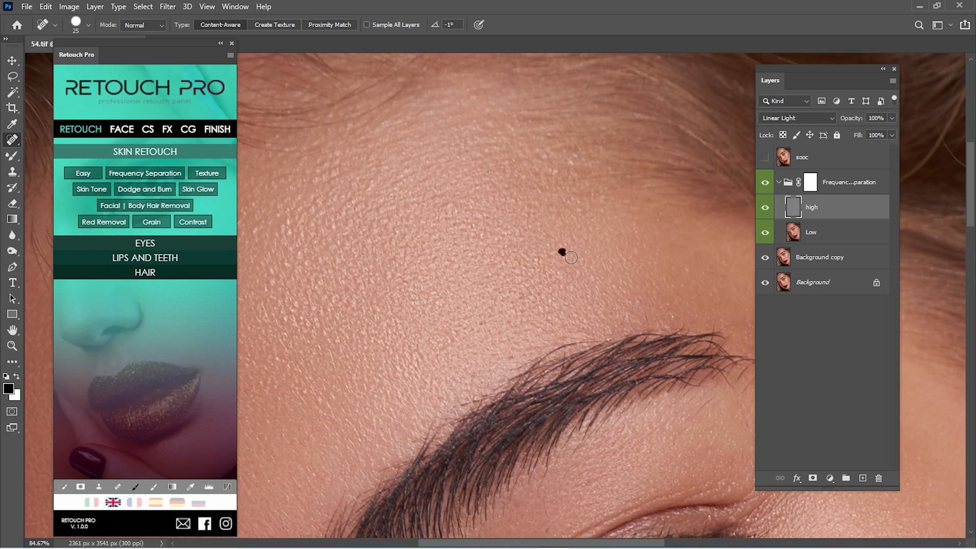
{"action": "left_click", "coordinate": [11, 346]}
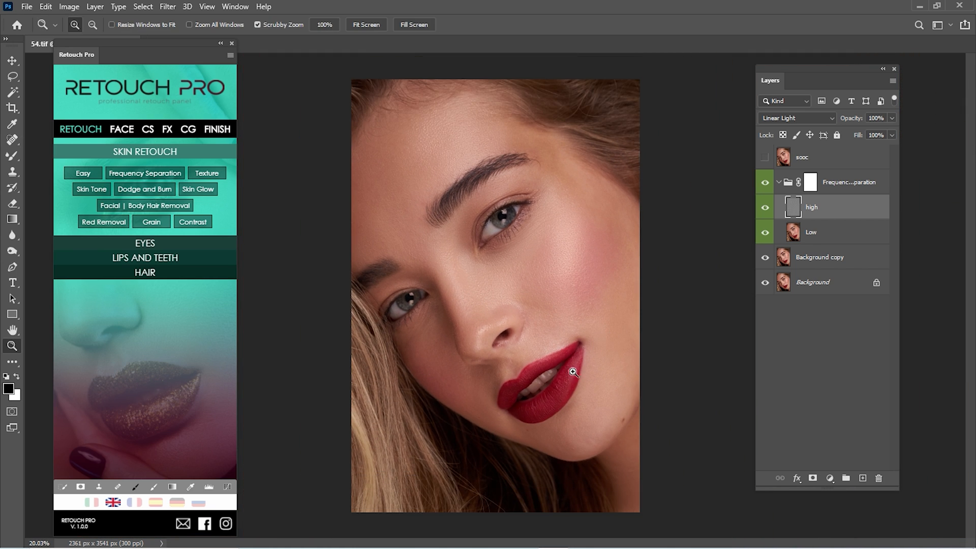
{"action": "left_click", "coordinate": [764, 182]}
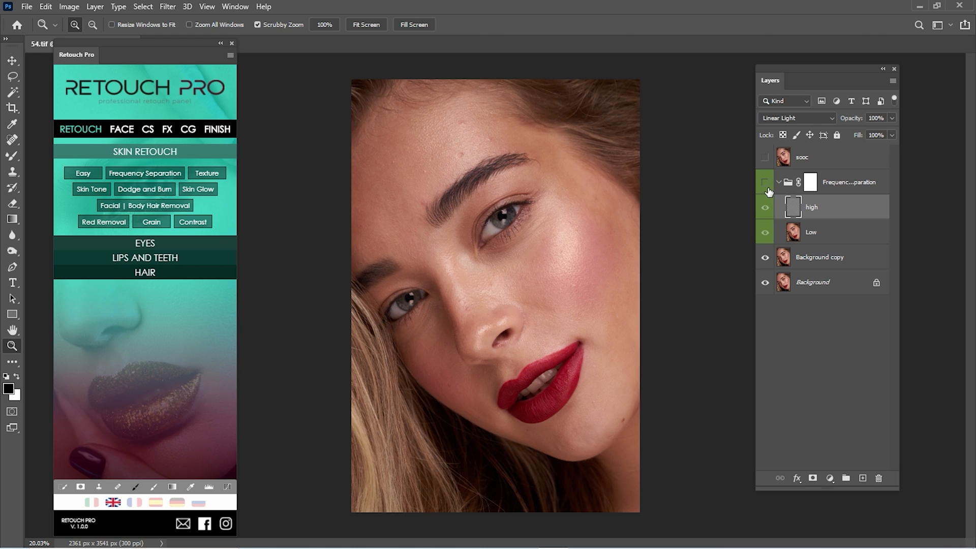
{"action": "left_click", "coordinate": [765, 181]}
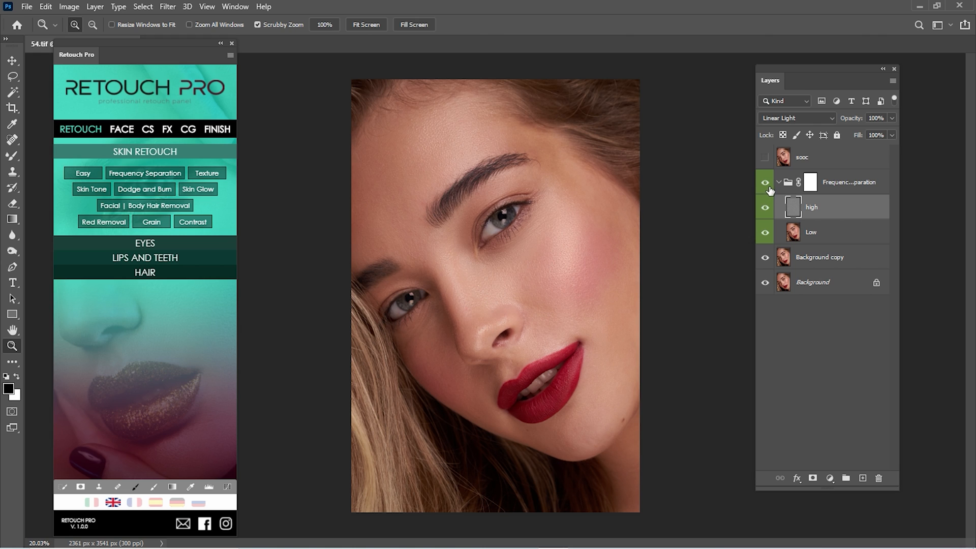
{"action": "left_click", "coordinate": [764, 182]}
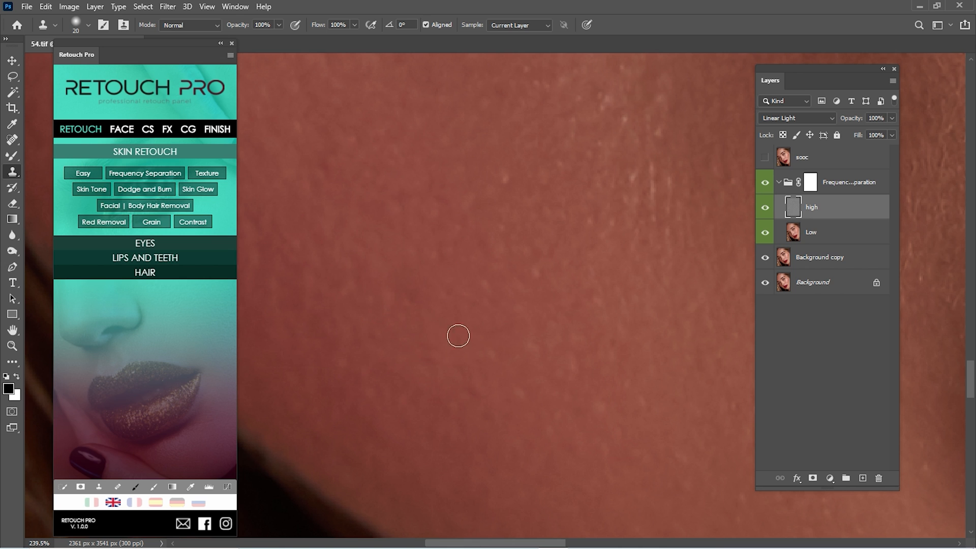
{"action": "mouse_move", "coordinate": [511, 332]}
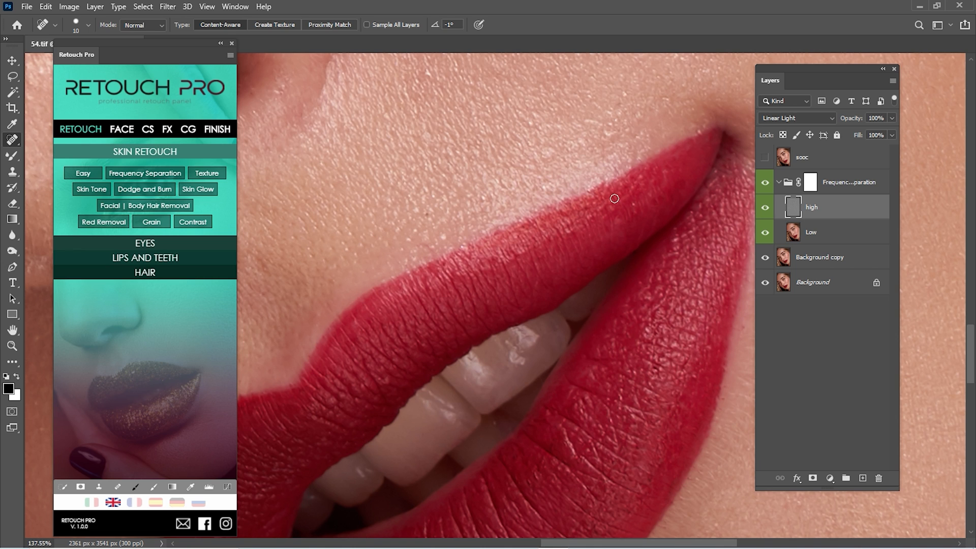
{"action": "mouse_move", "coordinate": [402, 200]}
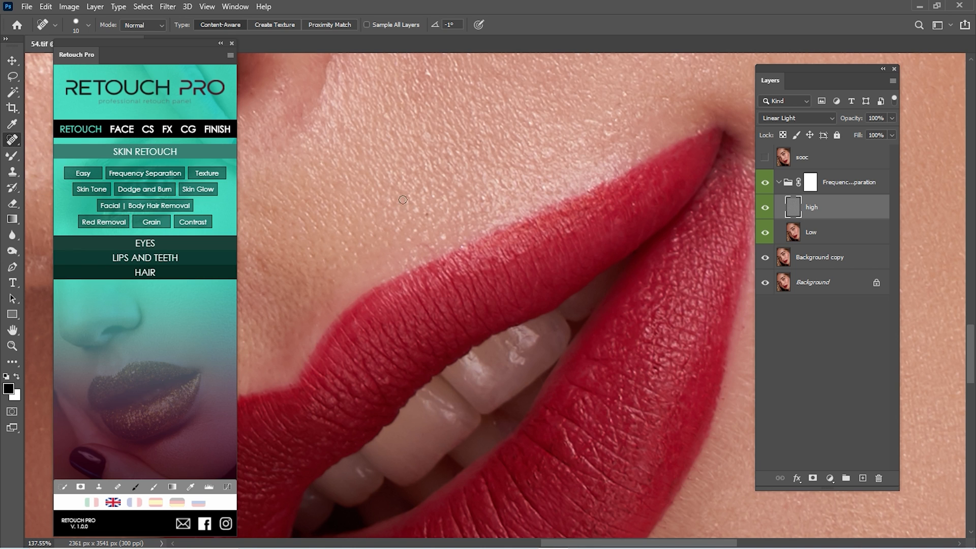
Step: Heal a spot above the lip and a nostril hair, then zoom in near the mouth
{"action": "left_click", "coordinate": [402, 199]}
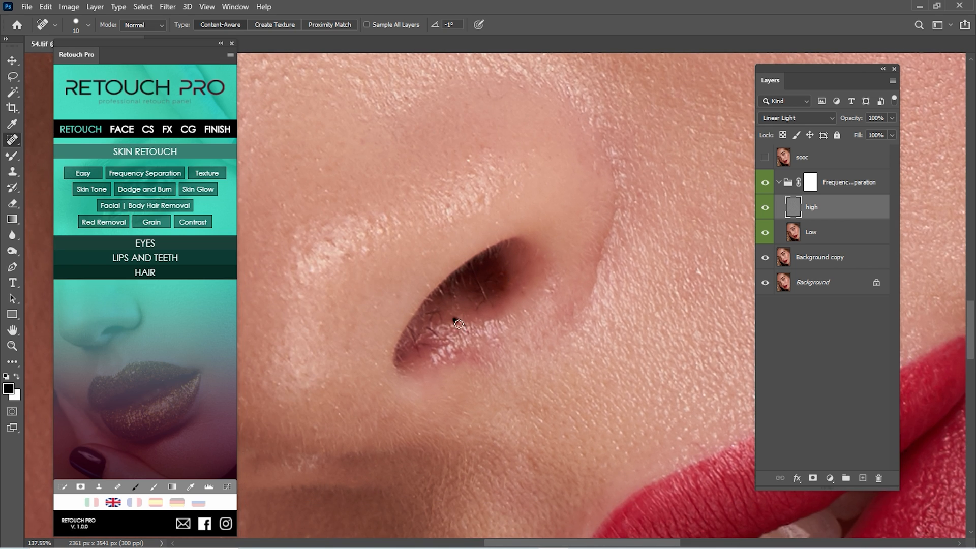
{"action": "left_click", "coordinate": [457, 313]}
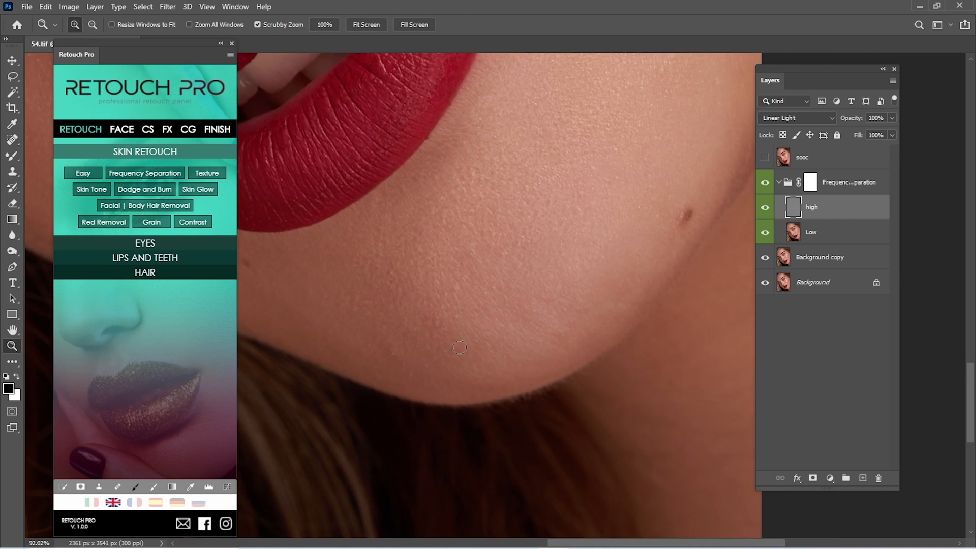
{"action": "left_click", "coordinate": [12, 140]}
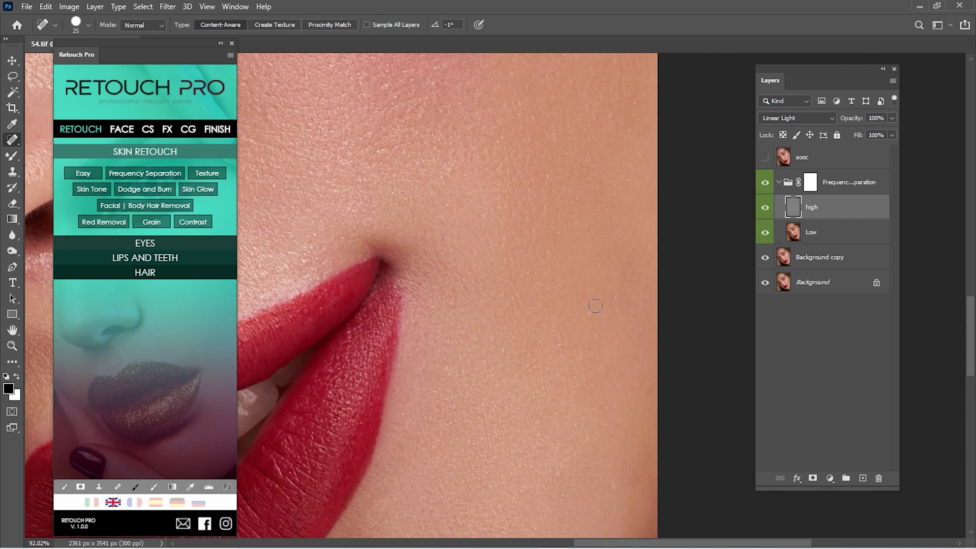
{"action": "mouse_move", "coordinate": [607, 404]}
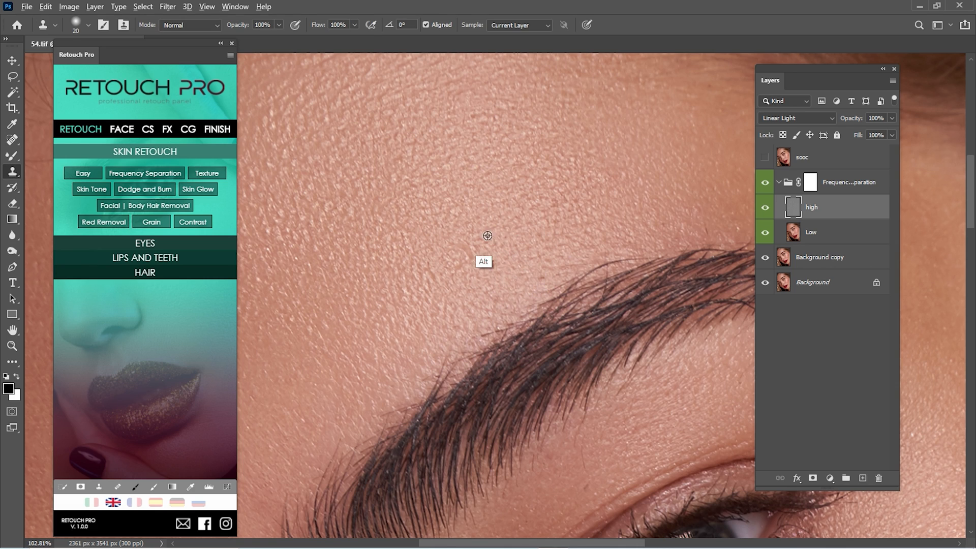
{"action": "mouse_move", "coordinate": [434, 212]}
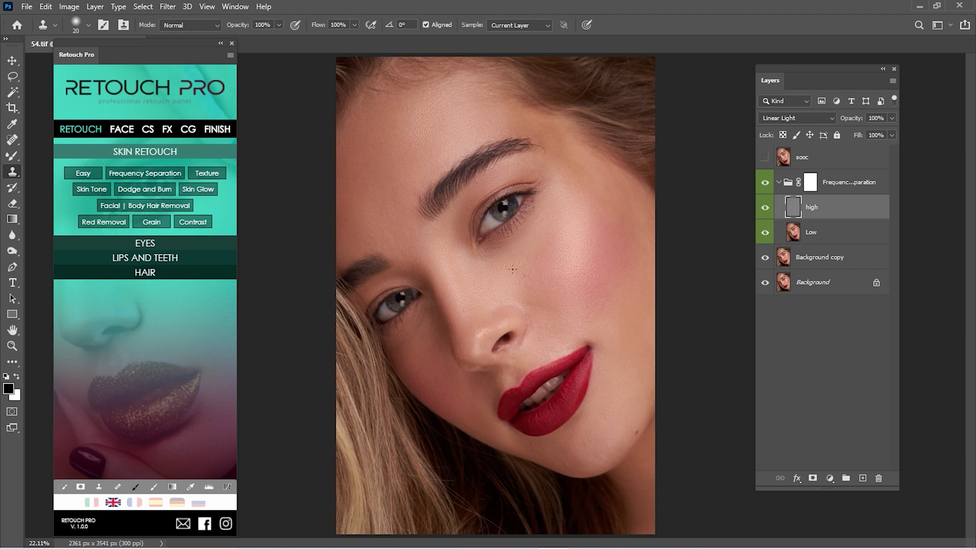
Step: Add a Dodge and Burn group in the Frequency Separation group and expand its layers
{"action": "left_click", "coordinate": [764, 181]}
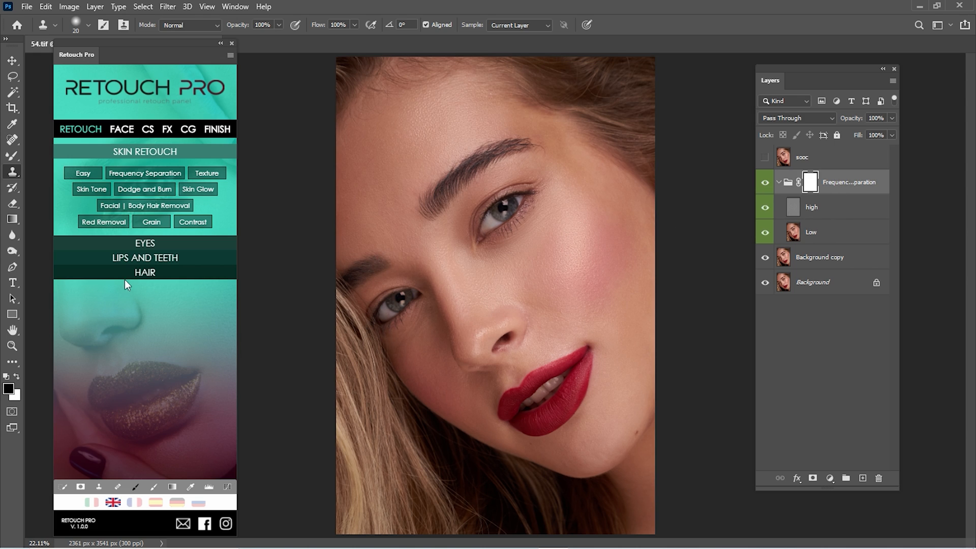
{"action": "mouse_move", "coordinate": [142, 169]}
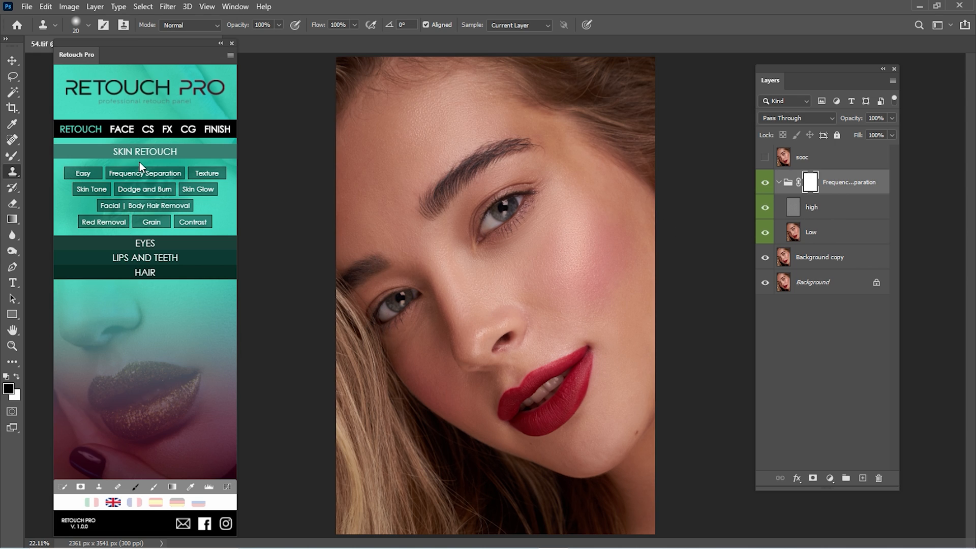
{"action": "mouse_move", "coordinate": [155, 173]}
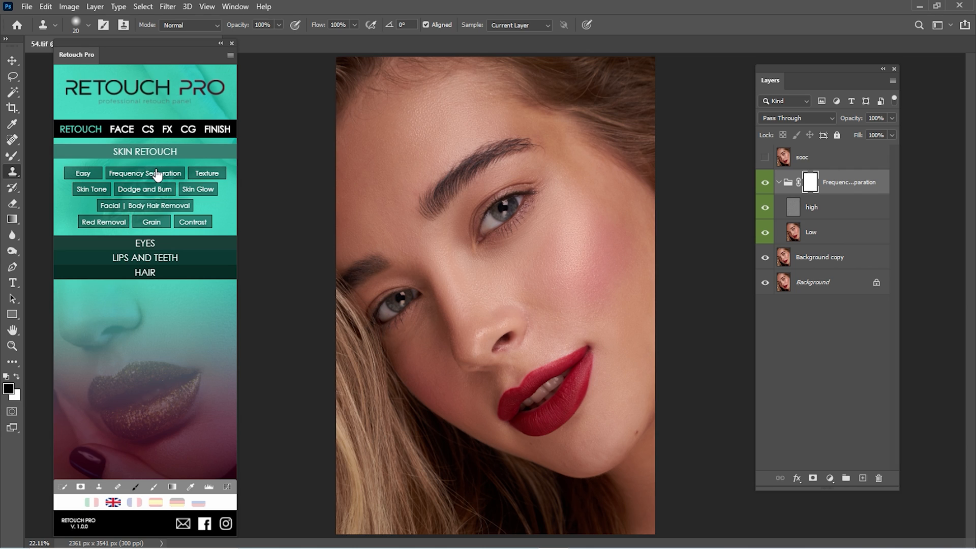
{"action": "left_click", "coordinate": [144, 188]}
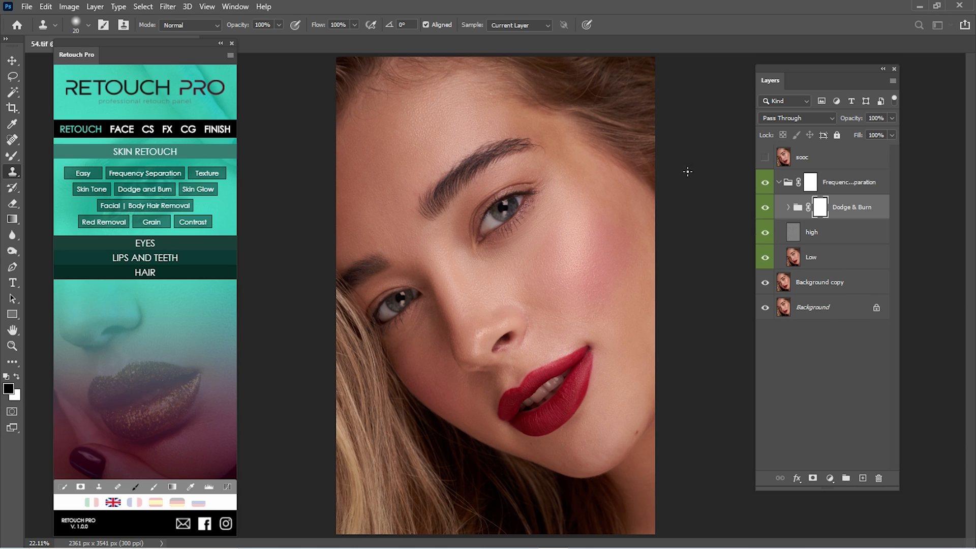
{"action": "left_click", "coordinate": [787, 207]}
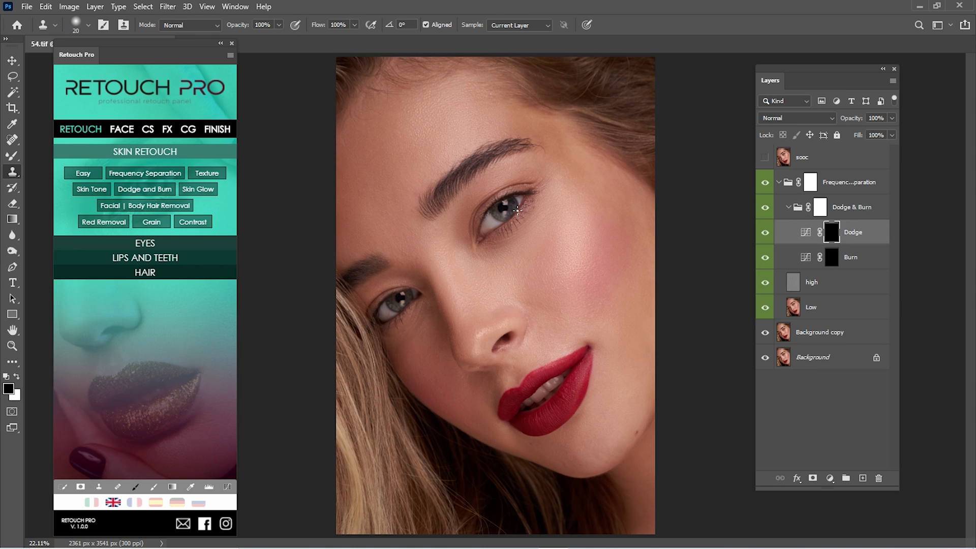
{"action": "left_click", "coordinate": [11, 155]}
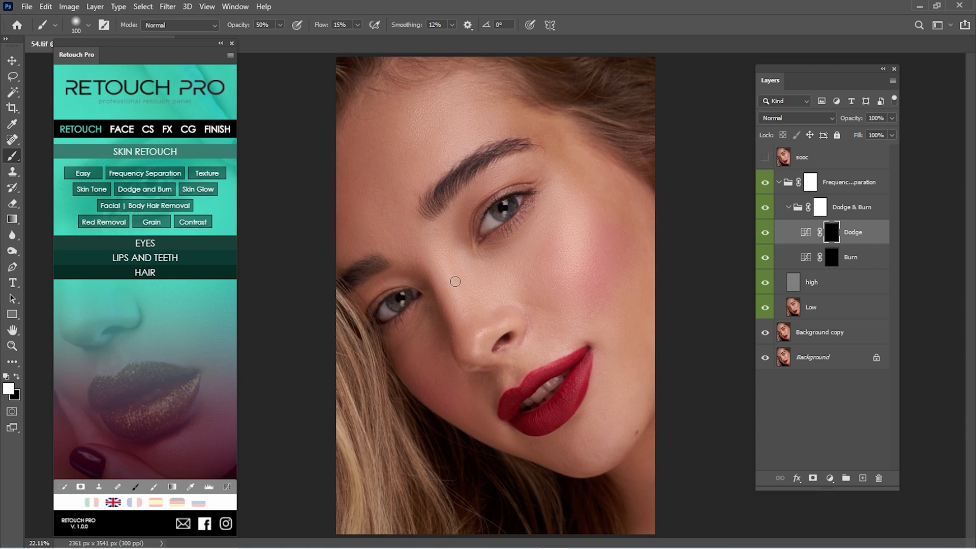
Step: Paint subtle highlights on the Dodge layer mask, then make the Burn layer active
{"action": "key", "text": "ctrl"}
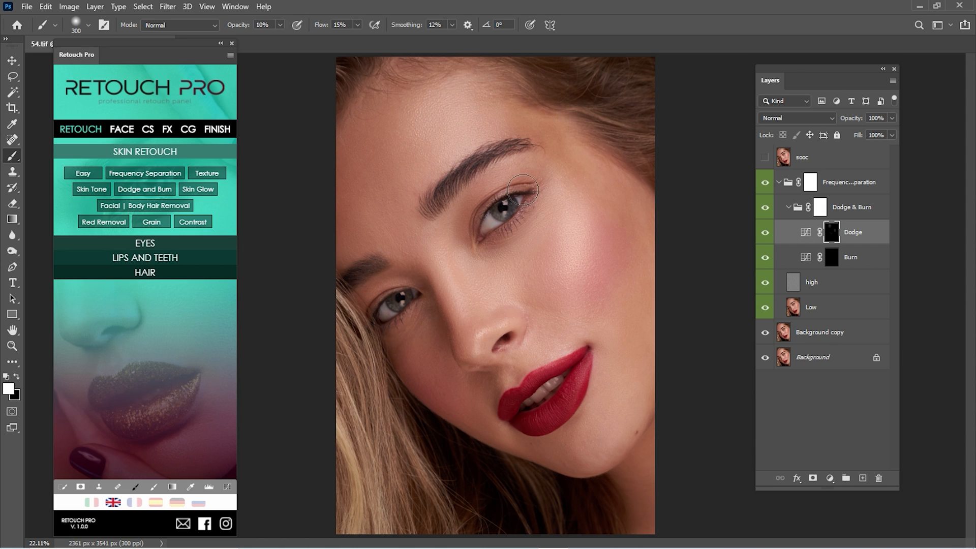
{"action": "mouse_move", "coordinate": [464, 292]}
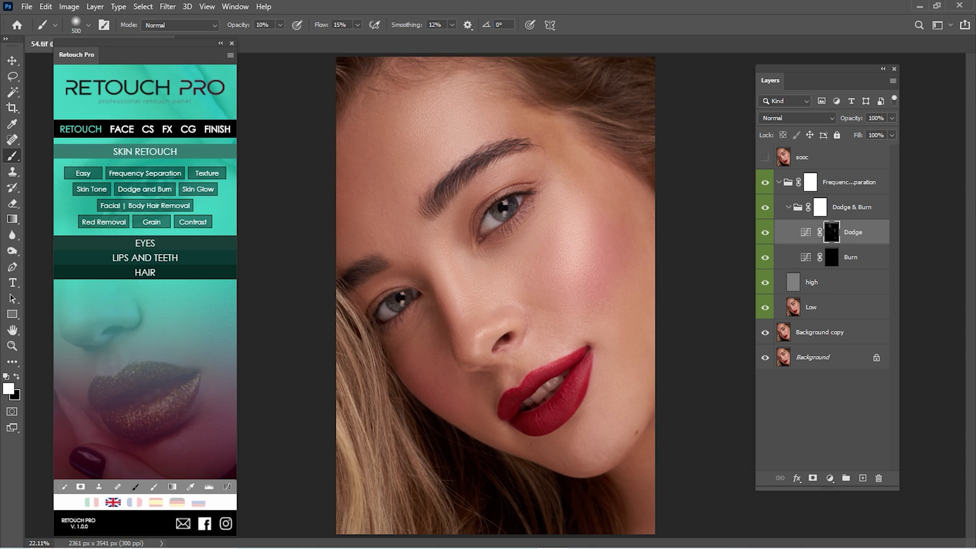
{"action": "left_click", "coordinate": [850, 257]}
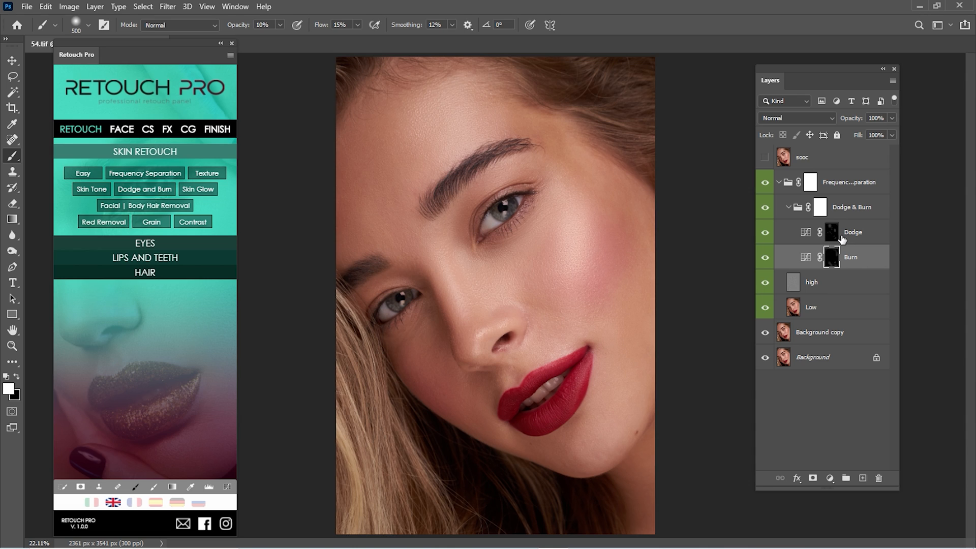
Step: Return to the Dodge layer to add highlights around the nose and eyes
{"action": "left_click", "coordinate": [853, 232]}
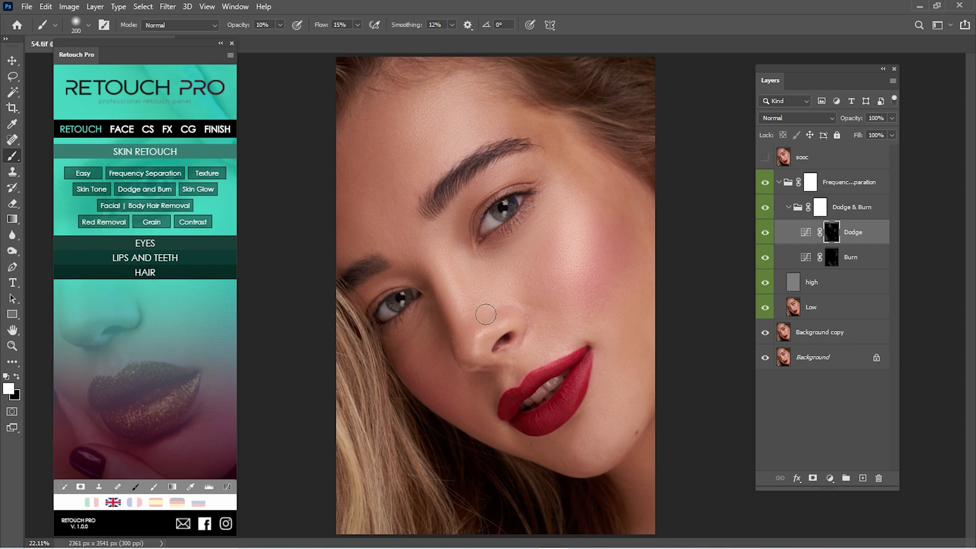
{"action": "mouse_move", "coordinate": [454, 274]}
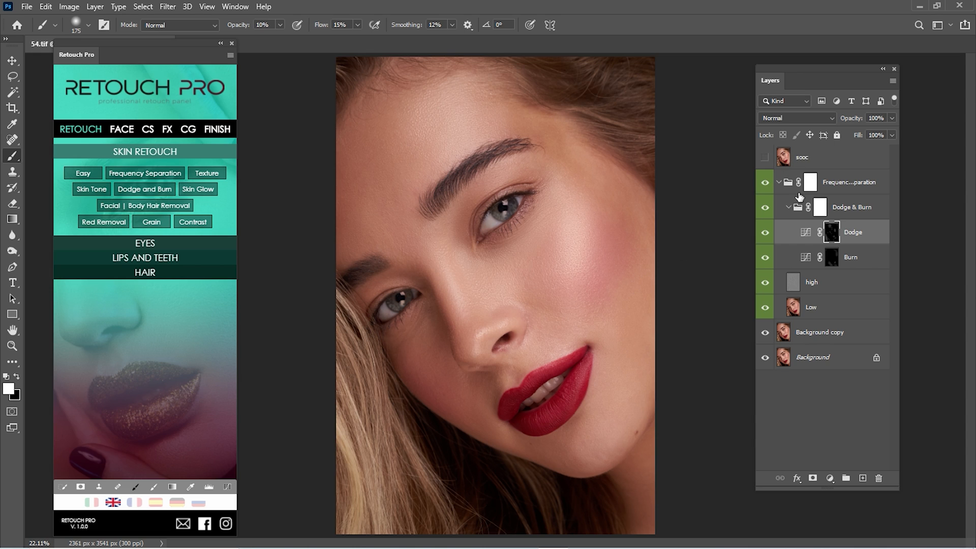
Step: Collapse and compare the Dodge & Burn group at 65% opacity, then collapse Frequency Separation
{"action": "left_click", "coordinate": [765, 207]}
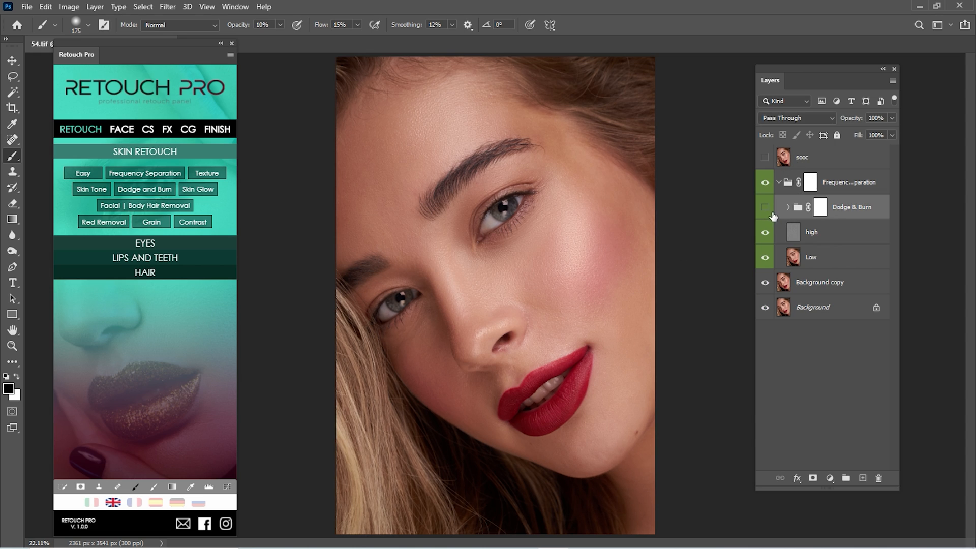
{"action": "left_click", "coordinate": [764, 207]}
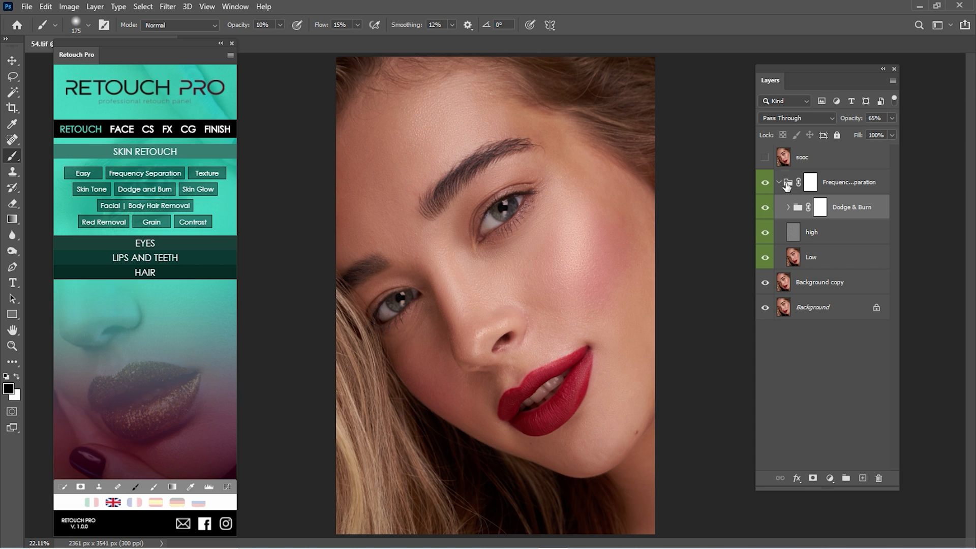
{"action": "left_click", "coordinate": [765, 182]}
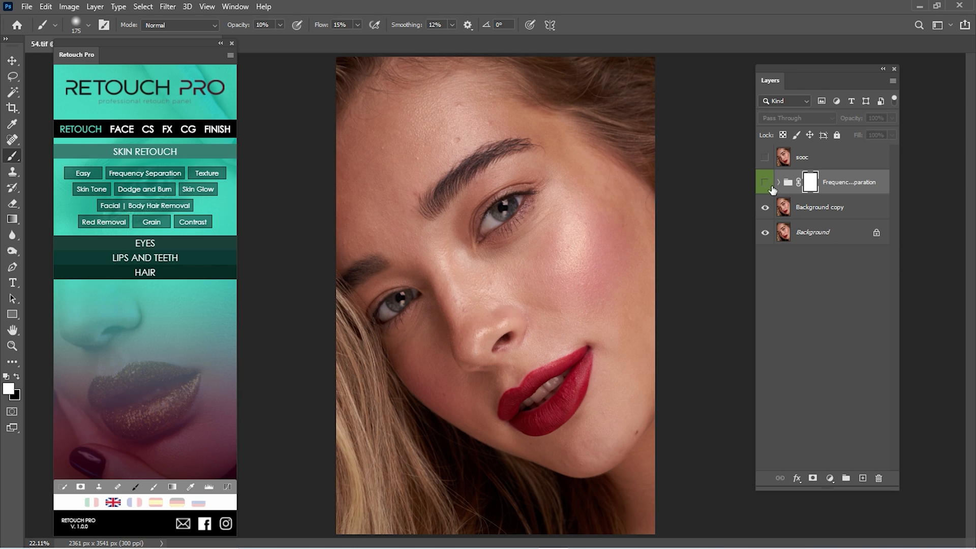
Step: Add Iris, Veins Removal and Eyes Details groups from Retouch Pro EYES and expand Iris for masking
{"action": "left_click", "coordinate": [145, 243]}
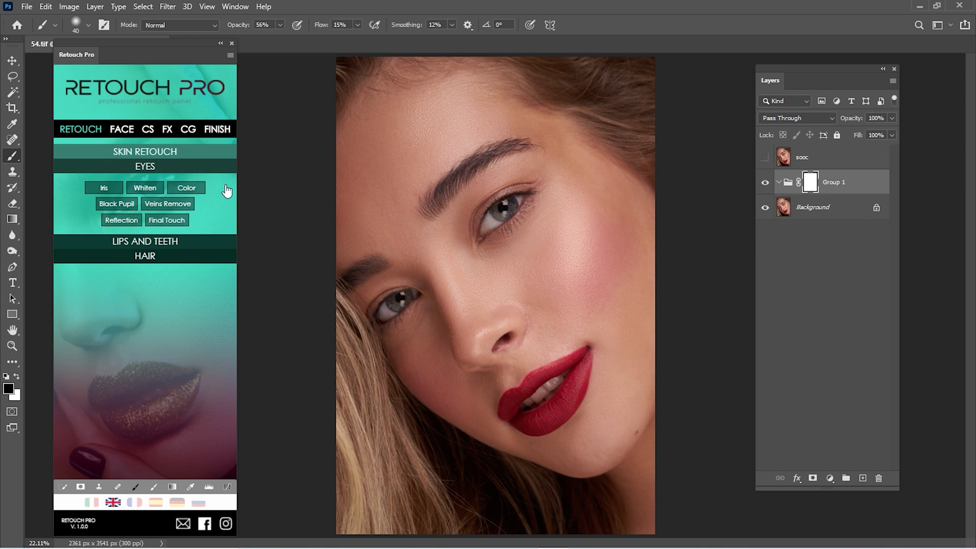
{"action": "left_click", "coordinate": [103, 188]}
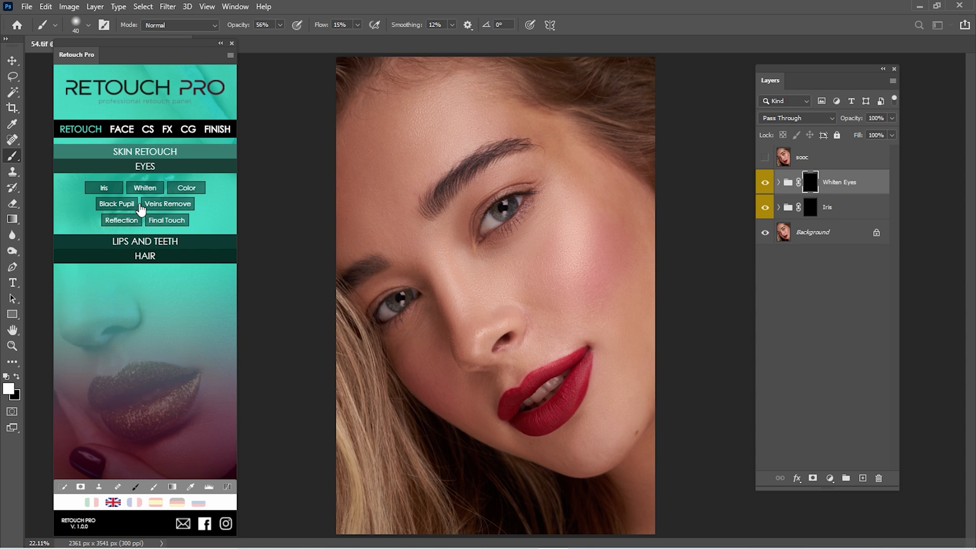
{"action": "left_click", "coordinate": [116, 204]}
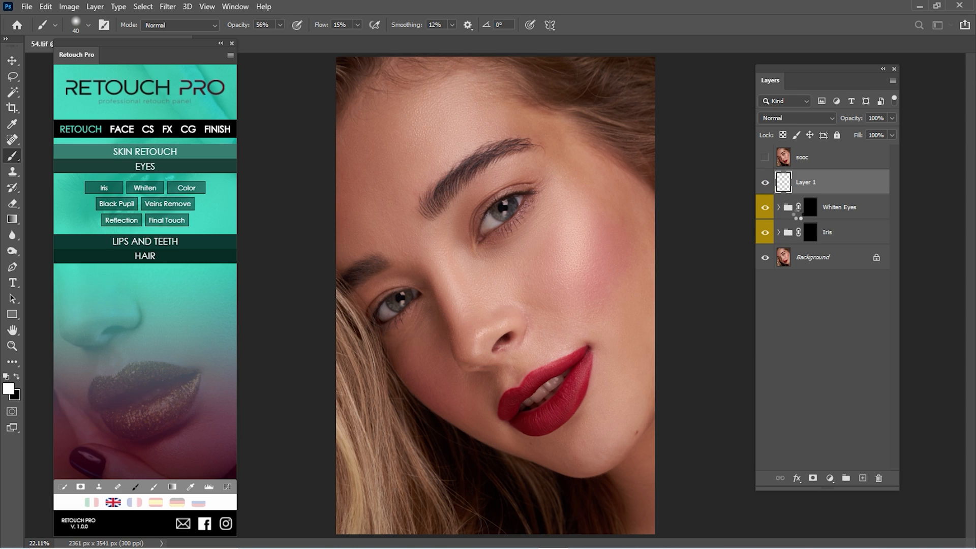
{"action": "left_click", "coordinate": [168, 203]}
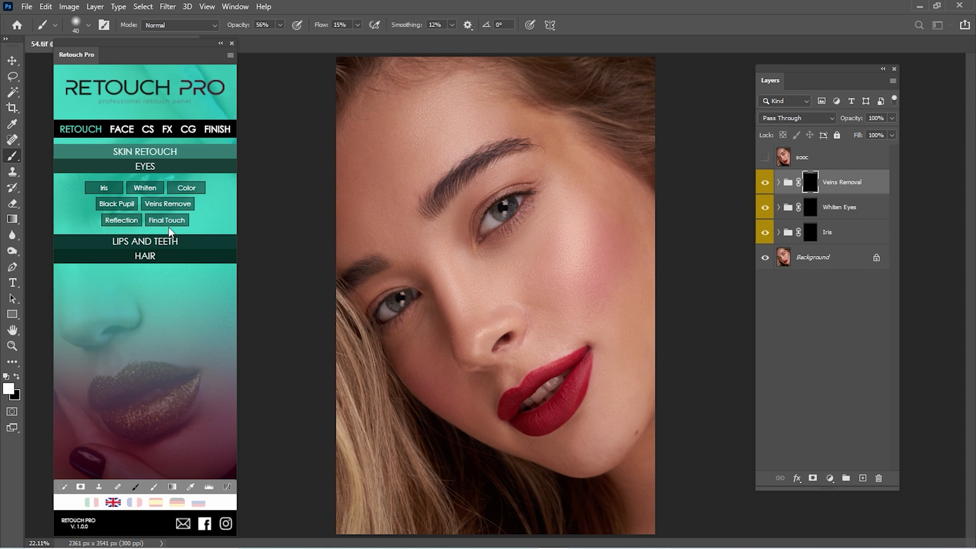
{"action": "left_click", "coordinate": [778, 182]}
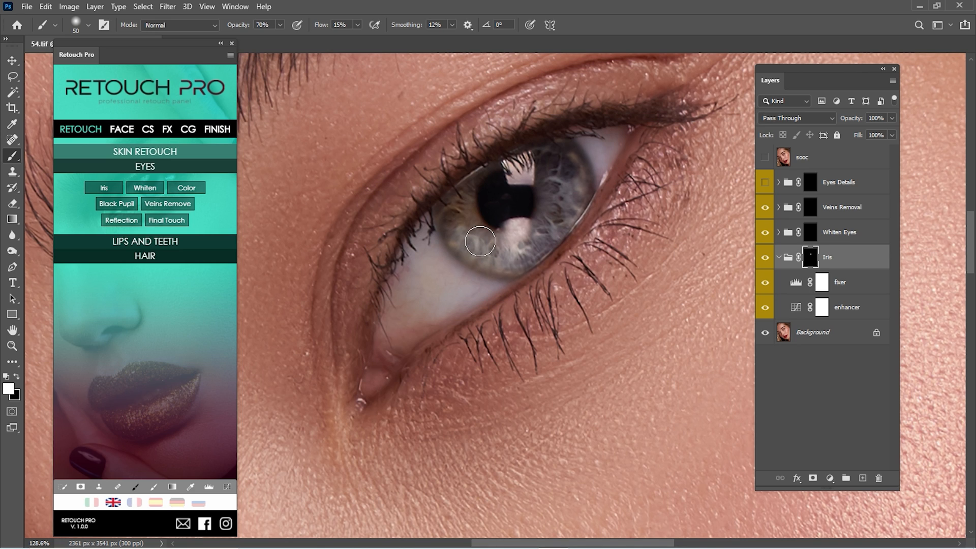
{"action": "mouse_move", "coordinate": [774, 261]}
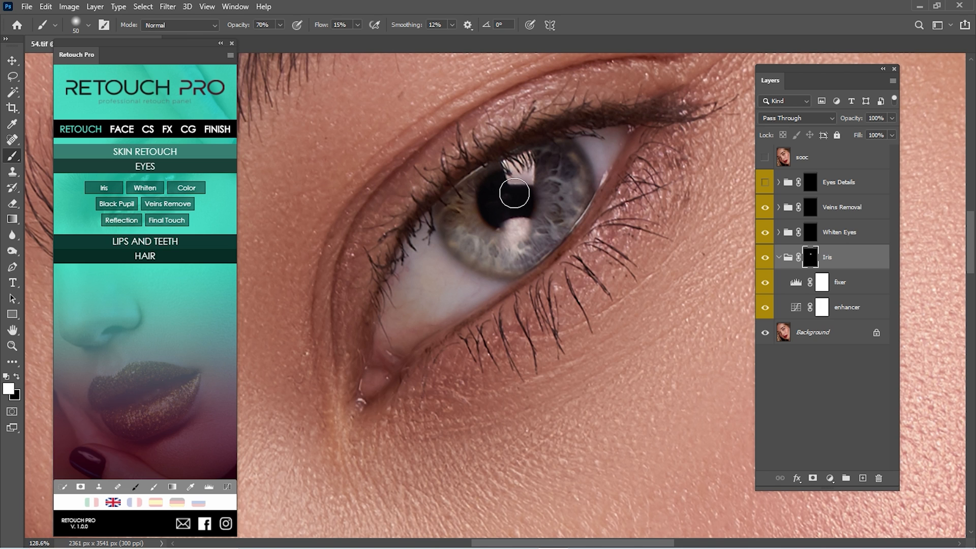
{"action": "mouse_move", "coordinate": [745, 243]}
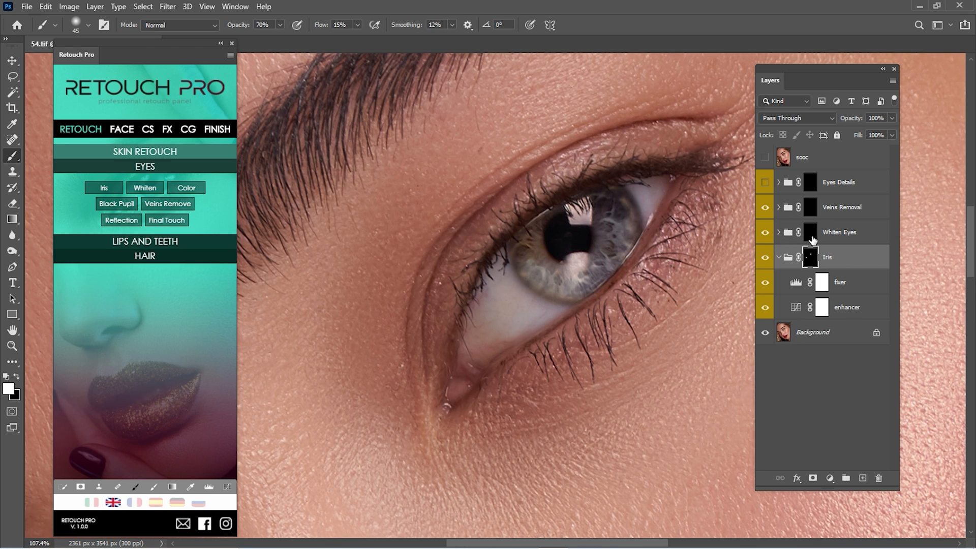
Step: Compare the White layer inside Whiten Eyes at 45% opacity, then expand Veins Removal
{"action": "left_click", "coordinate": [778, 256]}
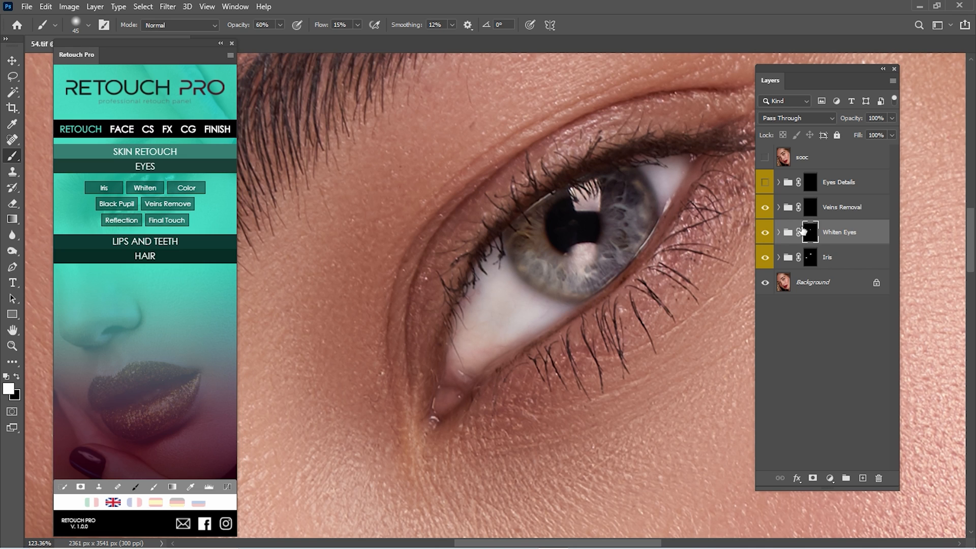
{"action": "left_click", "coordinate": [777, 232]}
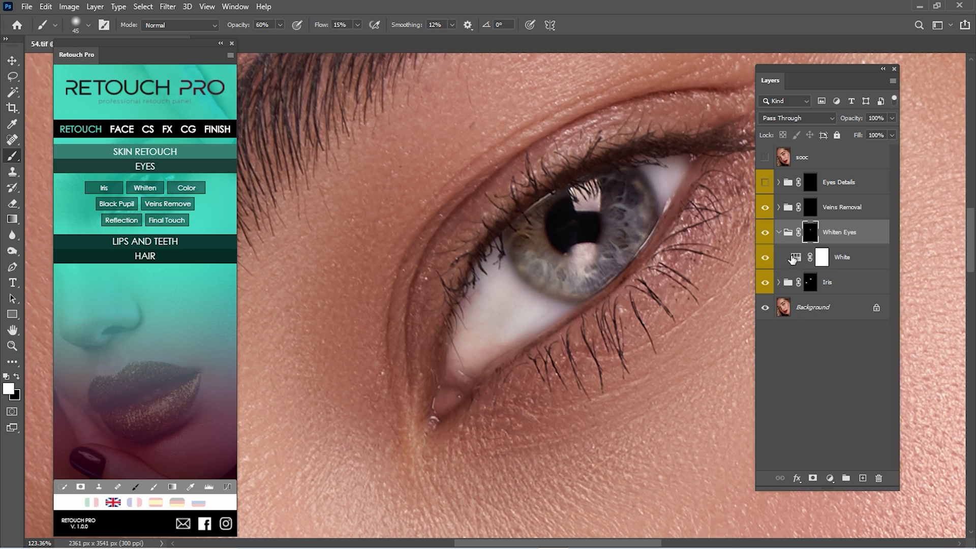
{"action": "left_click", "coordinate": [764, 258]}
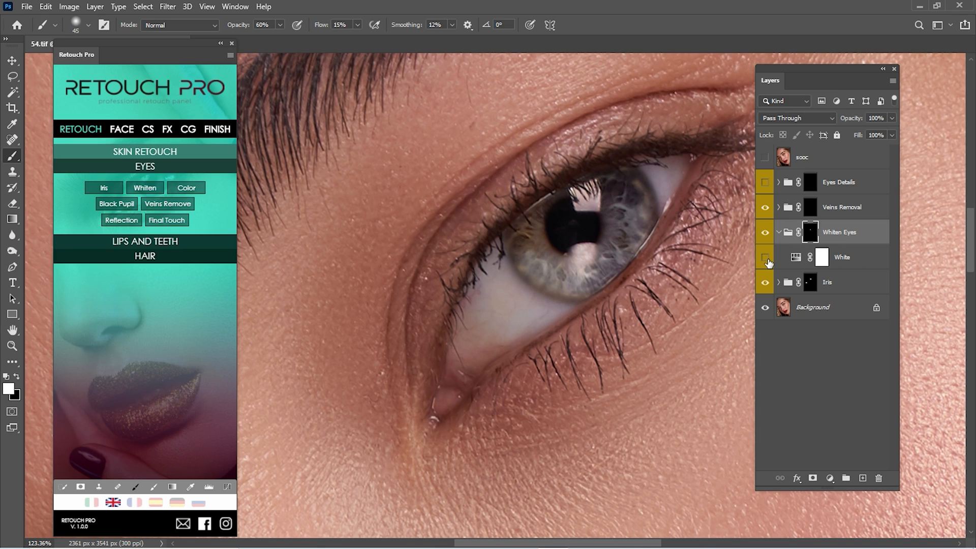
{"action": "left_click", "coordinate": [764, 257]}
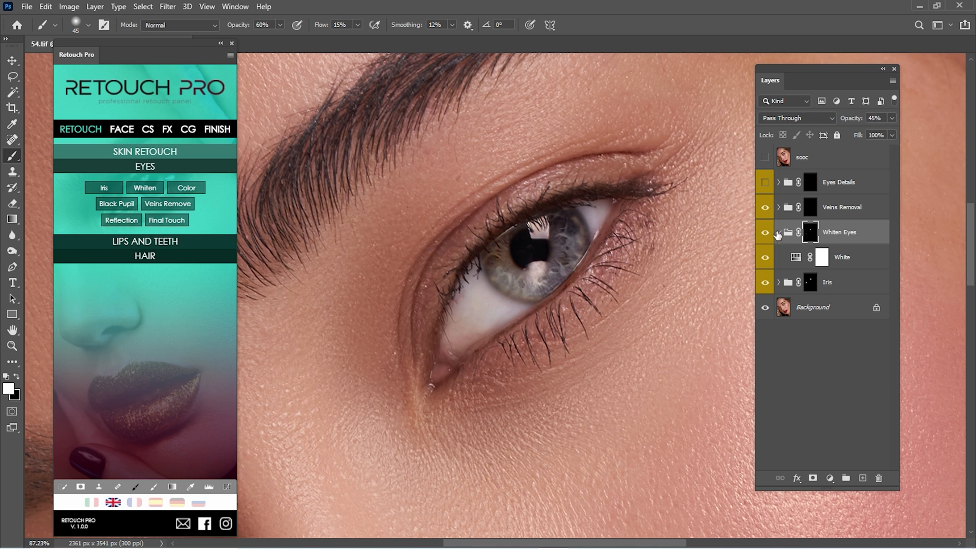
{"action": "left_click", "coordinate": [778, 207]}
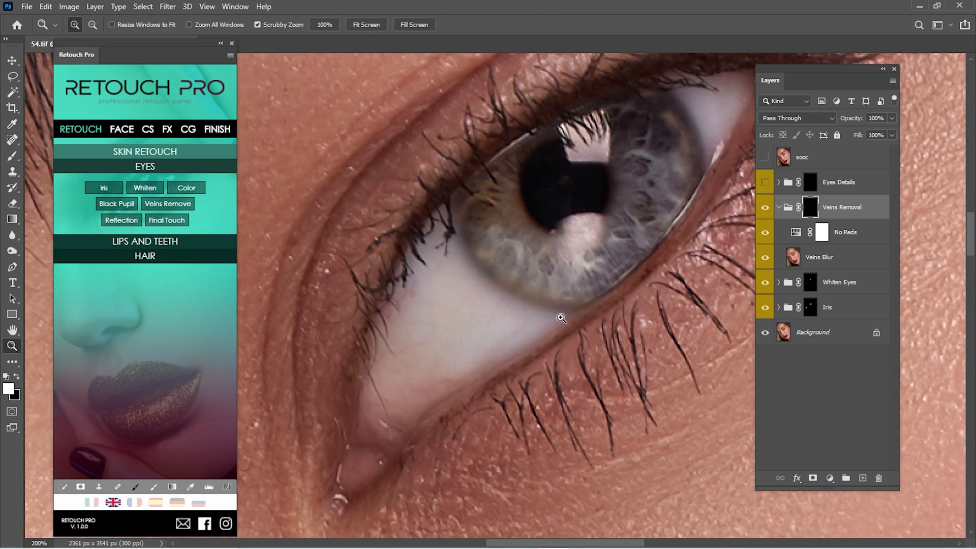
Step: Paint out the eye-white veins zoomed in, comparing against the original photo
{"action": "left_click", "coordinate": [12, 155]}
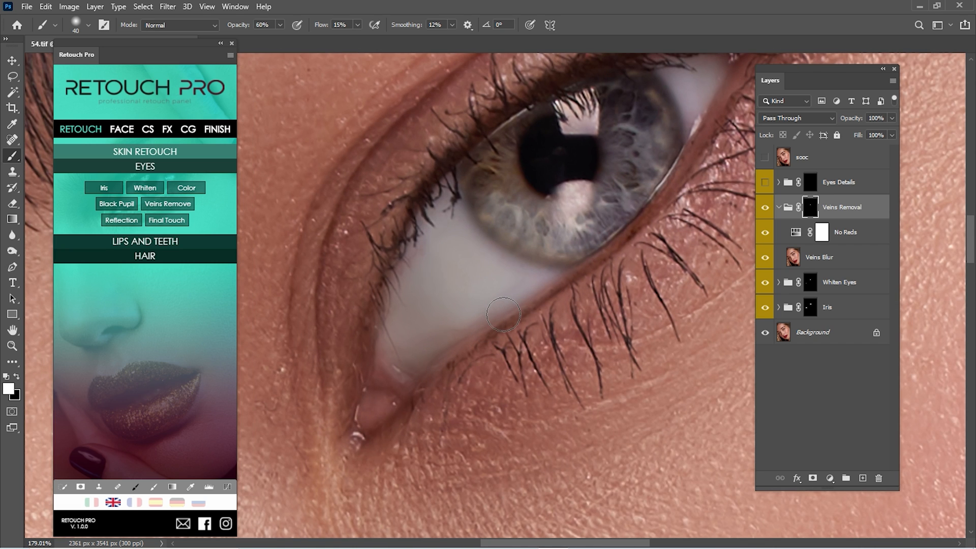
{"action": "left_click", "coordinate": [765, 157]}
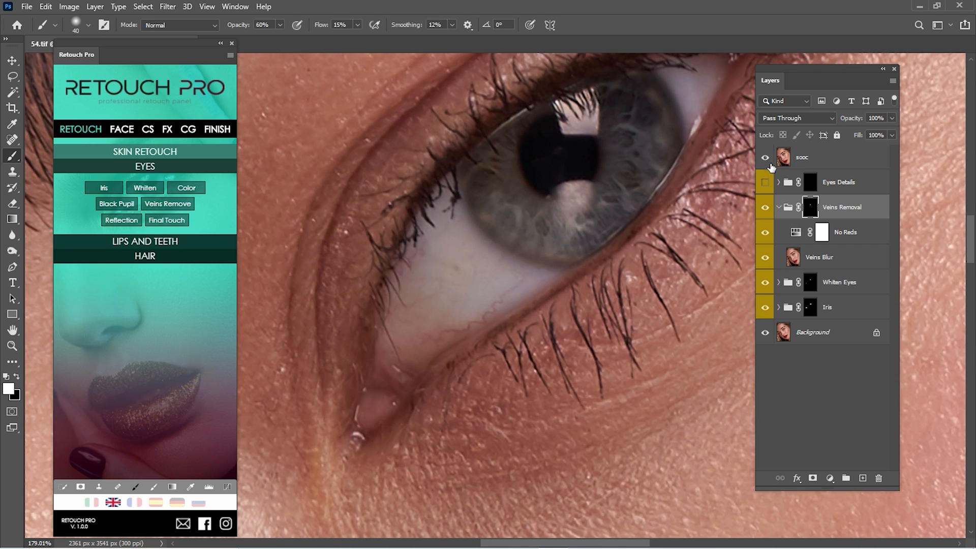
{"action": "left_click", "coordinate": [765, 157]}
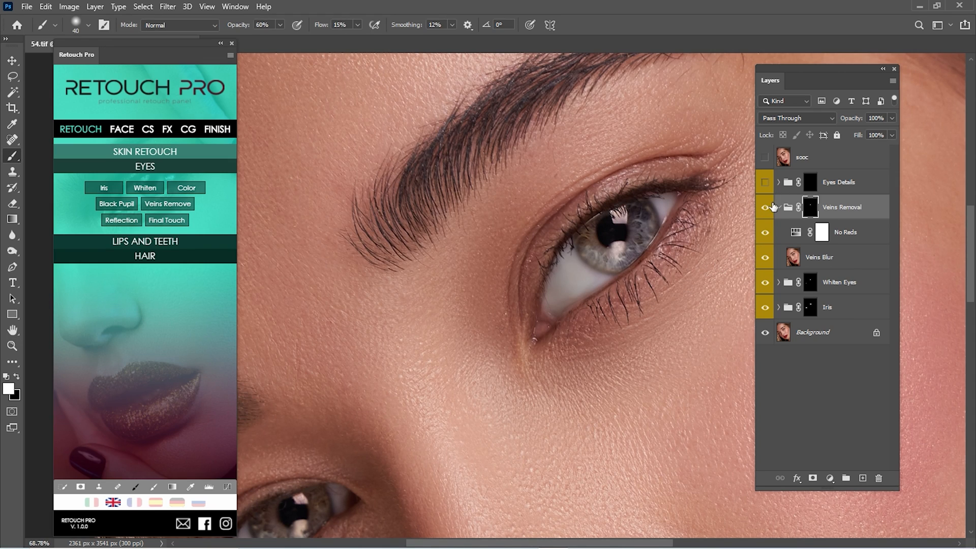
{"action": "scroll", "scroll_direction": "up", "scroll_amount": 3}
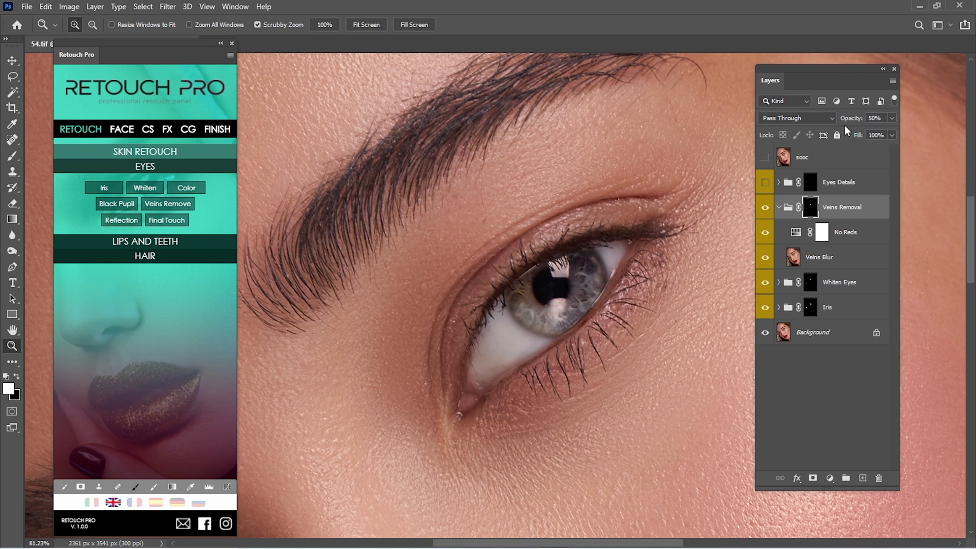
Step: Collapse Veins Removal at 50% opacity and toggle it to compare
{"action": "left_click", "coordinate": [764, 214]}
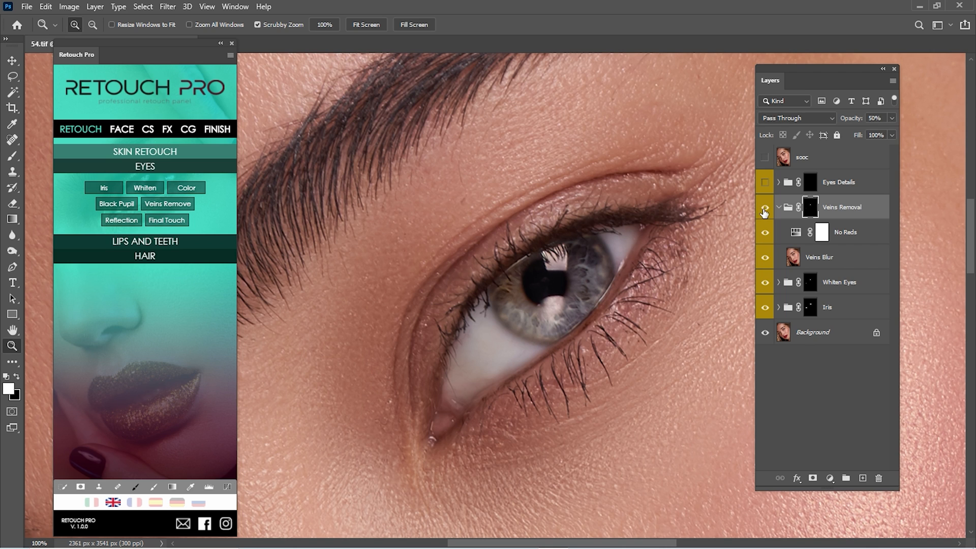
{"action": "left_click", "coordinate": [764, 207]}
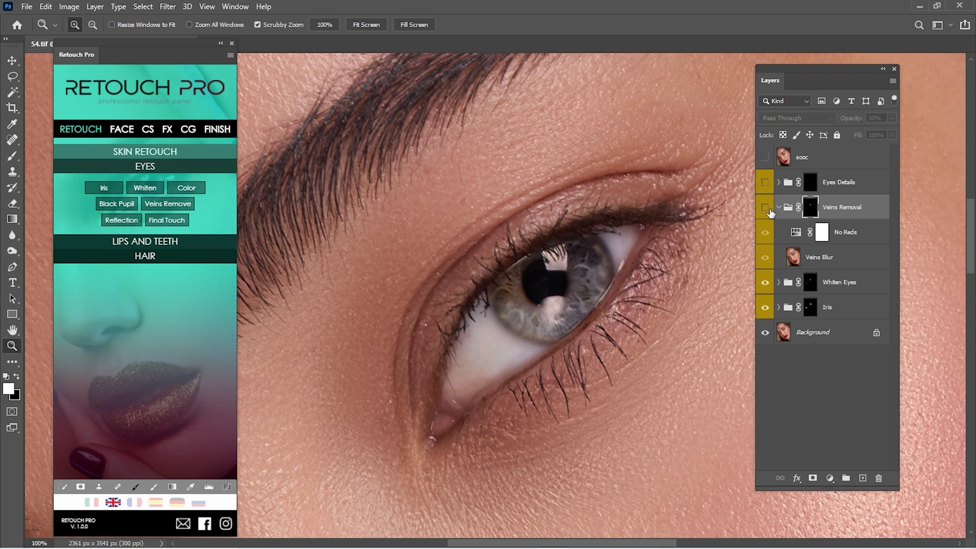
{"action": "left_click", "coordinate": [764, 206]}
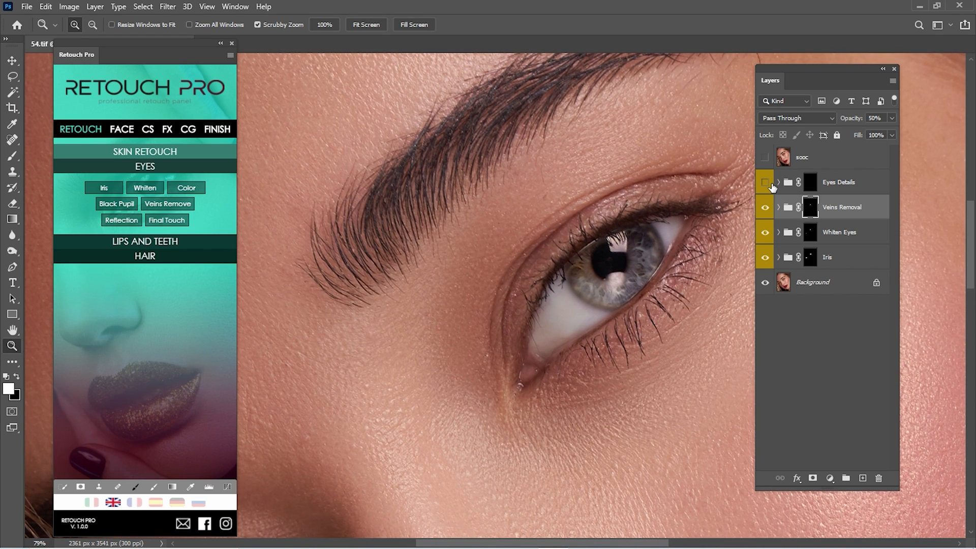
Step: Enable Eyes Details, paint its mask, and group all eye retouching as 'eyes'
{"action": "left_click", "coordinate": [765, 182]}
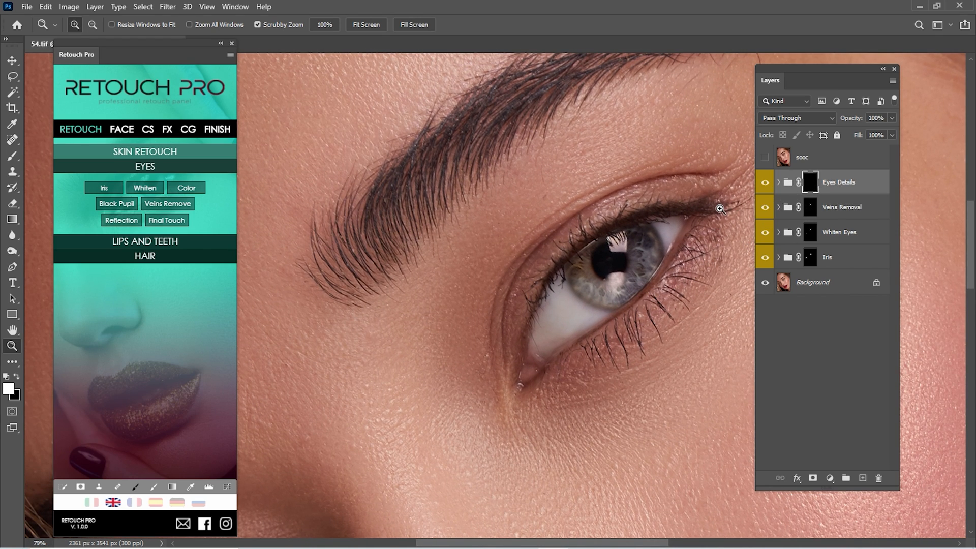
{"action": "left_click", "coordinate": [12, 157]}
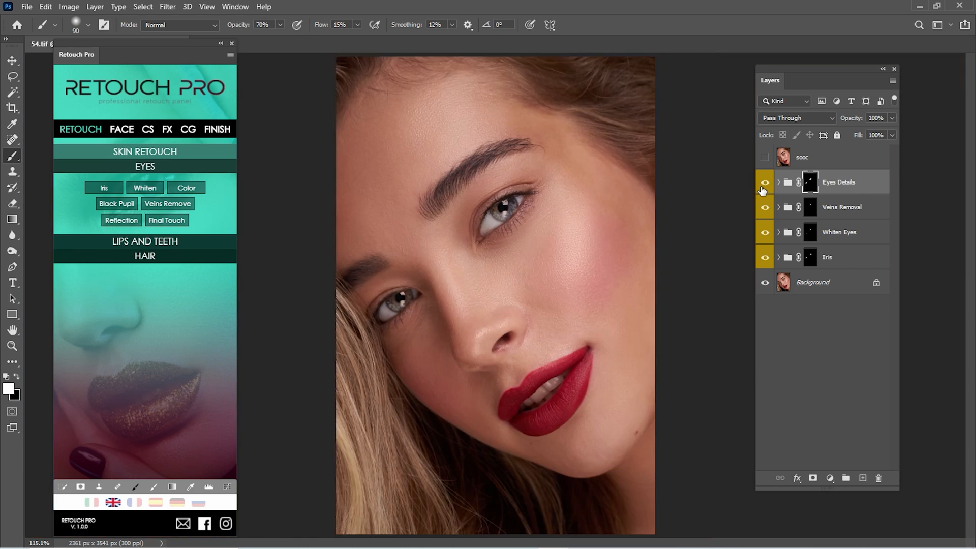
{"action": "left_click", "coordinate": [765, 182]}
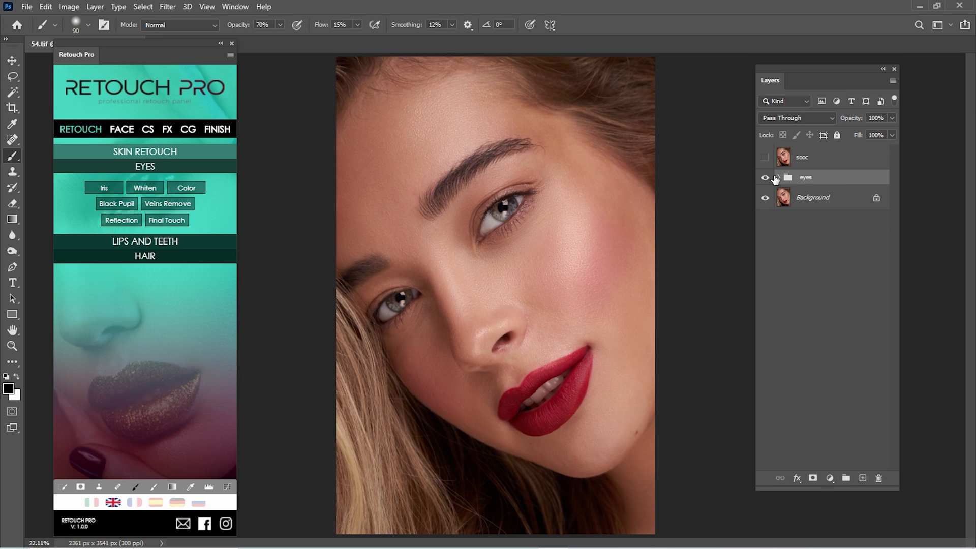
Step: Toggle the eyes group for a before-and-after, then bring up LIPS AND TEETH in Retouch Pro
{"action": "left_click", "coordinate": [764, 178]}
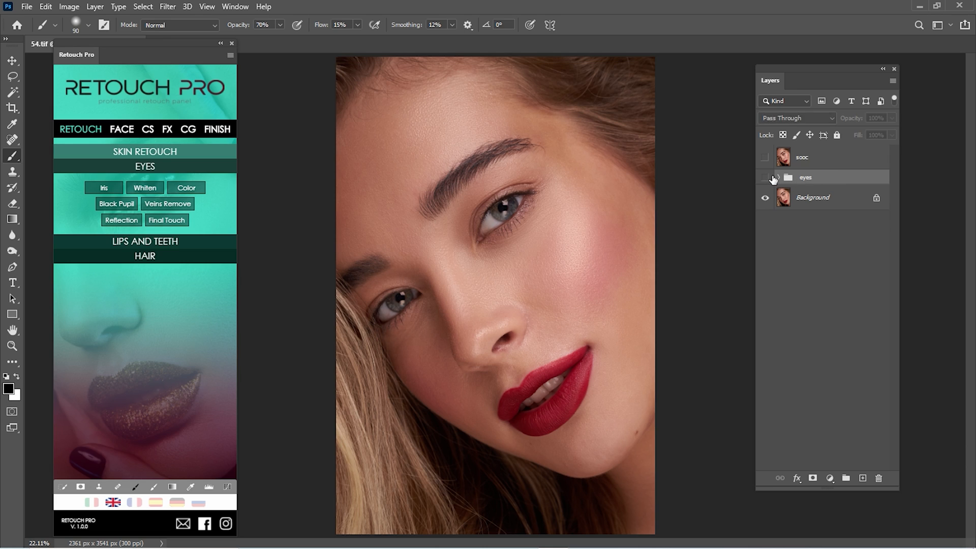
{"action": "left_click", "coordinate": [766, 180]}
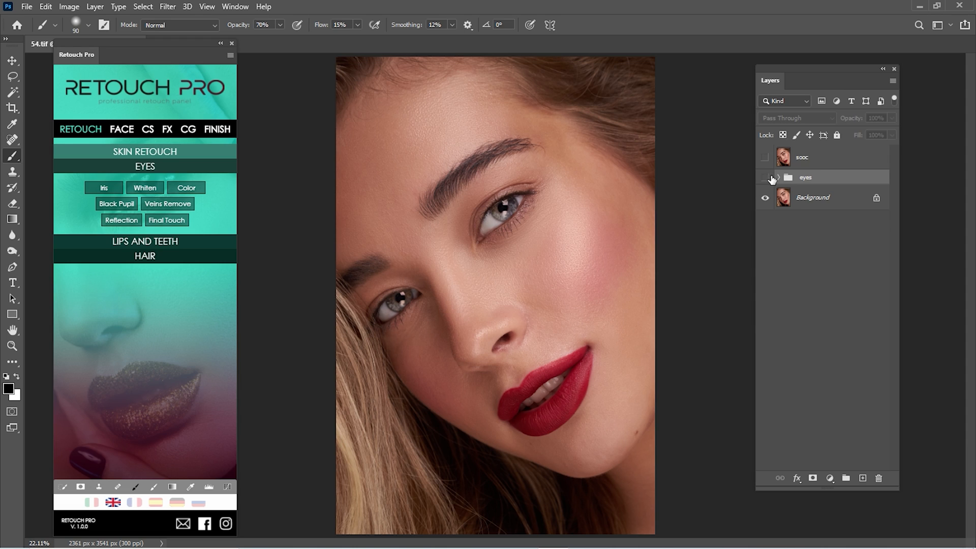
{"action": "left_click", "coordinate": [766, 177]}
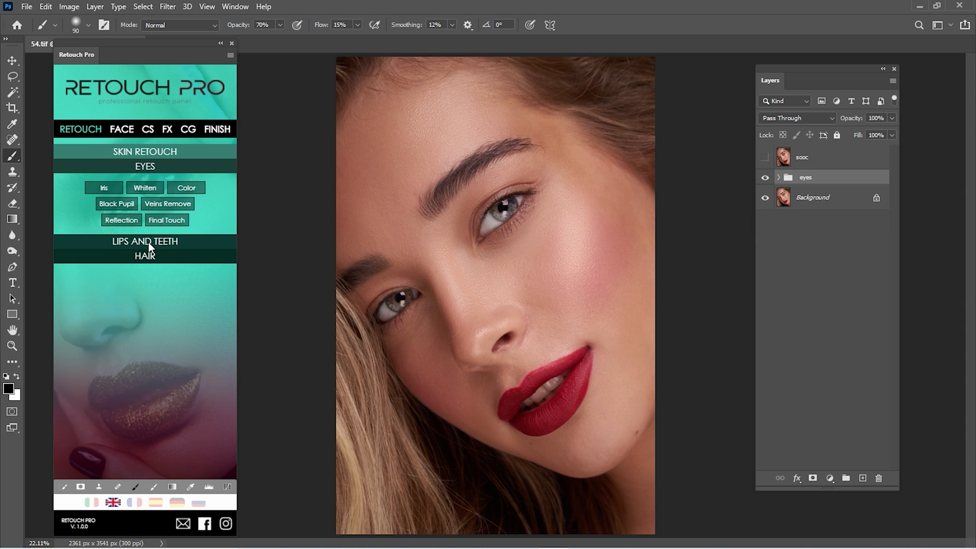
{"action": "left_click", "coordinate": [144, 242]}
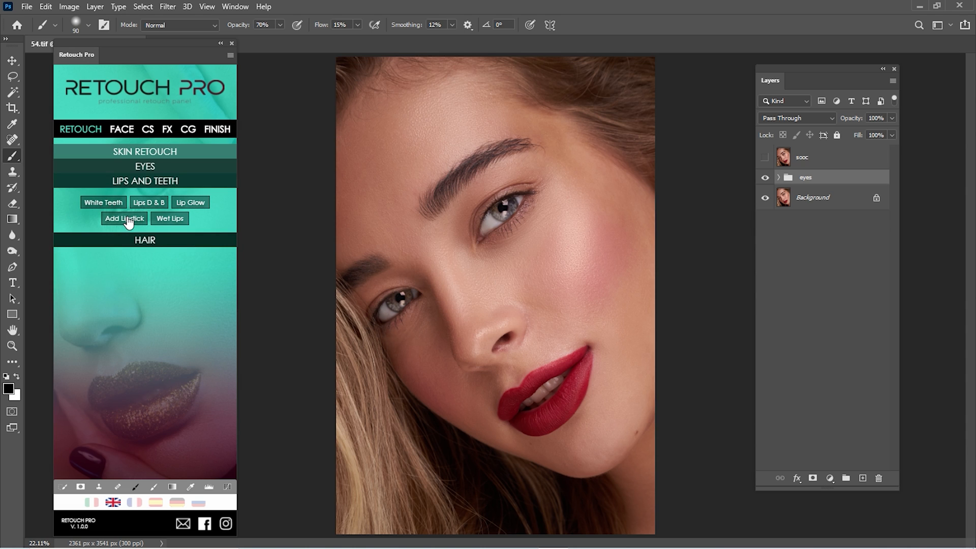
Step: Add the Lipstick Color group and paint its mask over the lips
{"action": "left_click", "coordinate": [124, 218]}
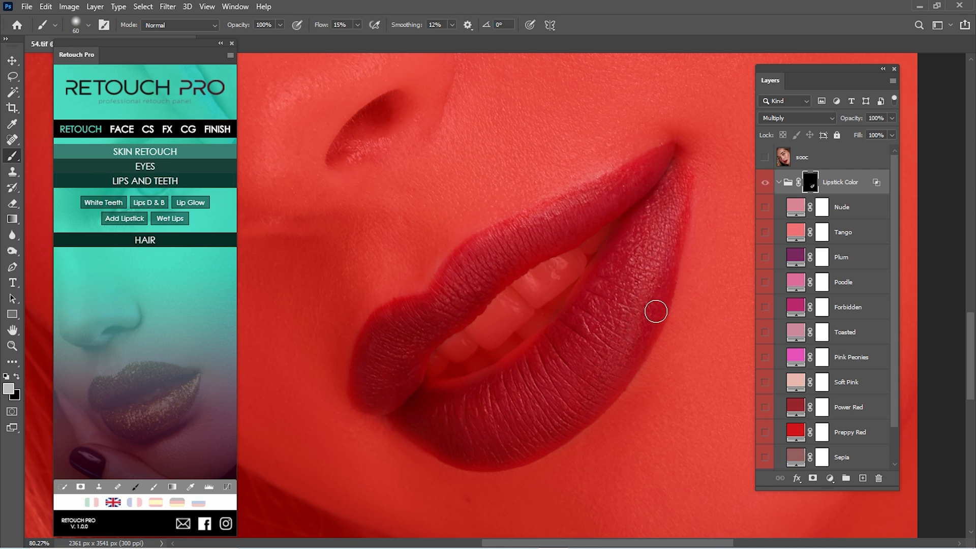
{"action": "mouse_move", "coordinate": [628, 277]}
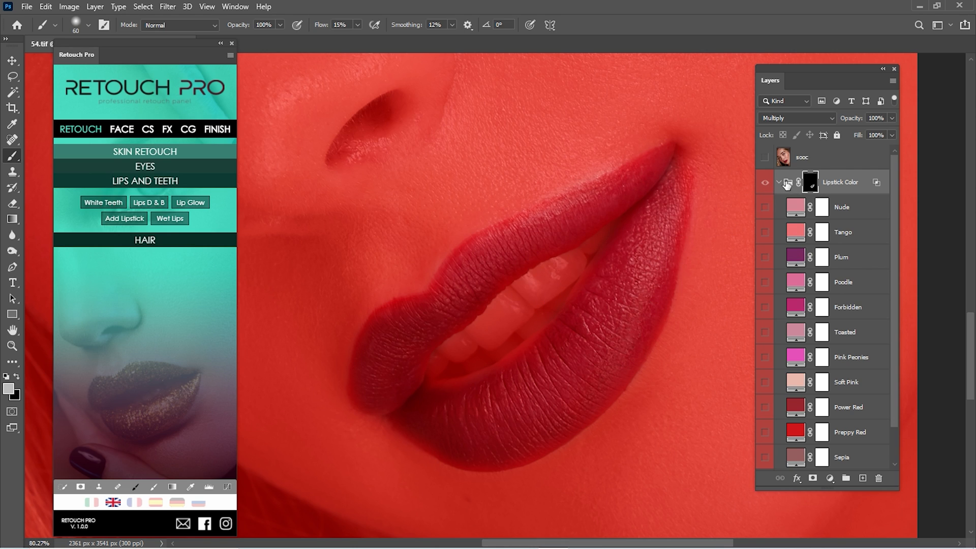
Step: Apply the Tango shade at 82% opacity, collapse Lipstick Color and compare with it hidden
{"action": "left_click", "coordinate": [765, 182]}
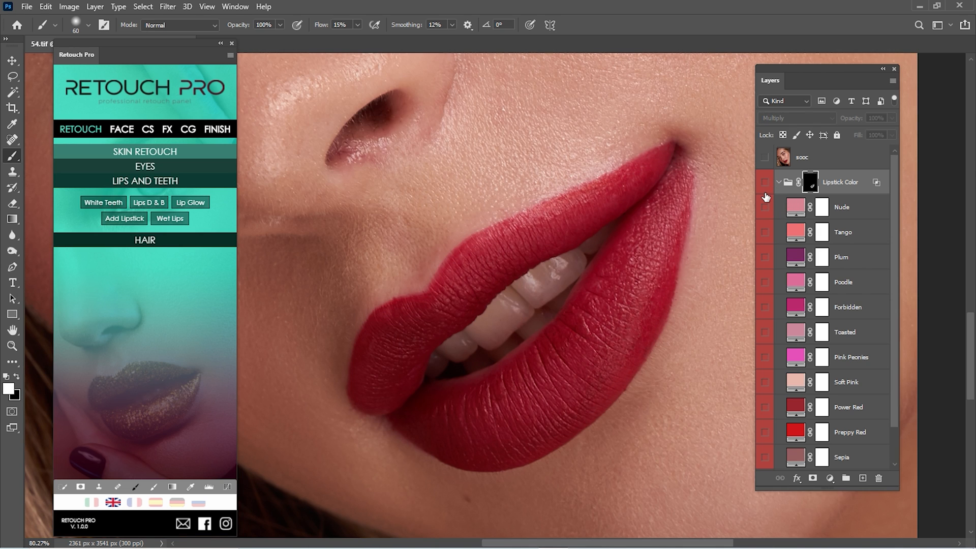
{"action": "left_click", "coordinate": [765, 182]}
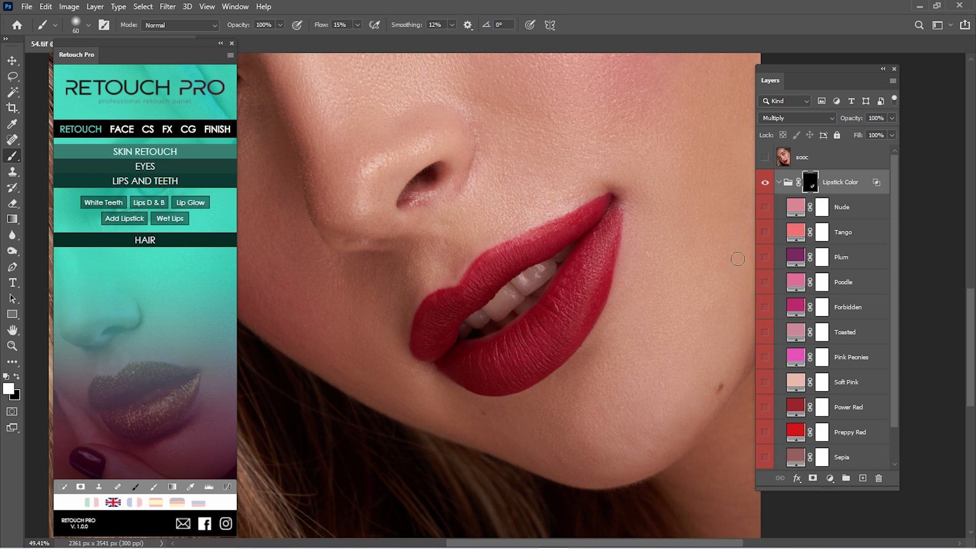
{"action": "left_click", "coordinate": [765, 207]}
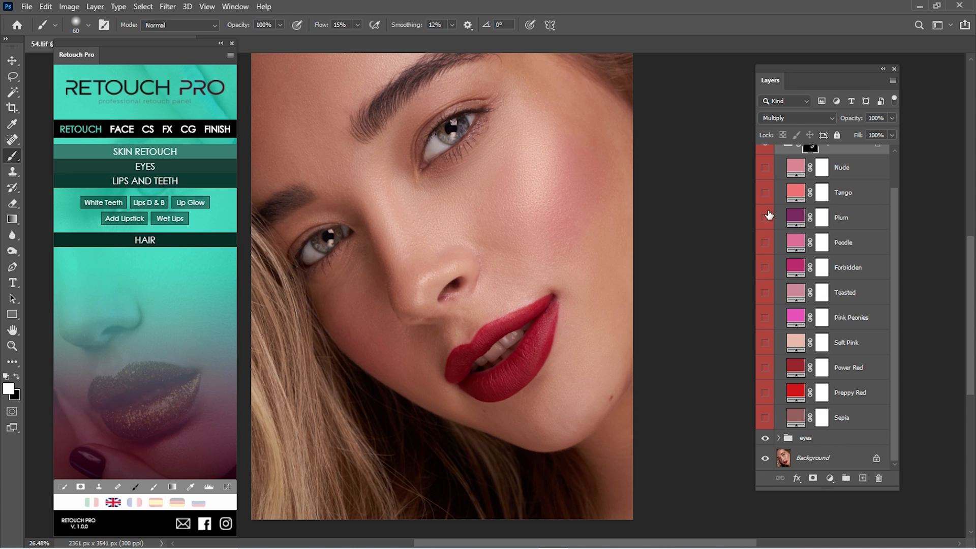
{"action": "left_click", "coordinate": [765, 167]}
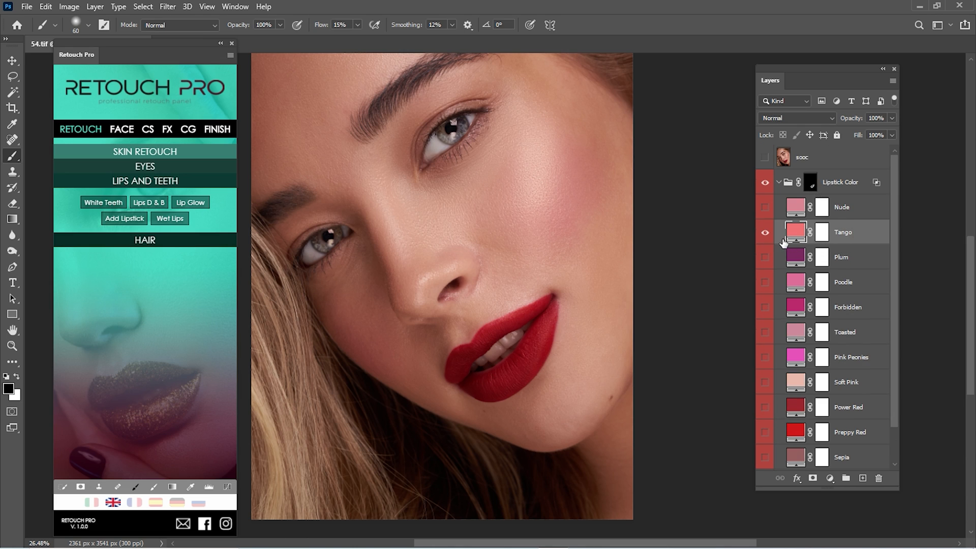
{"action": "mouse_move", "coordinate": [861, 135]}
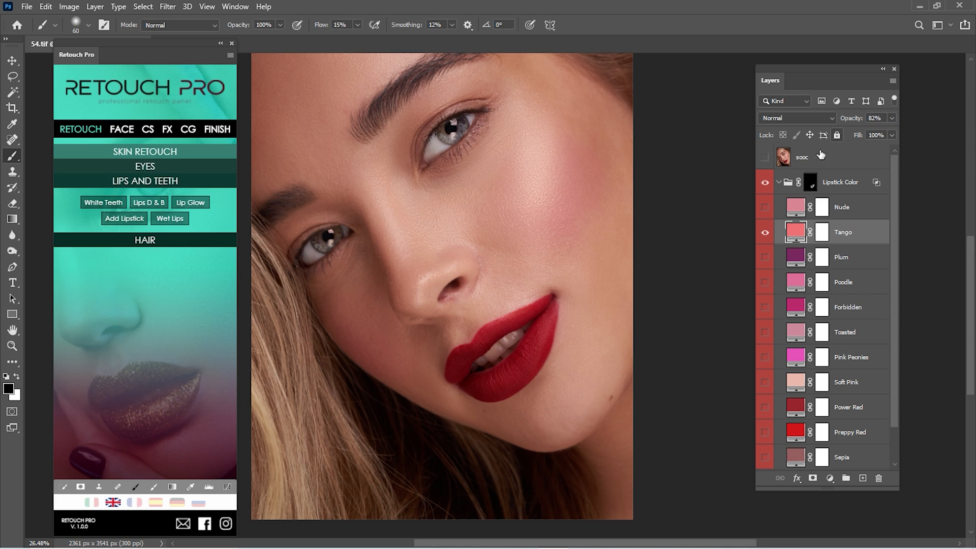
{"action": "left_click", "coordinate": [777, 182]}
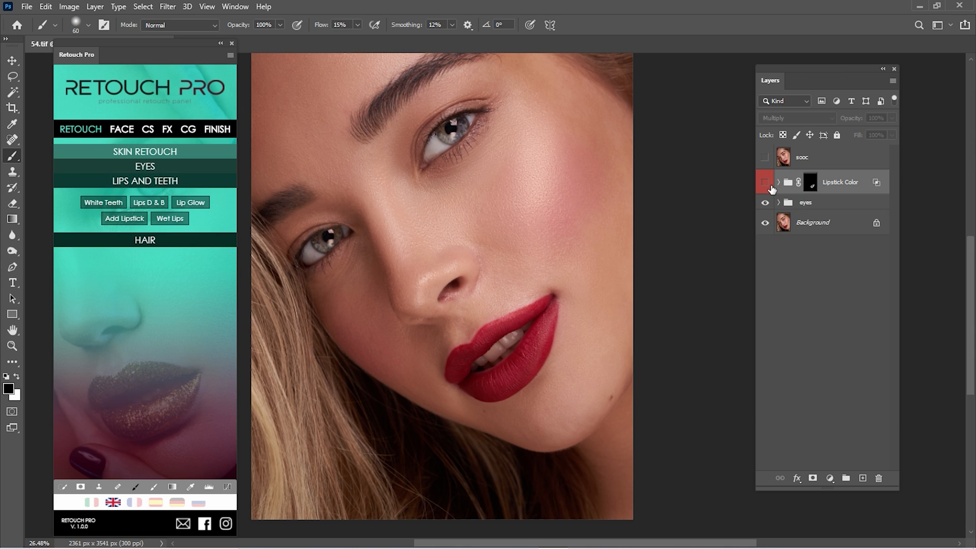
{"action": "left_click", "coordinate": [765, 182]}
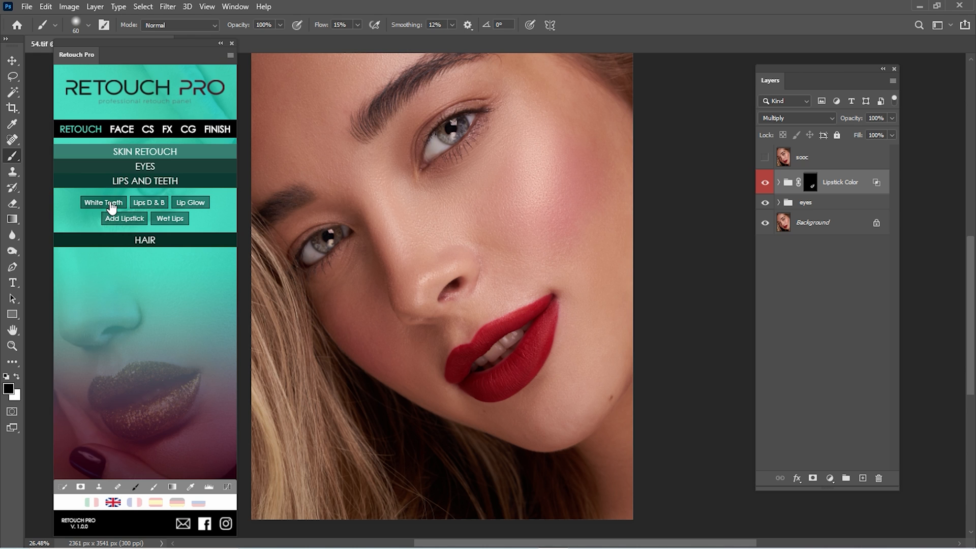
Step: Add a Whiten Teeth group, paint its mask over the teeth and lower it to 40% opacity
{"action": "left_click", "coordinate": [103, 203]}
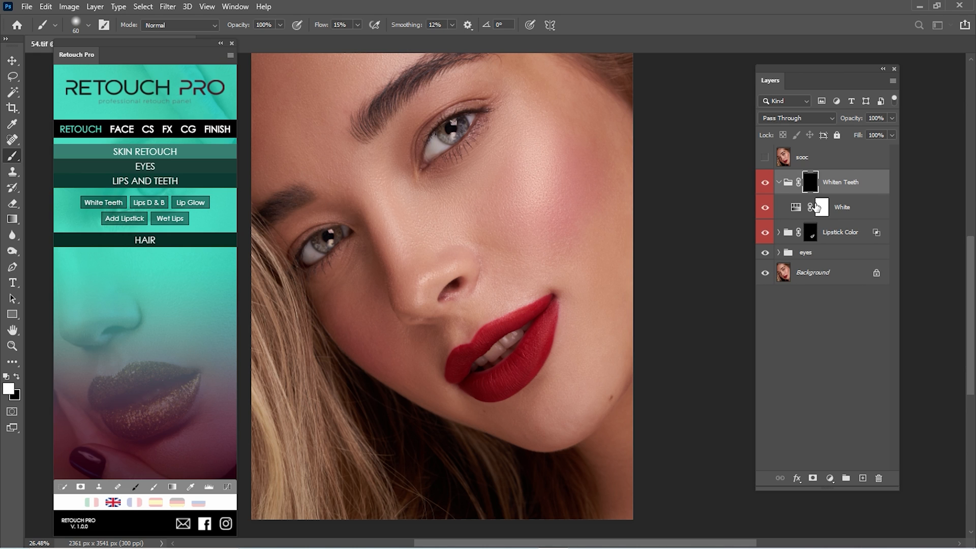
{"action": "left_click", "coordinate": [540, 385]}
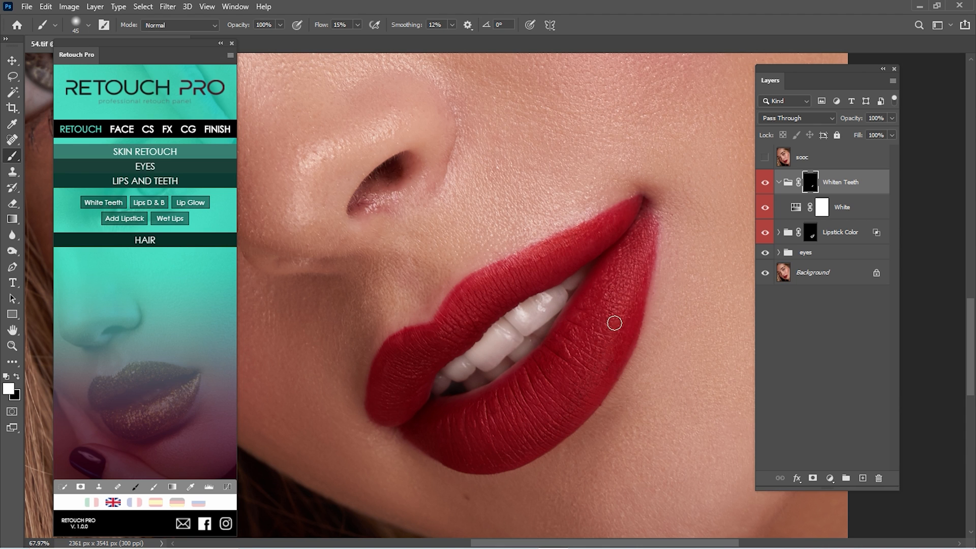
{"action": "key", "text": "ctrl+0"}
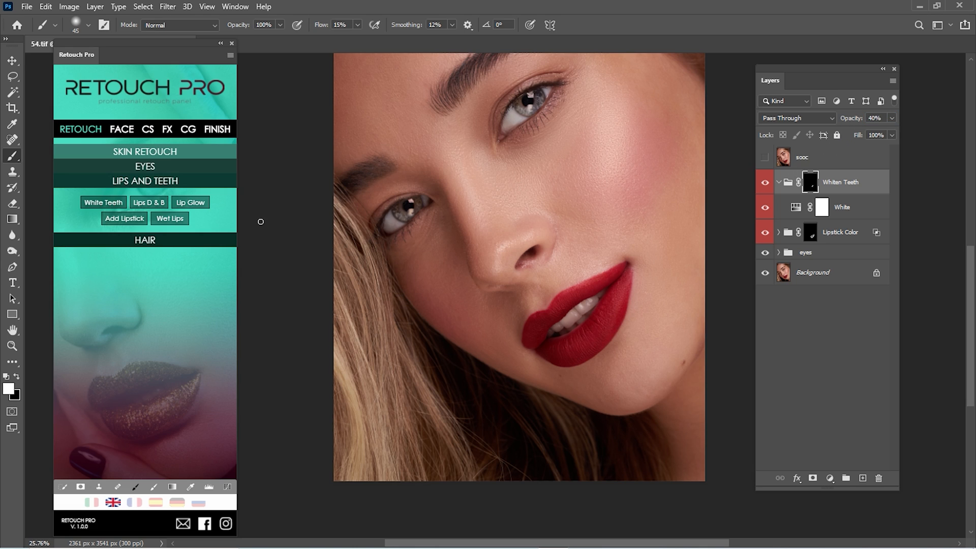
{"action": "mouse_move", "coordinate": [576, 276]}
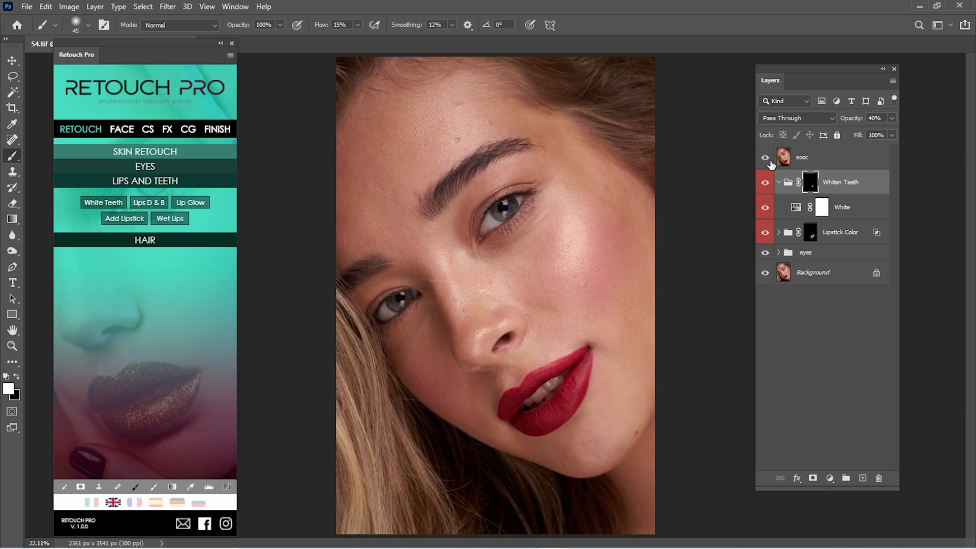
Step: Toggle the sooc original layer for a before/after check, ending with it hidden
{"action": "left_click", "coordinate": [764, 157]}
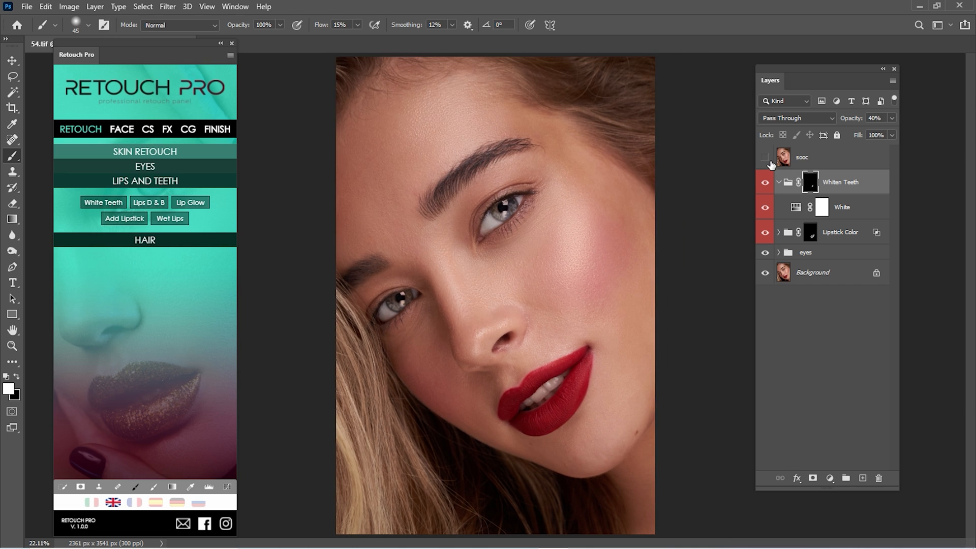
{"action": "left_click", "coordinate": [764, 157]}
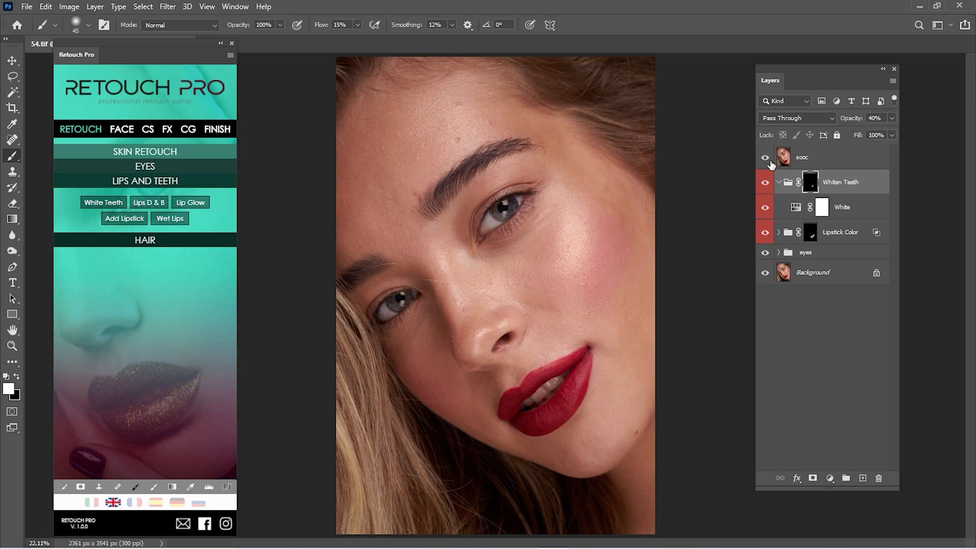
{"action": "left_click", "coordinate": [765, 157]}
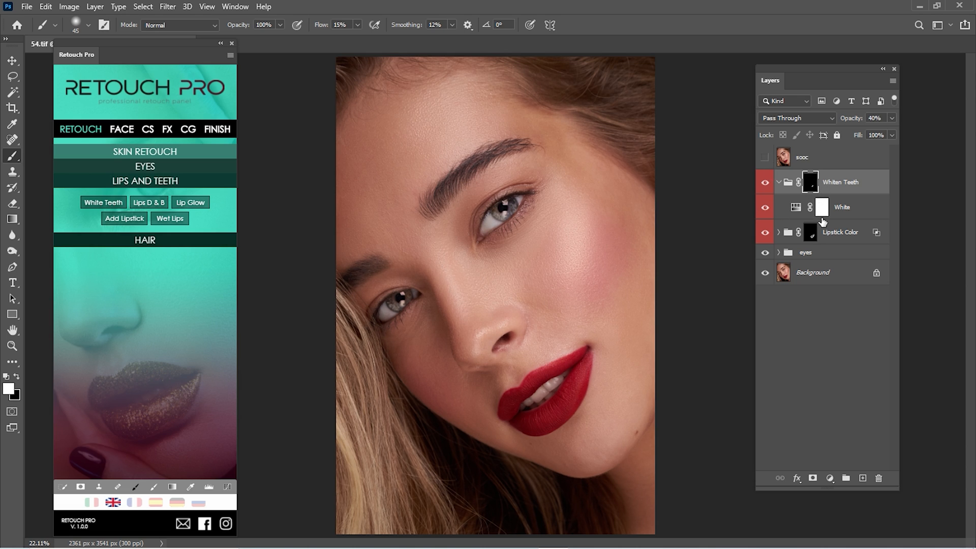
{"action": "mouse_move", "coordinate": [534, 277]}
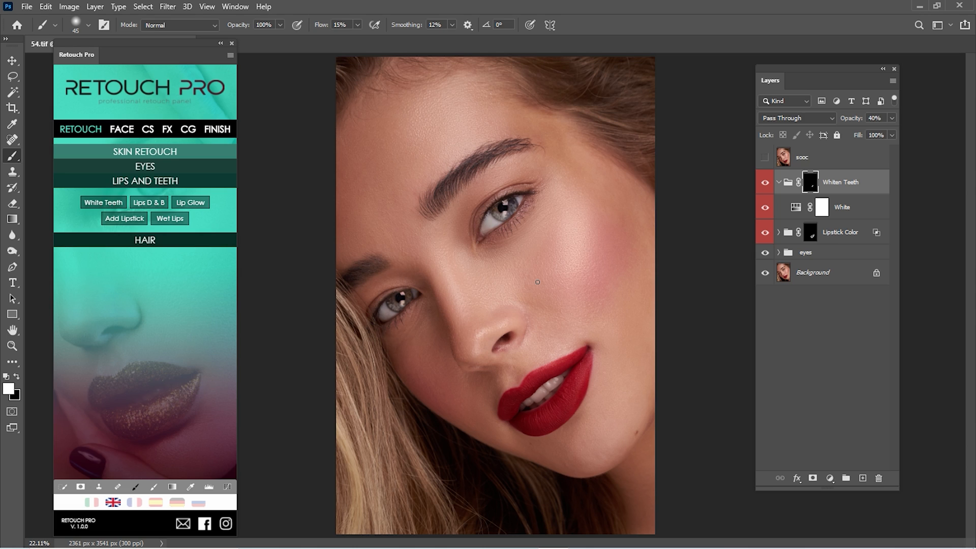
{"action": "mouse_move", "coordinate": [133, 502]}
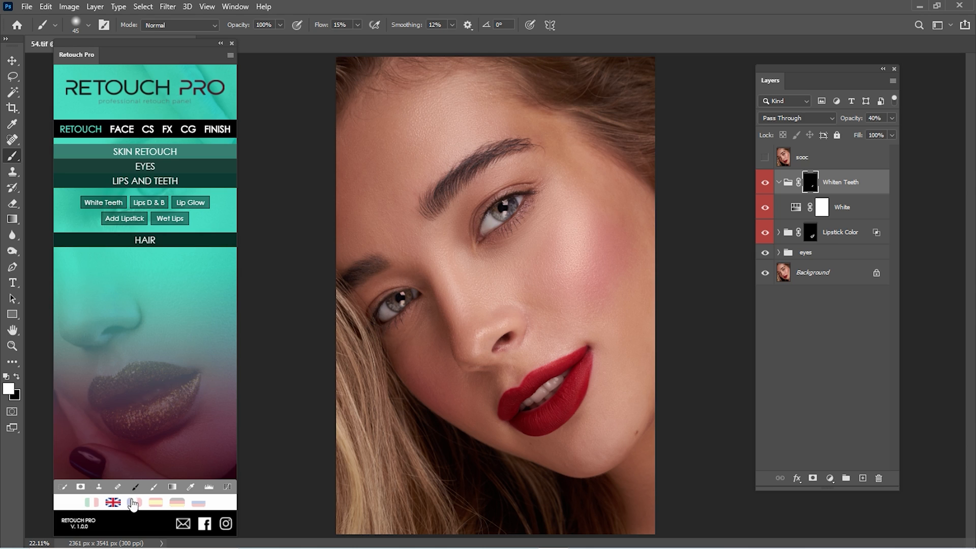
{"action": "mouse_move", "coordinate": [175, 385]}
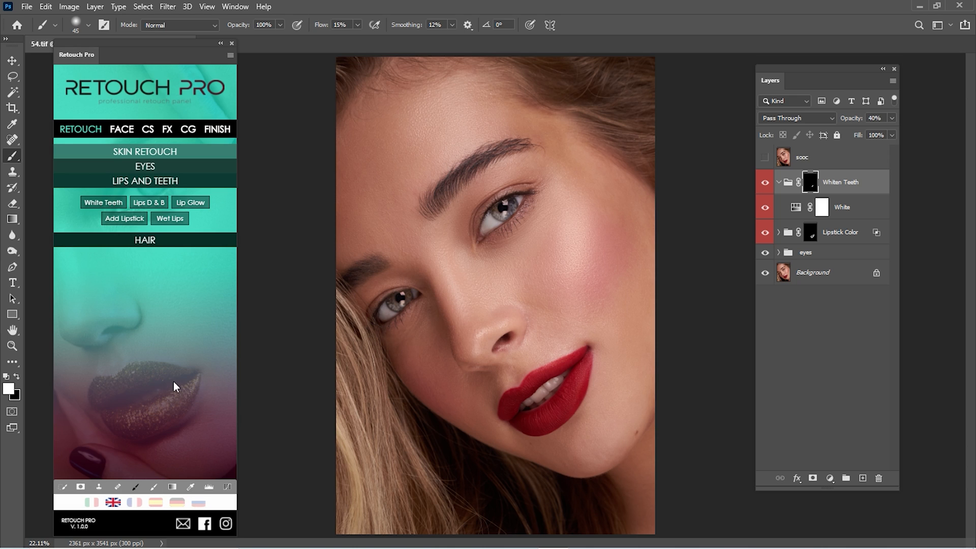
Step: Cycle the Retouch Pro panel through Italian, French and Russian, then back to English
{"action": "left_click", "coordinate": [91, 502]}
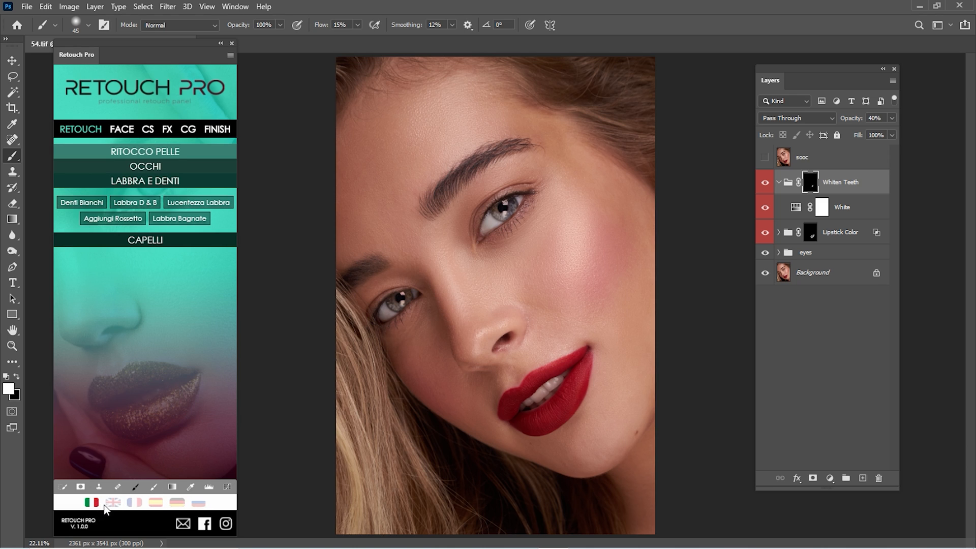
{"action": "left_click", "coordinate": [135, 502]}
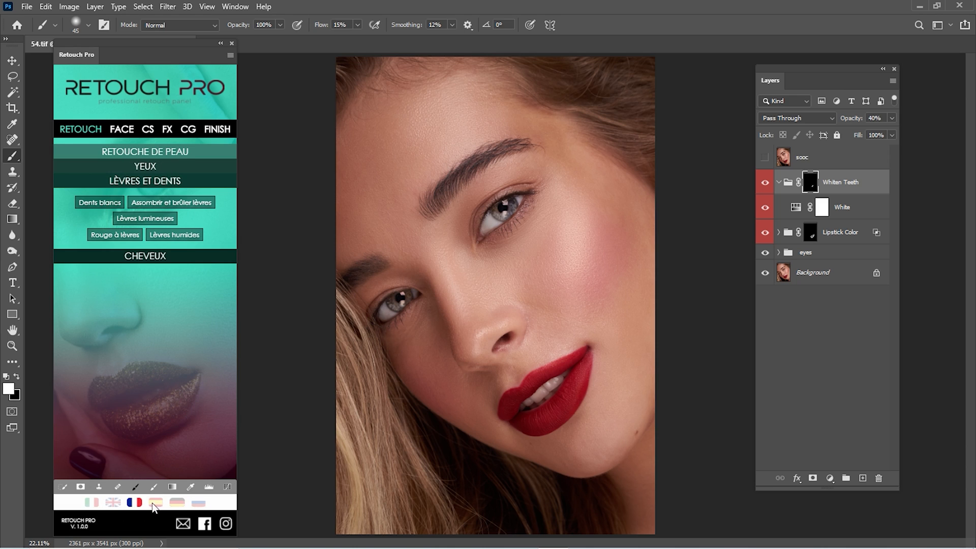
{"action": "left_click", "coordinate": [199, 502]}
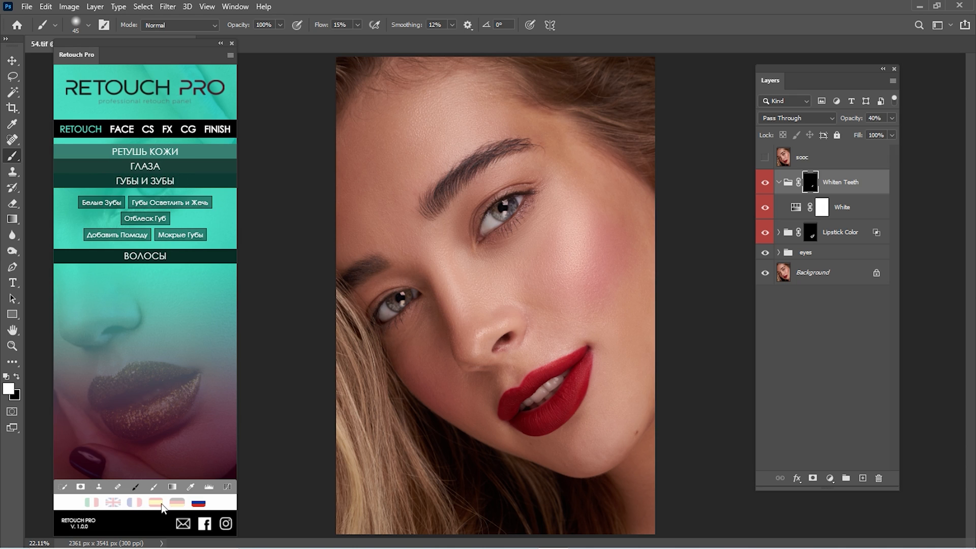
{"action": "left_click", "coordinate": [113, 502]}
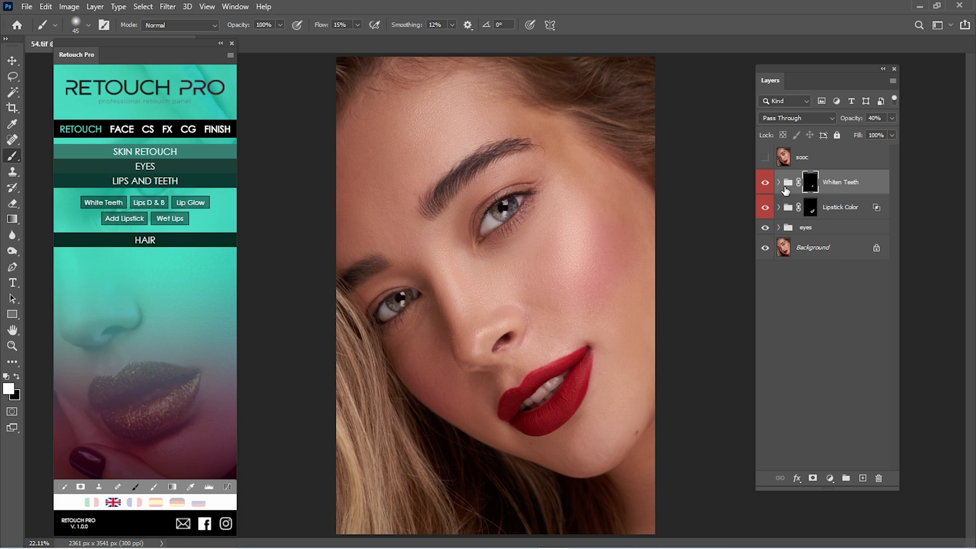
{"action": "mouse_move", "coordinate": [788, 189]}
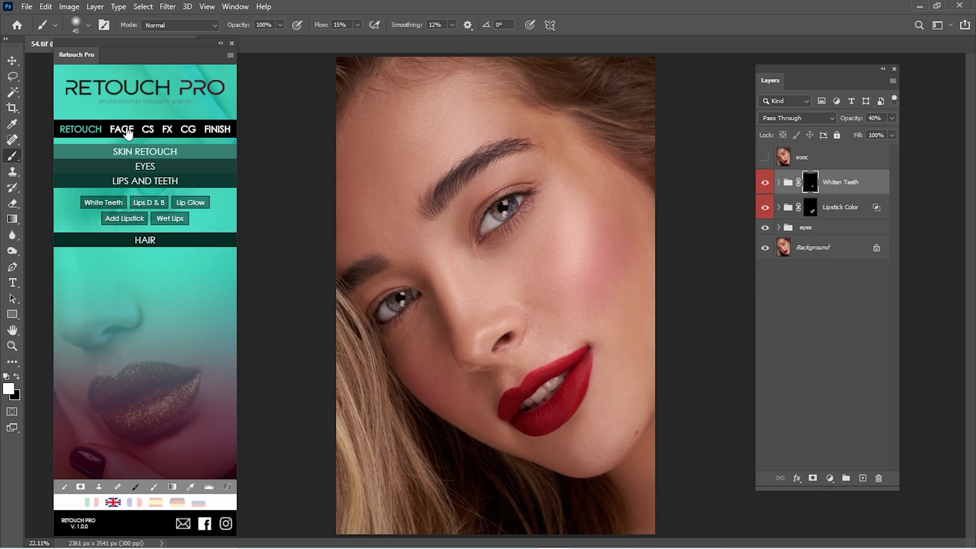
Step: Browse the Face, CS and FX sections, peeking at Presets, Water and Overlays
{"action": "left_click", "coordinate": [122, 128]}
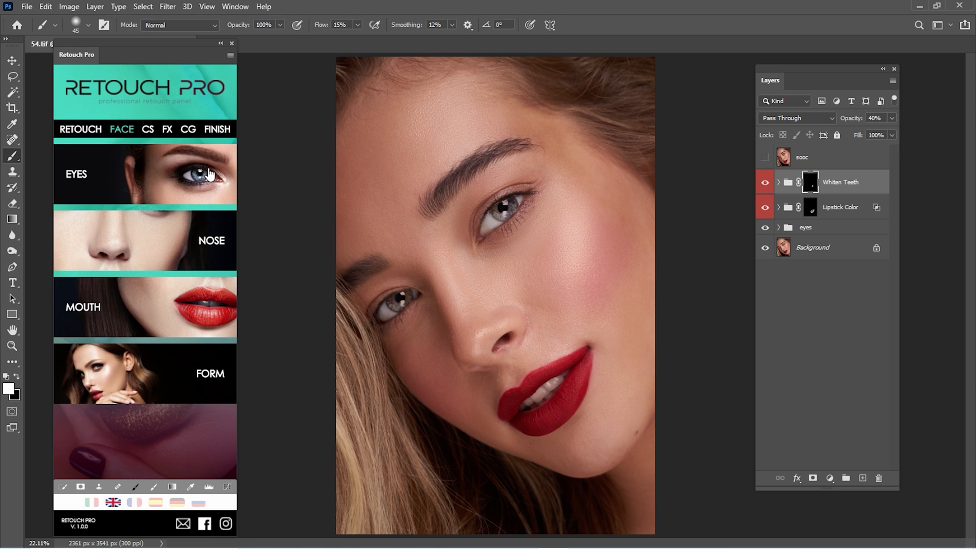
{"action": "left_click", "coordinate": [148, 129]}
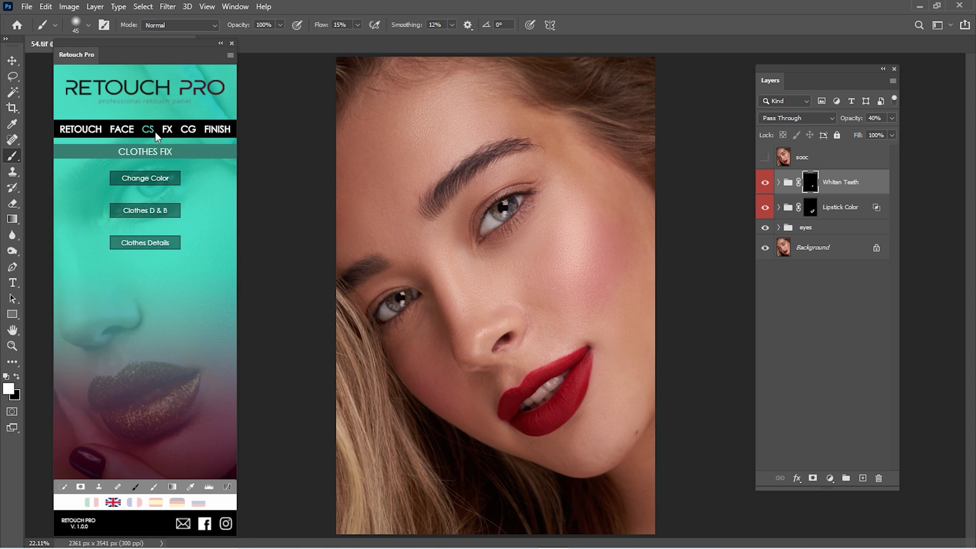
{"action": "left_click", "coordinate": [166, 130]}
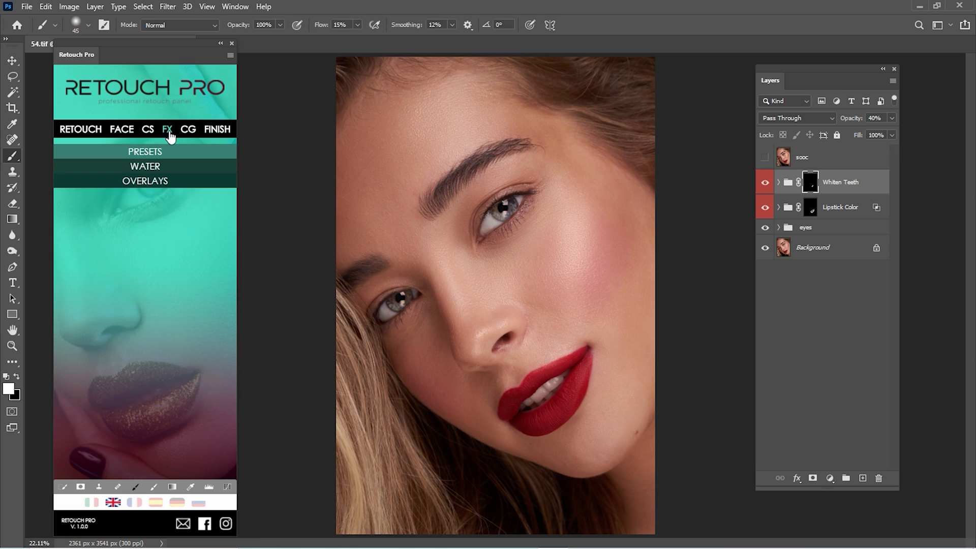
{"action": "left_click", "coordinate": [145, 152]}
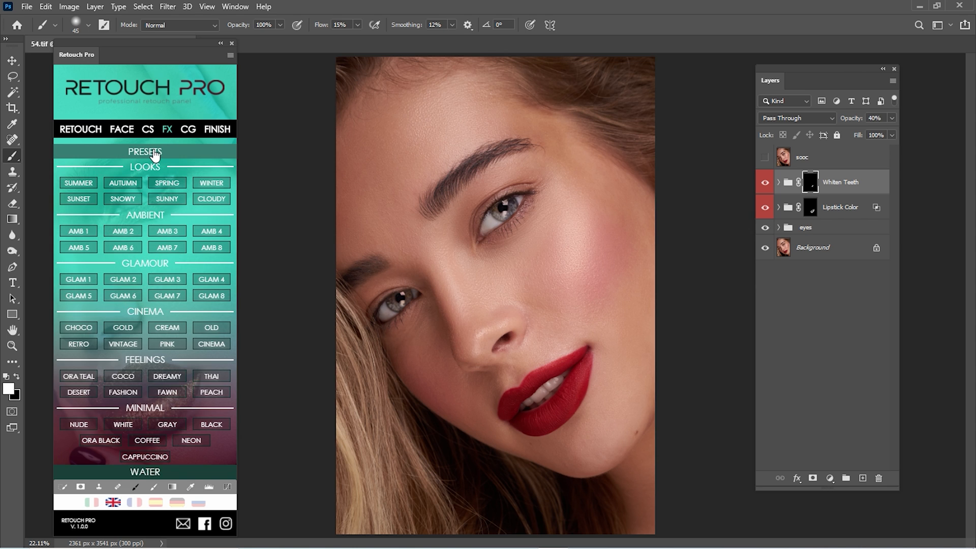
{"action": "left_click", "coordinate": [145, 152]}
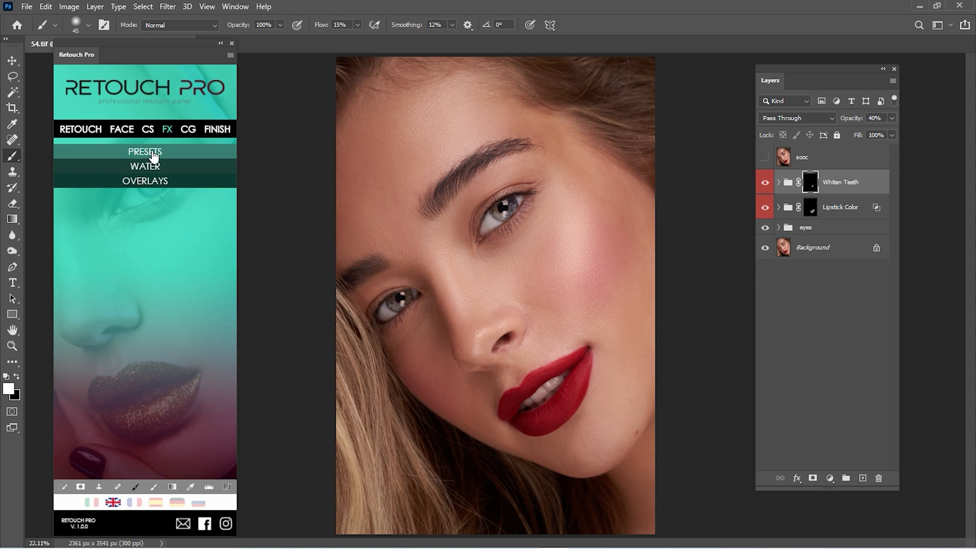
{"action": "left_click", "coordinate": [145, 166]}
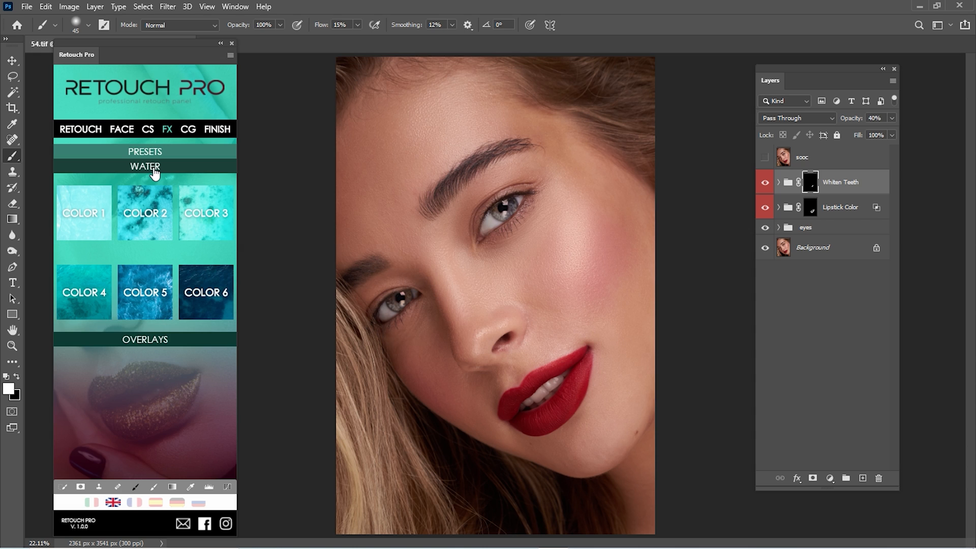
{"action": "left_click", "coordinate": [144, 166]}
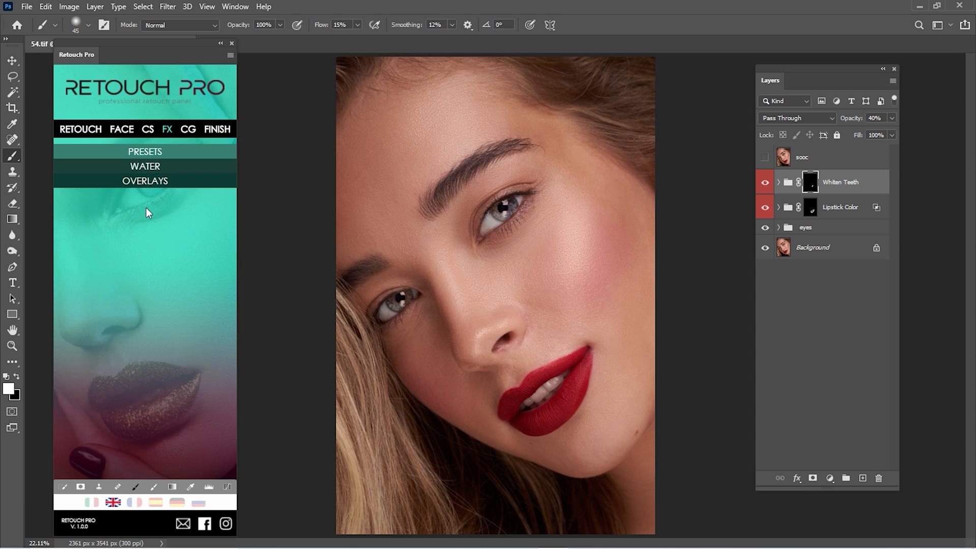
{"action": "left_click", "coordinate": [144, 180]}
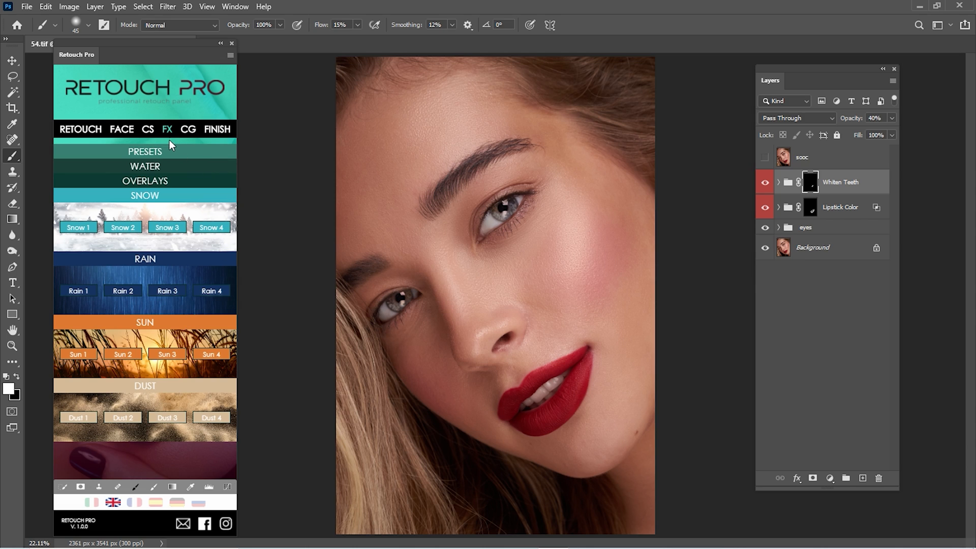
Step: Browse the CG colour grading section, then the Finish section's background options
{"action": "left_click", "coordinate": [188, 129]}
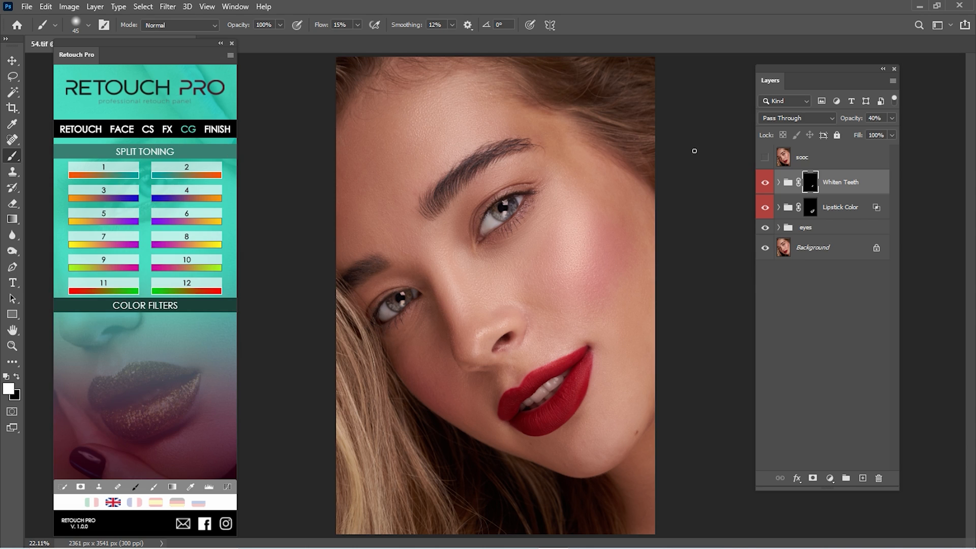
{"action": "left_click", "coordinate": [217, 129]}
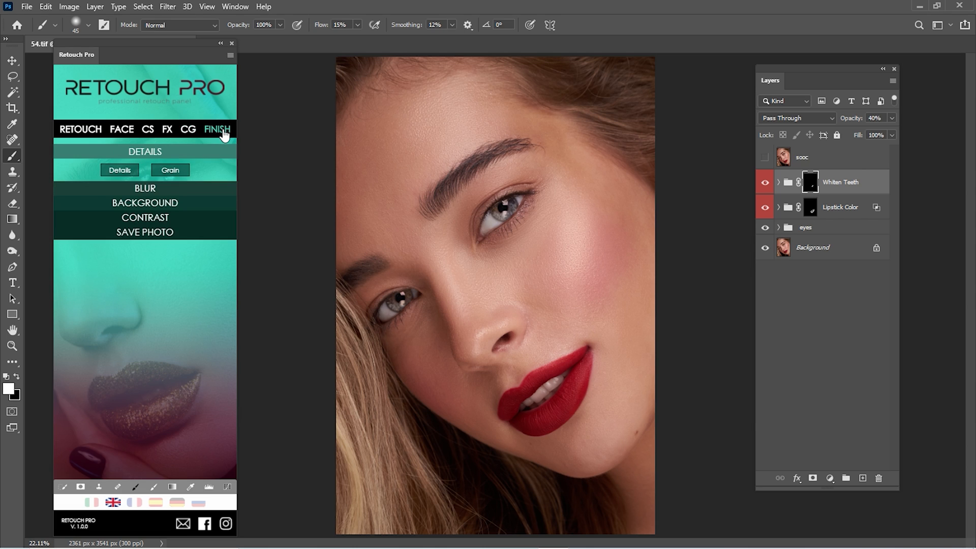
{"action": "left_click", "coordinate": [144, 202]}
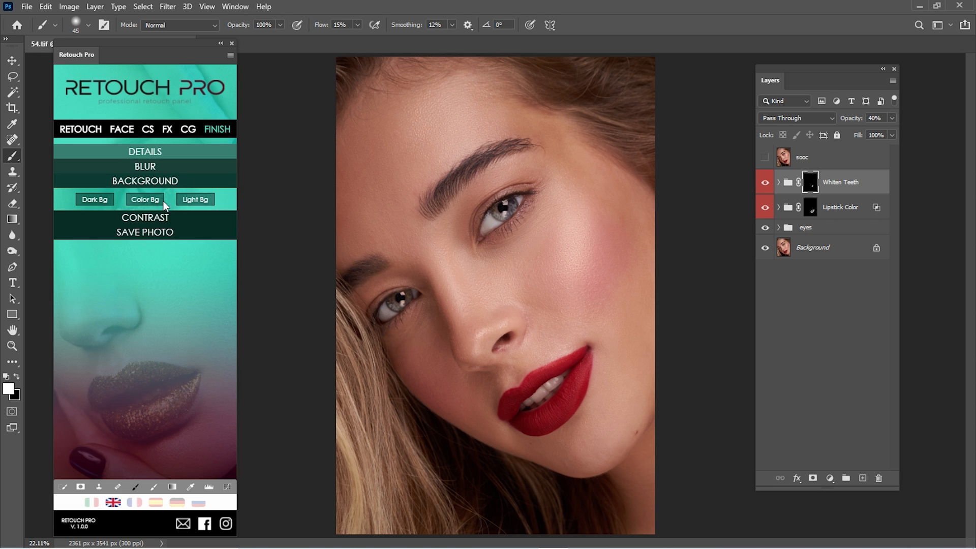
Step: Add a yellow Color Background group, then delete it to restore the layer stack
{"action": "left_click", "coordinate": [145, 200]}
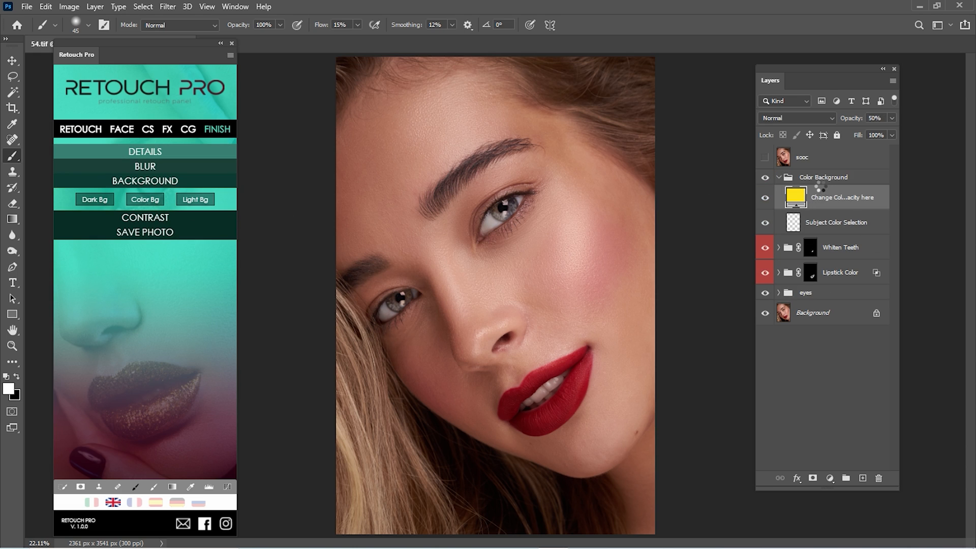
{"action": "left_click", "coordinate": [778, 181]}
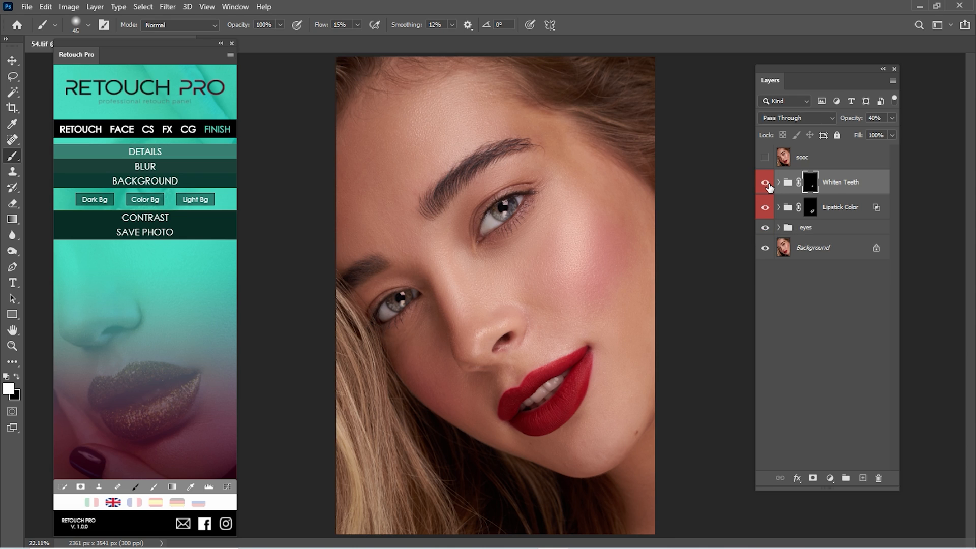
{"action": "mouse_move", "coordinate": [765, 183]}
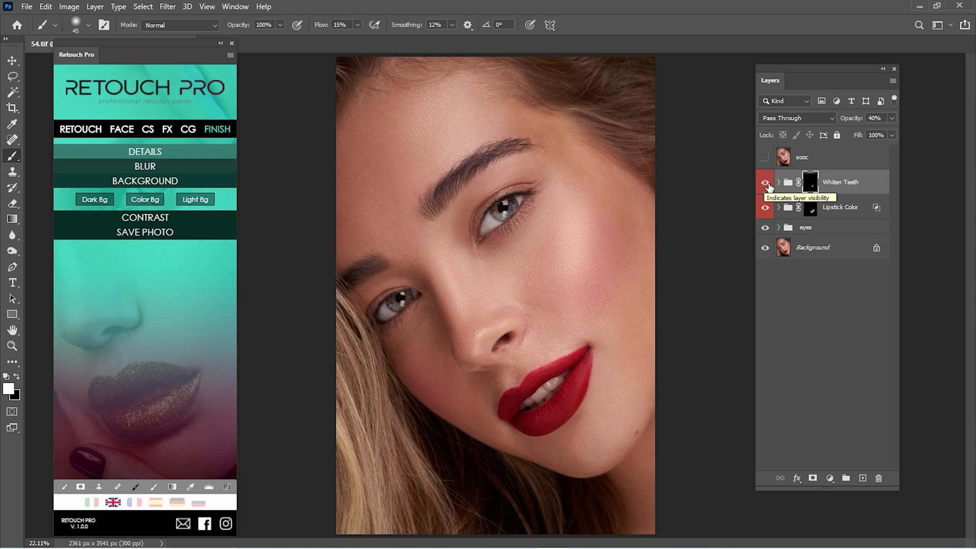
{"action": "mouse_move", "coordinate": [765, 182]}
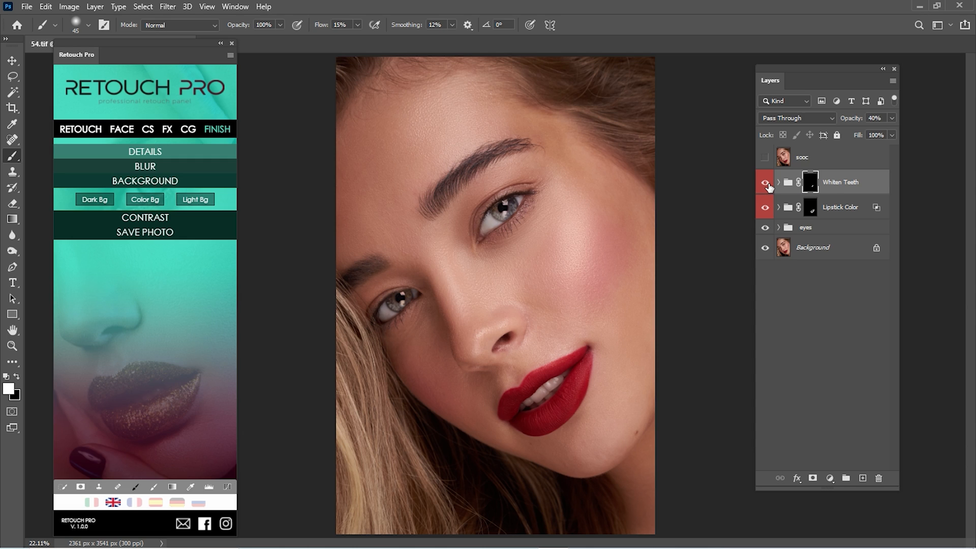